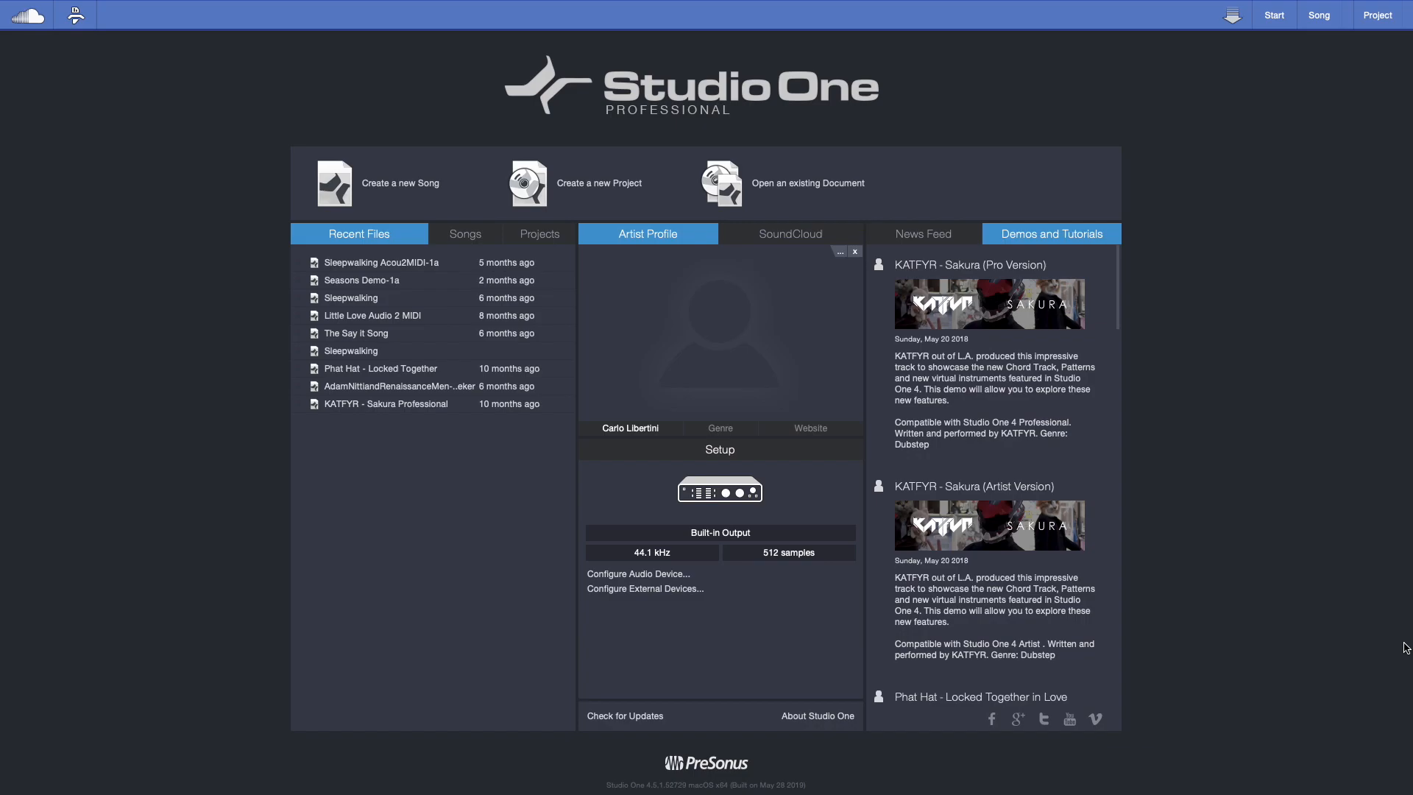
{"action": "mouse_move", "coordinate": [4, 453]}
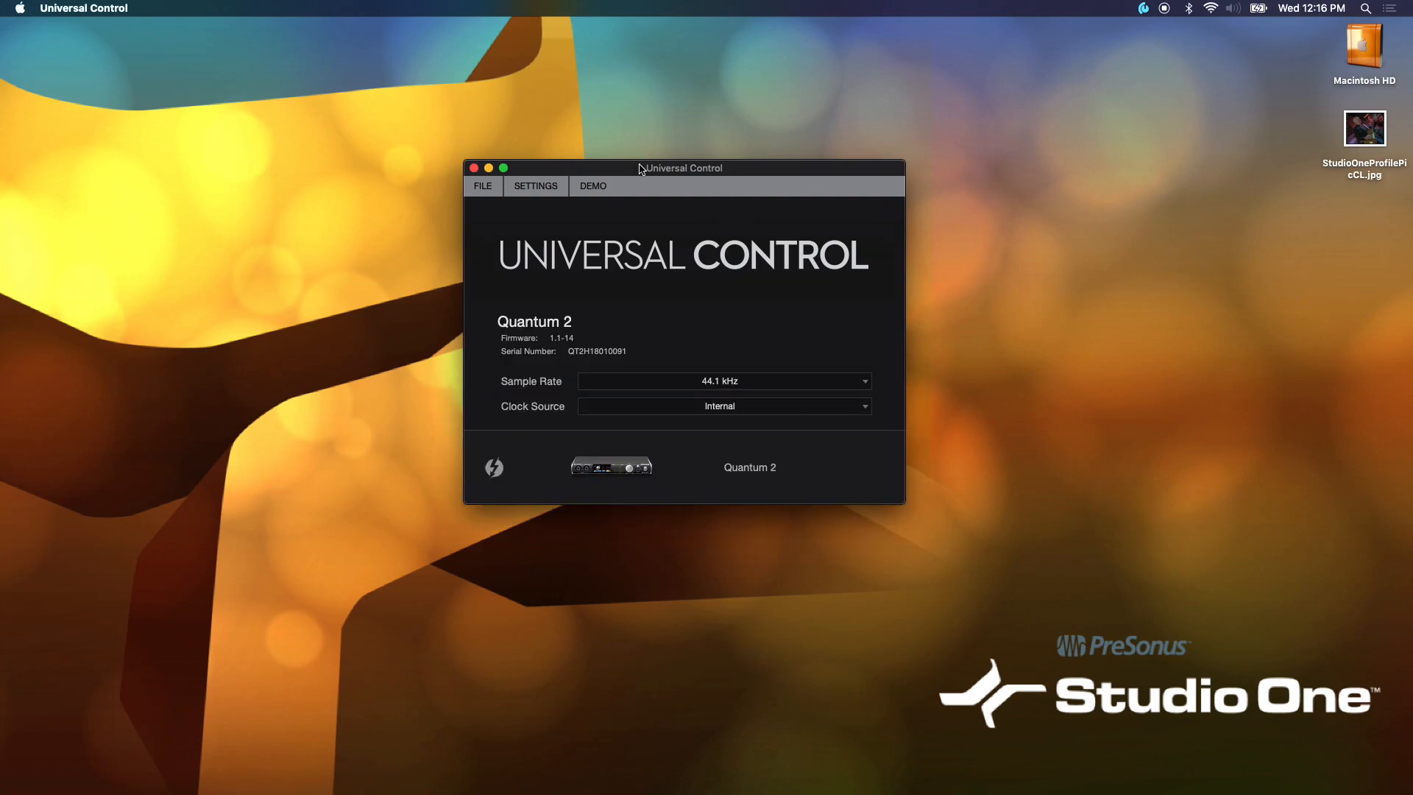
{"action": "mouse_move", "coordinate": [718, 174]}
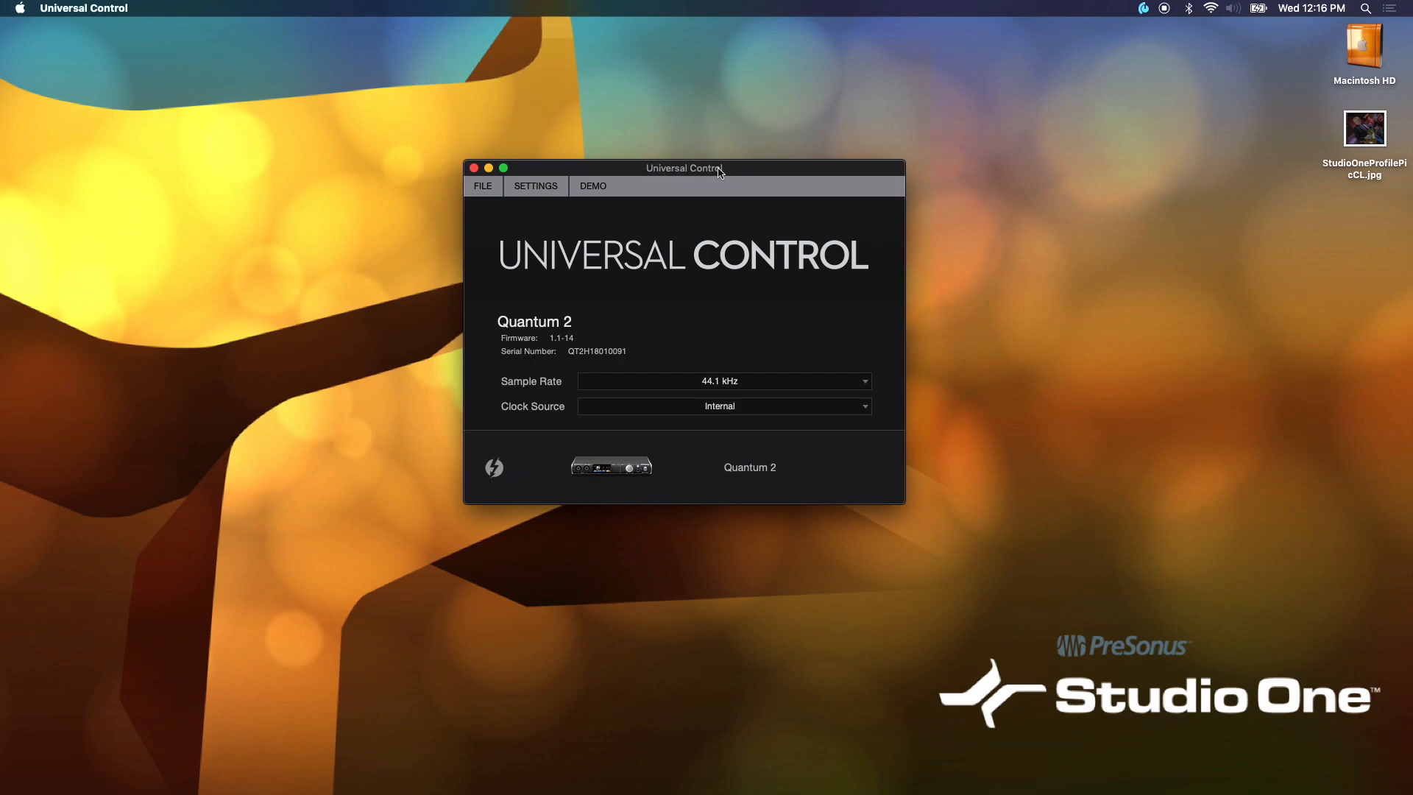
{"action": "mouse_move", "coordinate": [594, 346]}
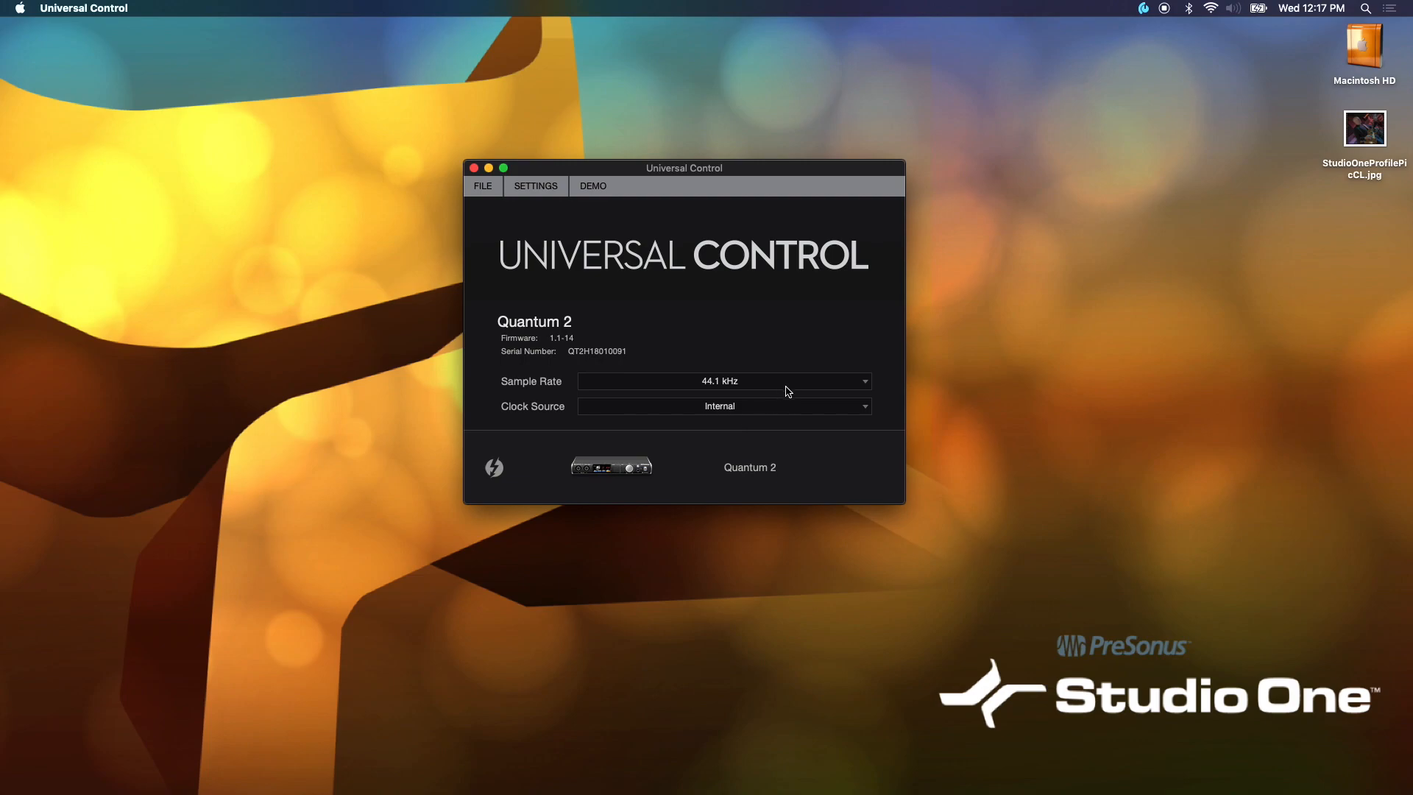
Step: Try the 88.2 kHz sample rate, keep 44.1 kHz, and leave the clock source unchanged
{"action": "left_click", "coordinate": [721, 380]}
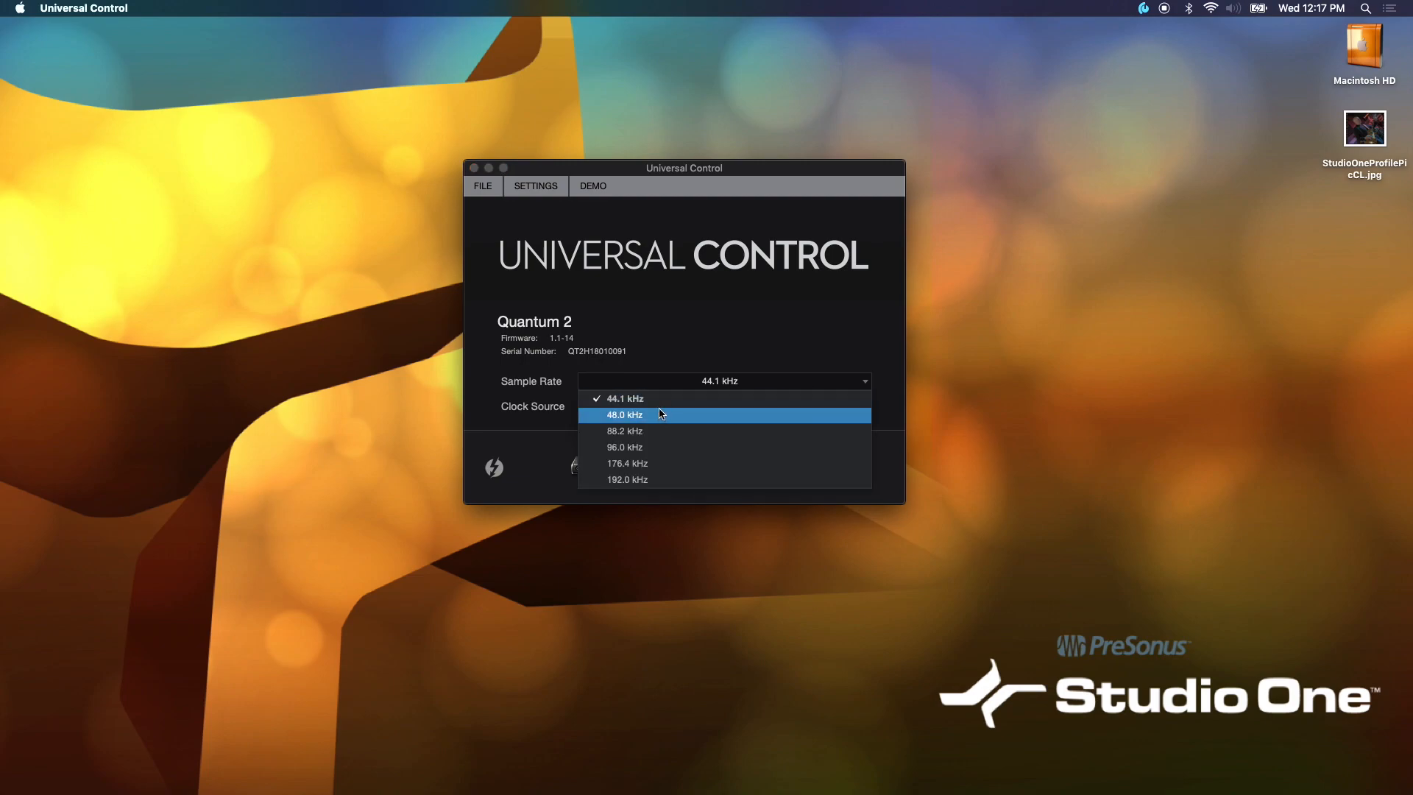
{"action": "mouse_move", "coordinate": [654, 480]}
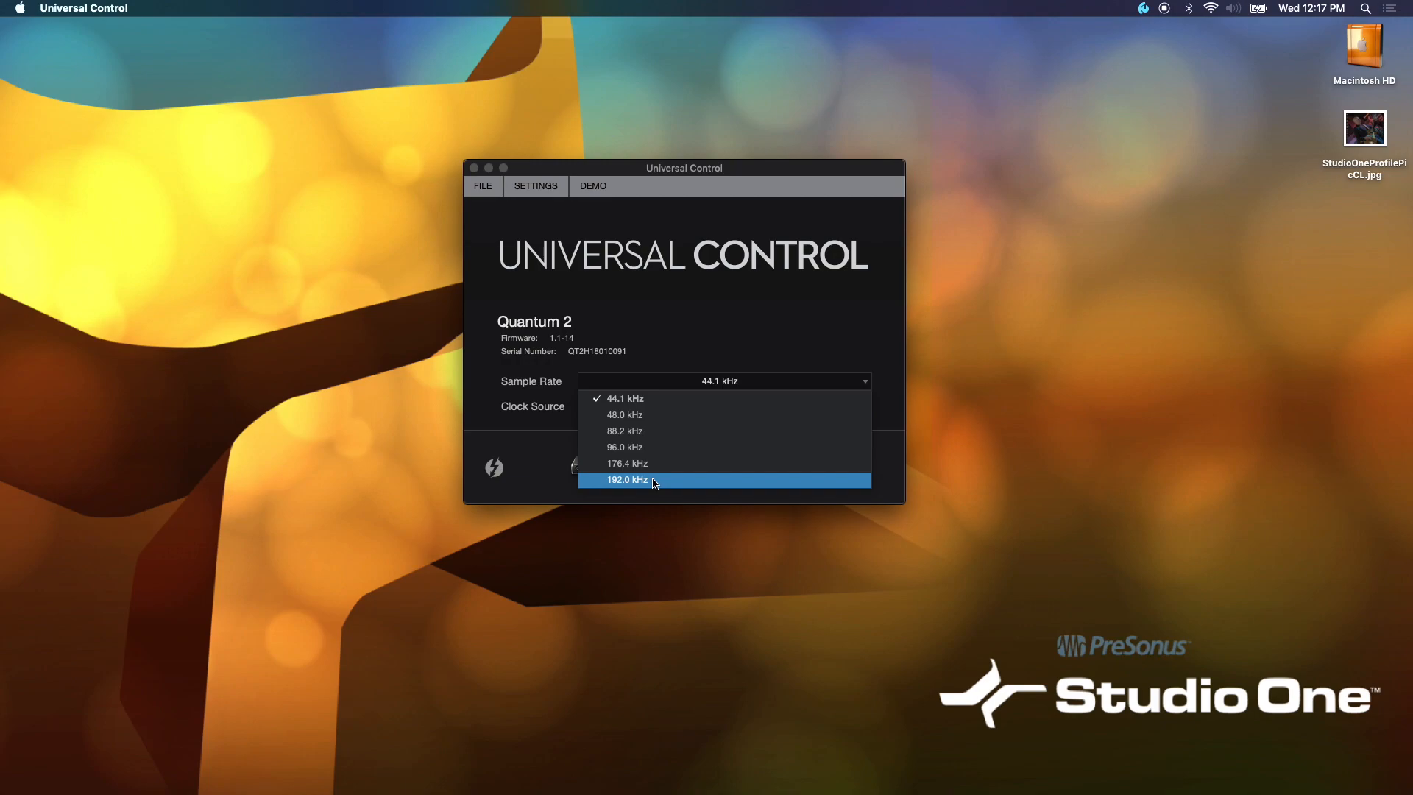
{"action": "mouse_move", "coordinate": [640, 478]}
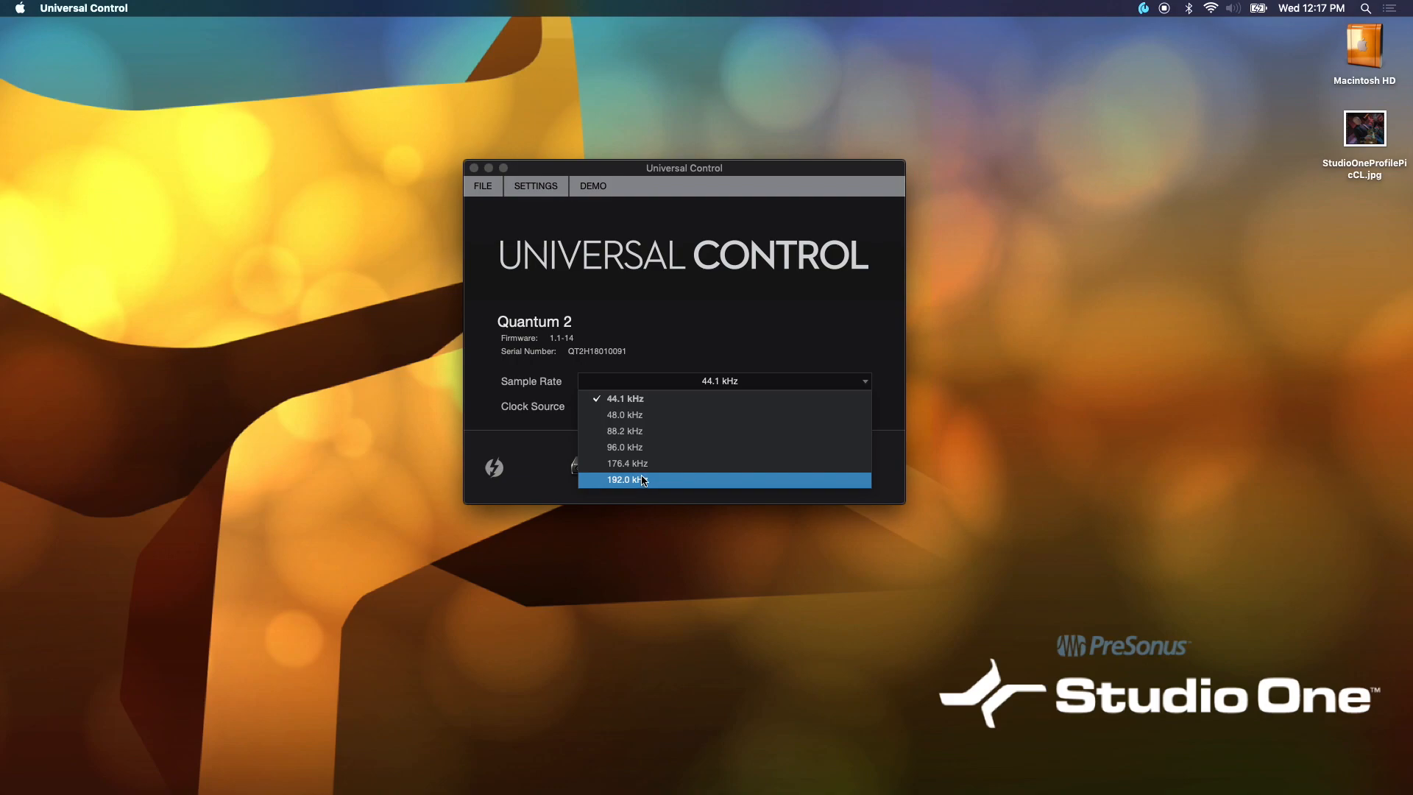
{"action": "mouse_move", "coordinate": [627, 425]}
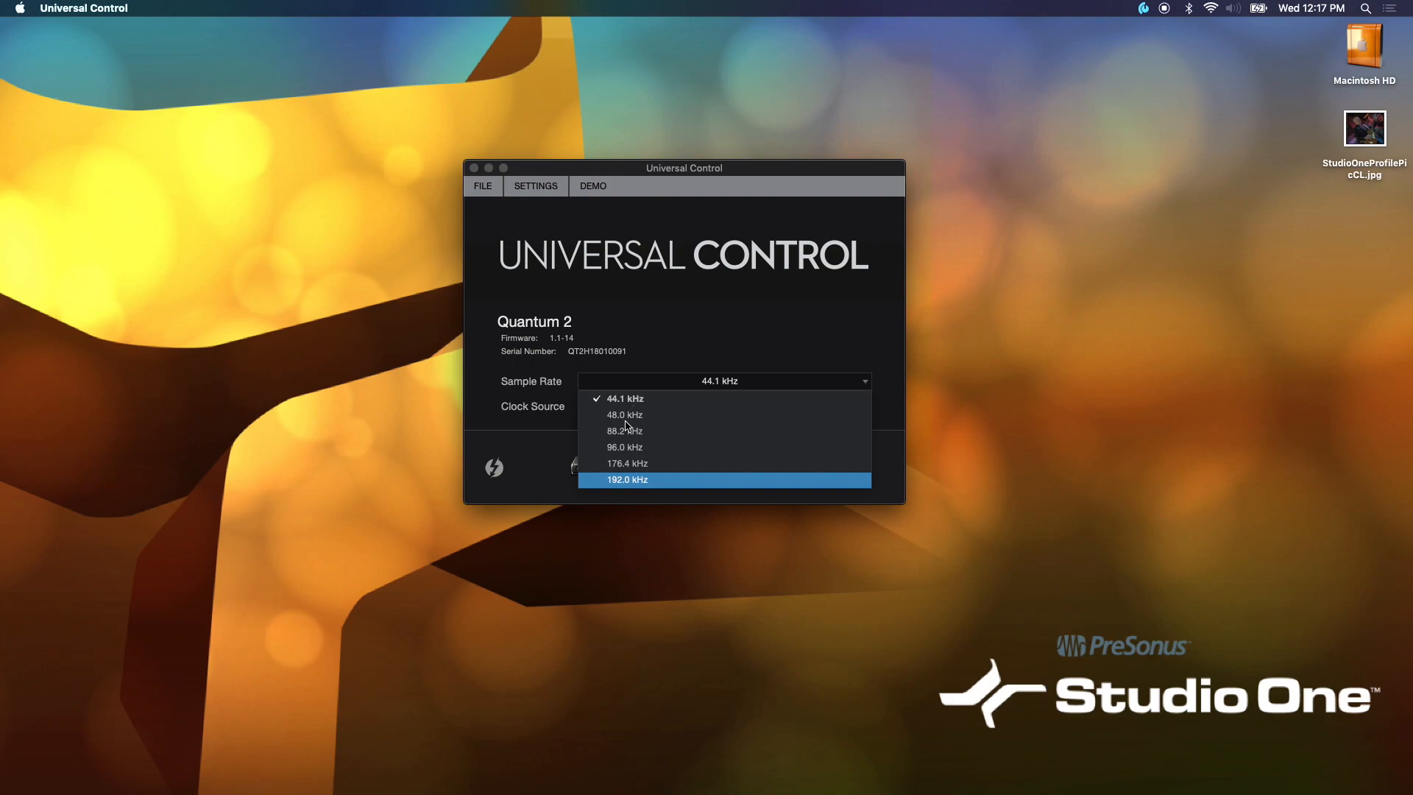
{"action": "left_click", "coordinate": [624, 430]}
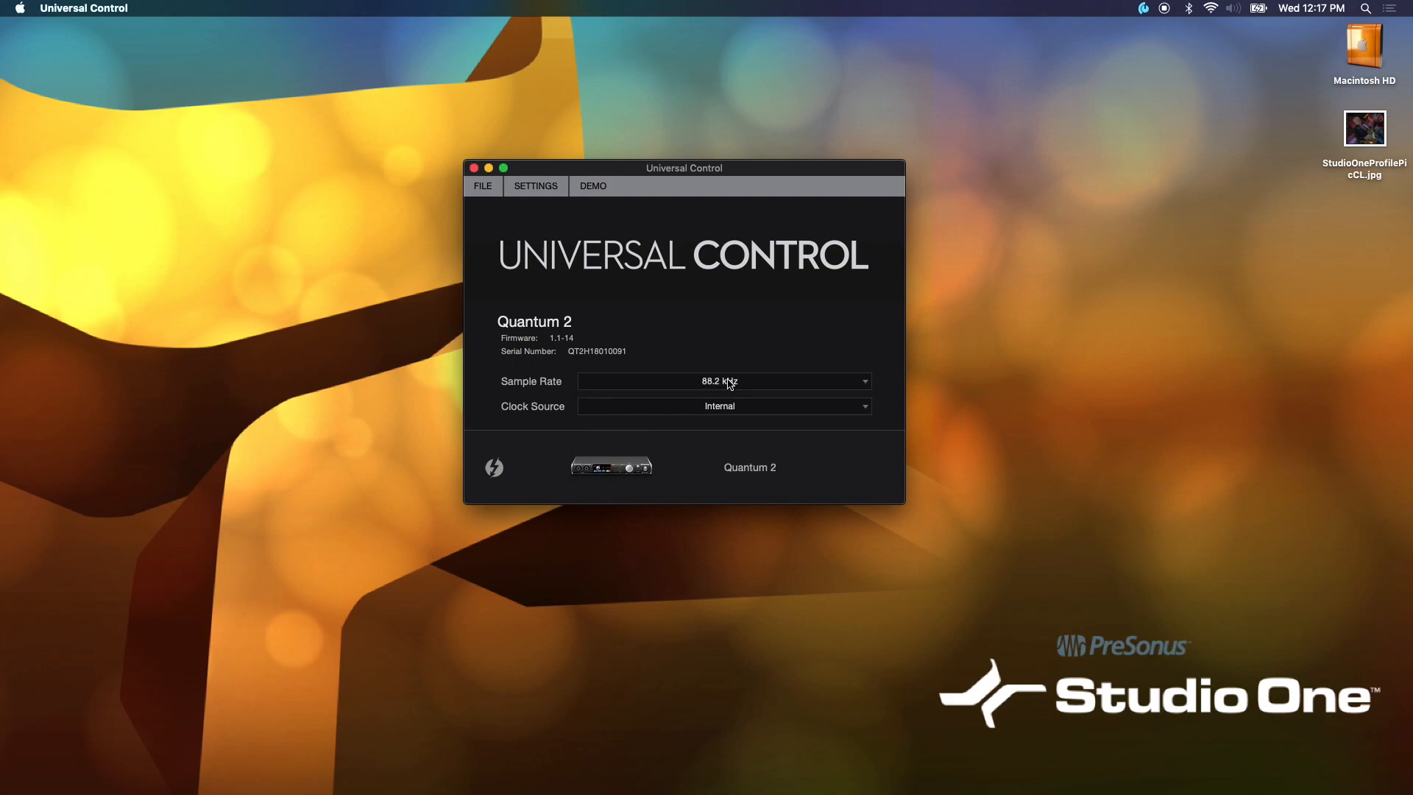
{"action": "left_click", "coordinate": [724, 379]}
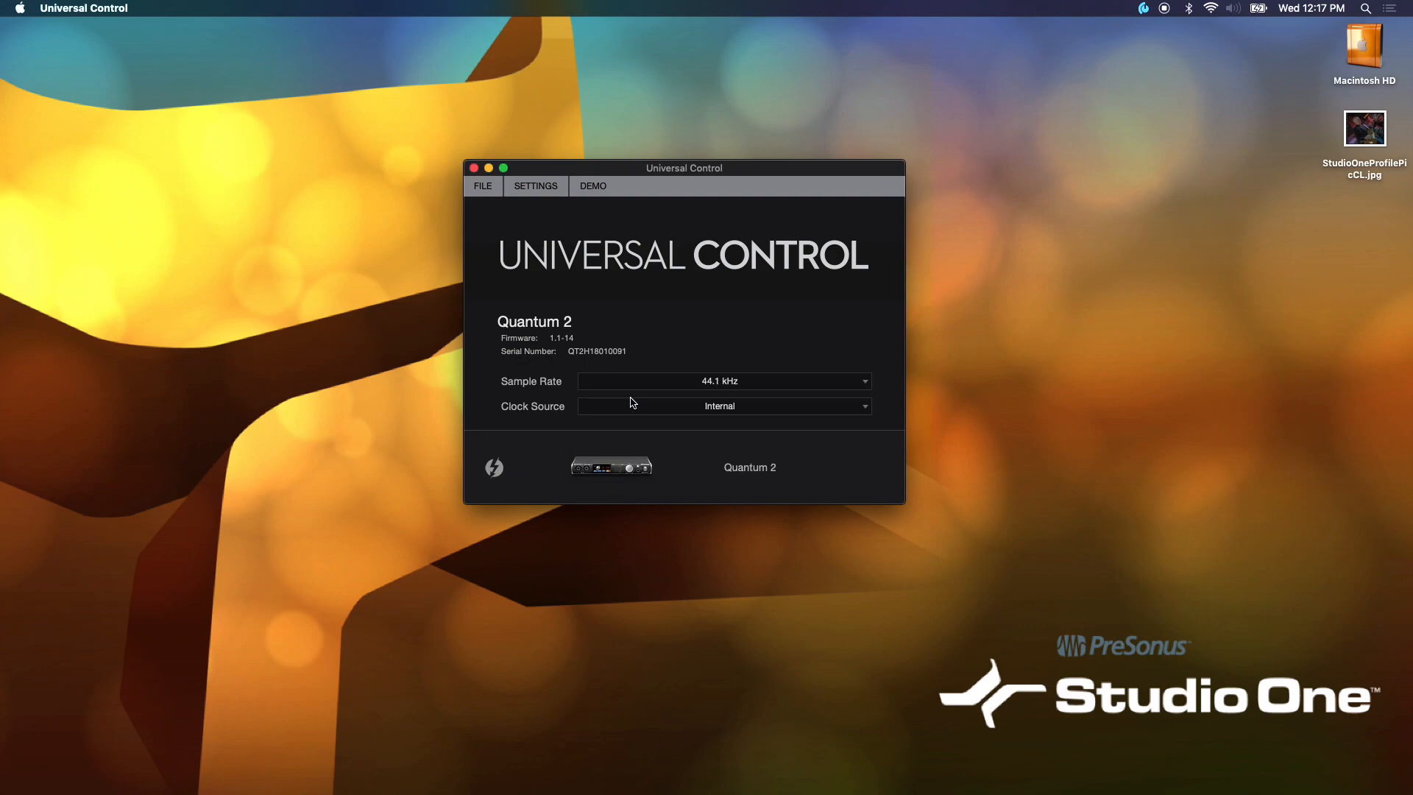
{"action": "mouse_move", "coordinate": [818, 414]}
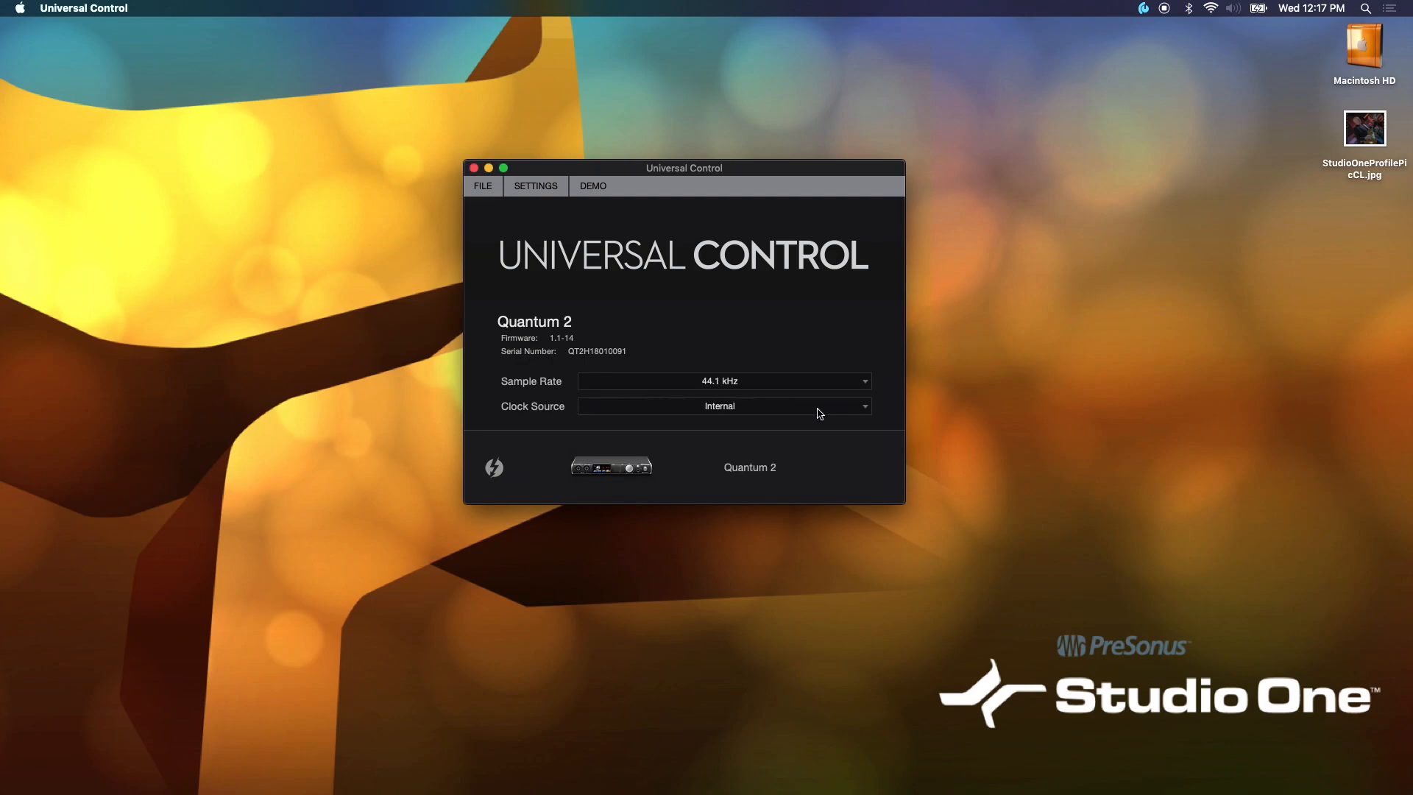
{"action": "left_click", "coordinate": [721, 406]}
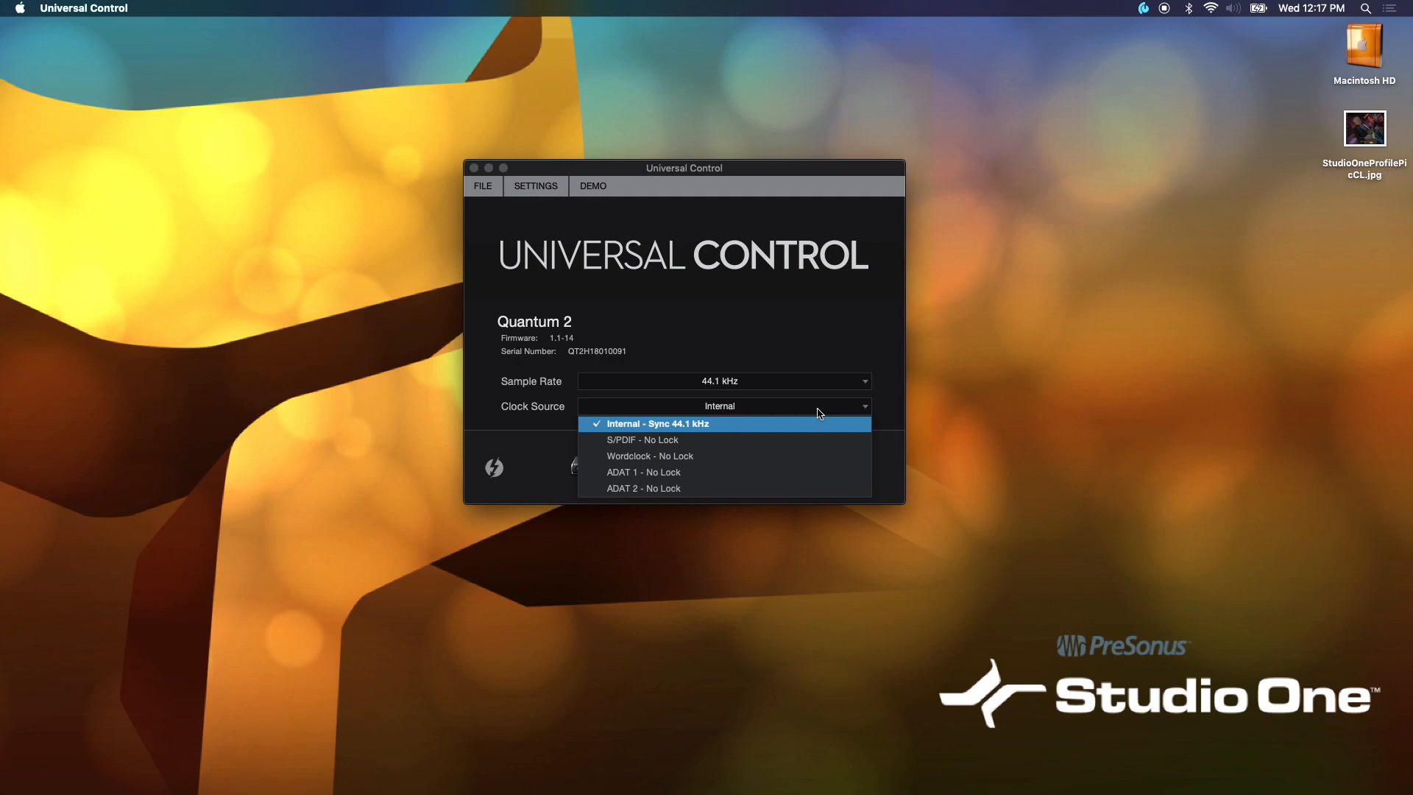
{"action": "mouse_move", "coordinate": [533, 410]}
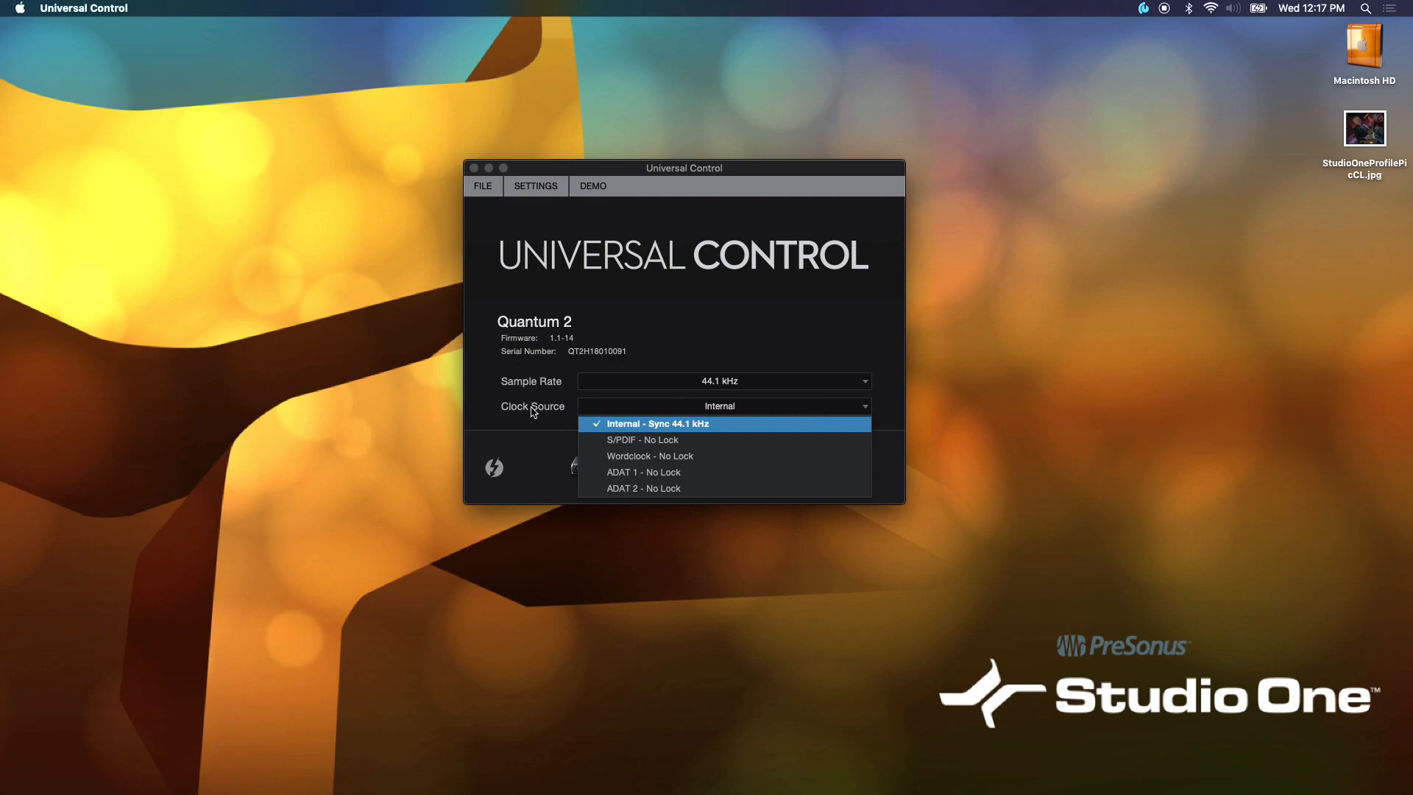
{"action": "mouse_move", "coordinate": [576, 329]}
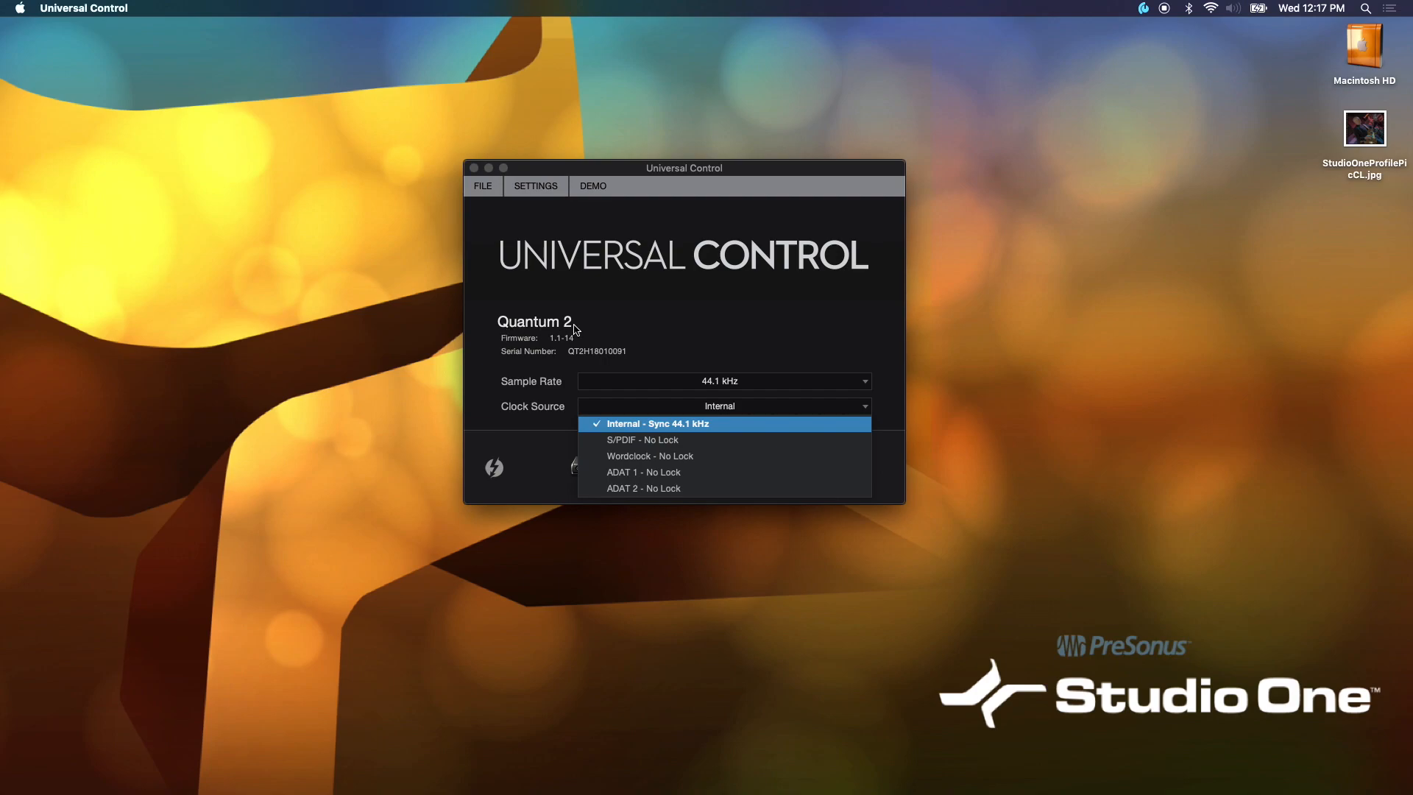
{"action": "left_click", "coordinate": [656, 424]}
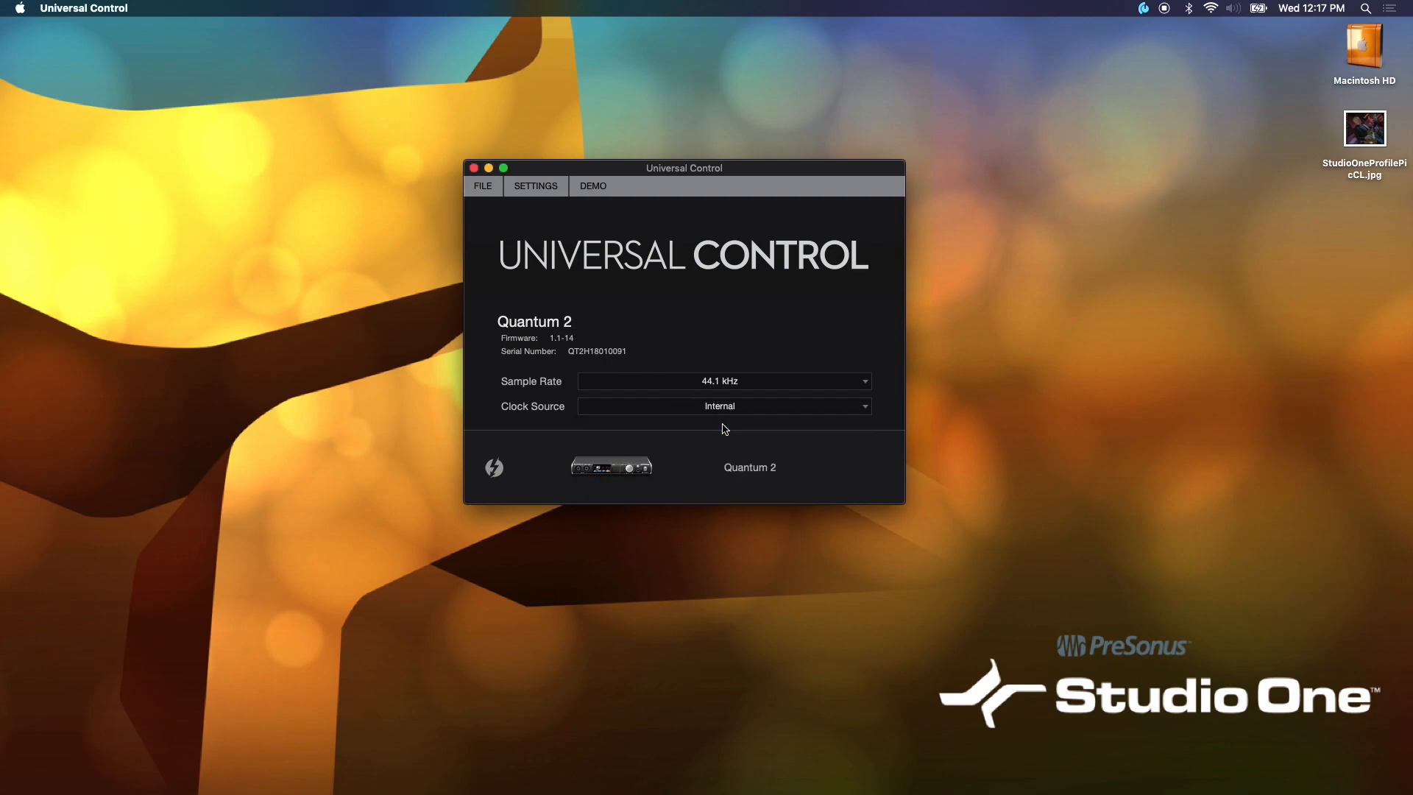
{"action": "mouse_move", "coordinate": [745, 364]}
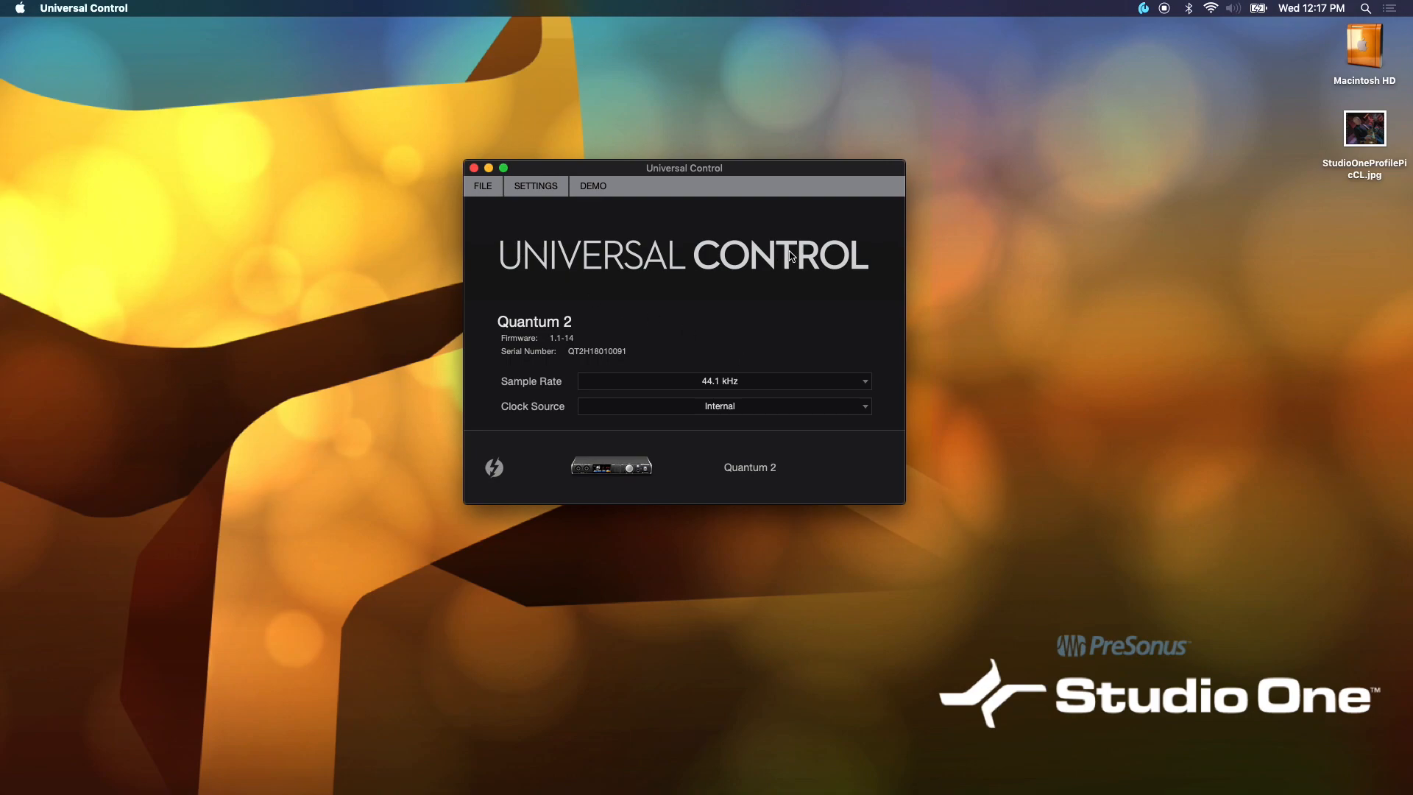
{"action": "mouse_move", "coordinate": [753, 302]}
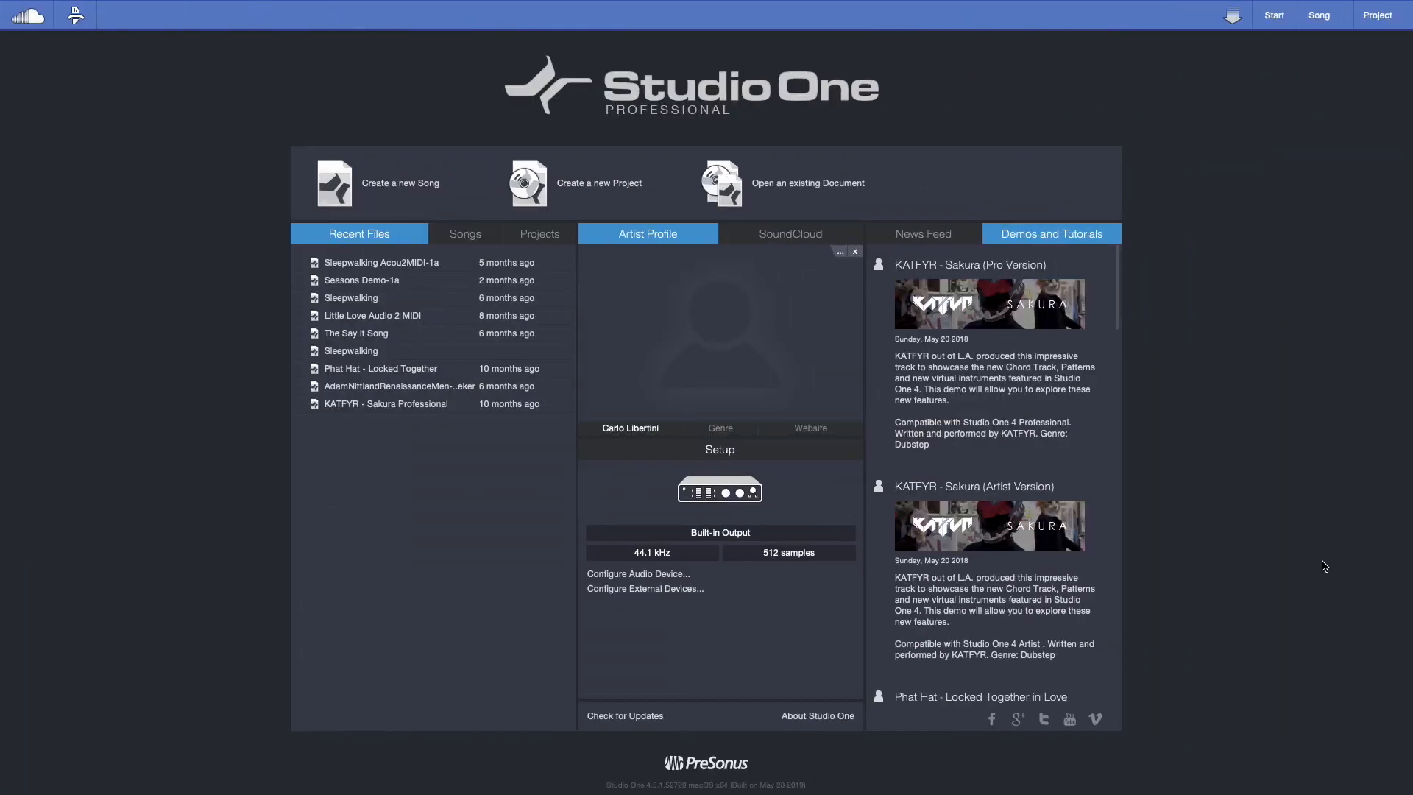
{"action": "mouse_move", "coordinate": [729, 458]}
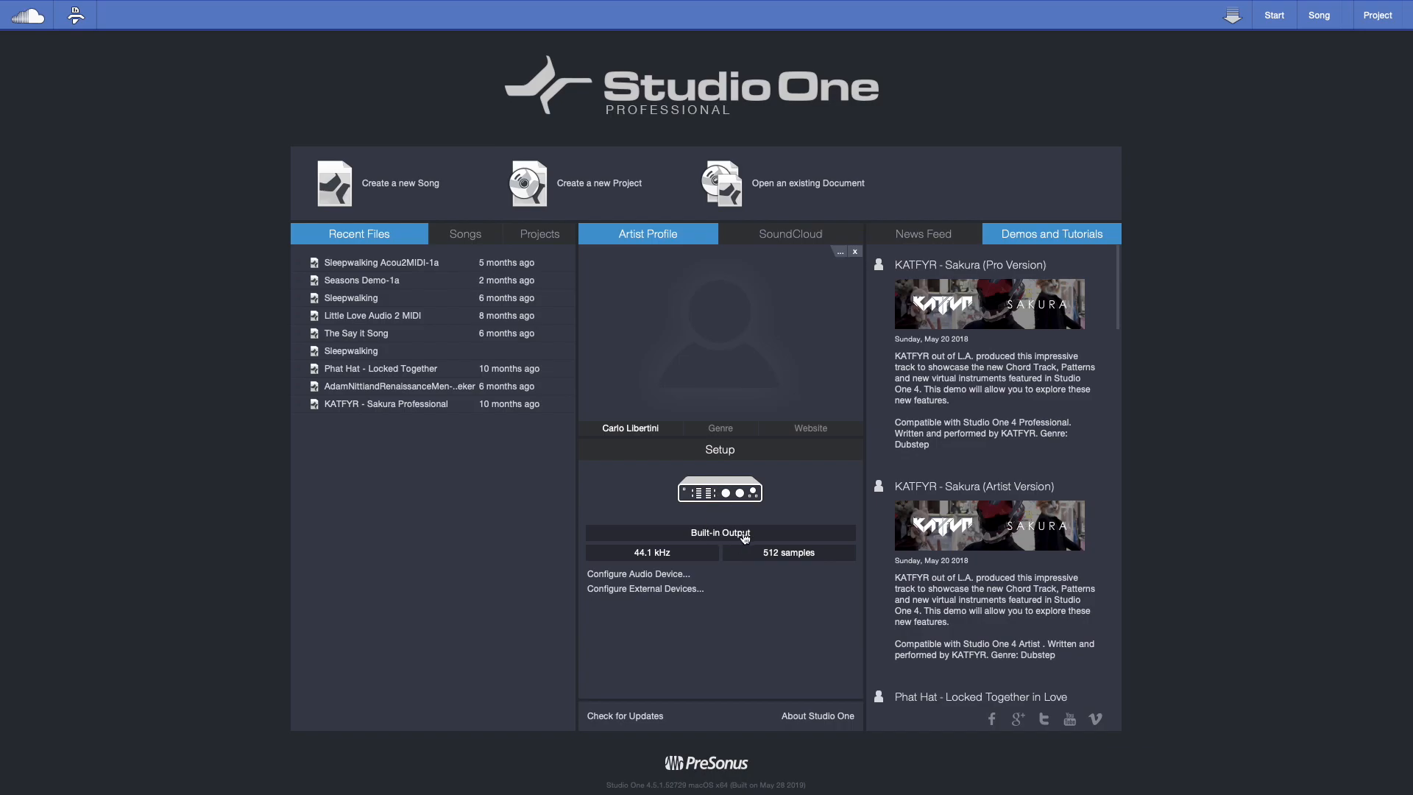
{"action": "mouse_move", "coordinate": [645, 558]}
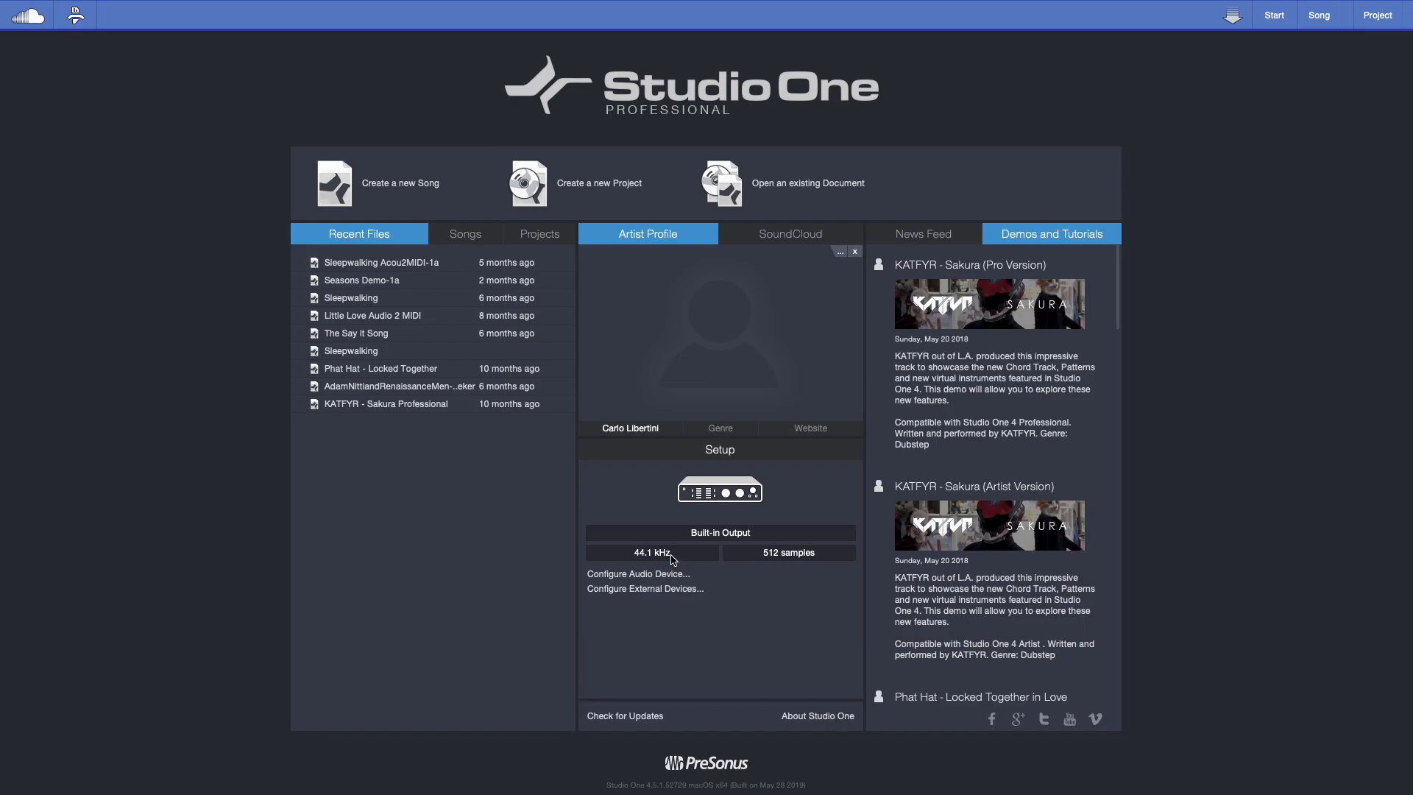
{"action": "mouse_move", "coordinate": [793, 556]}
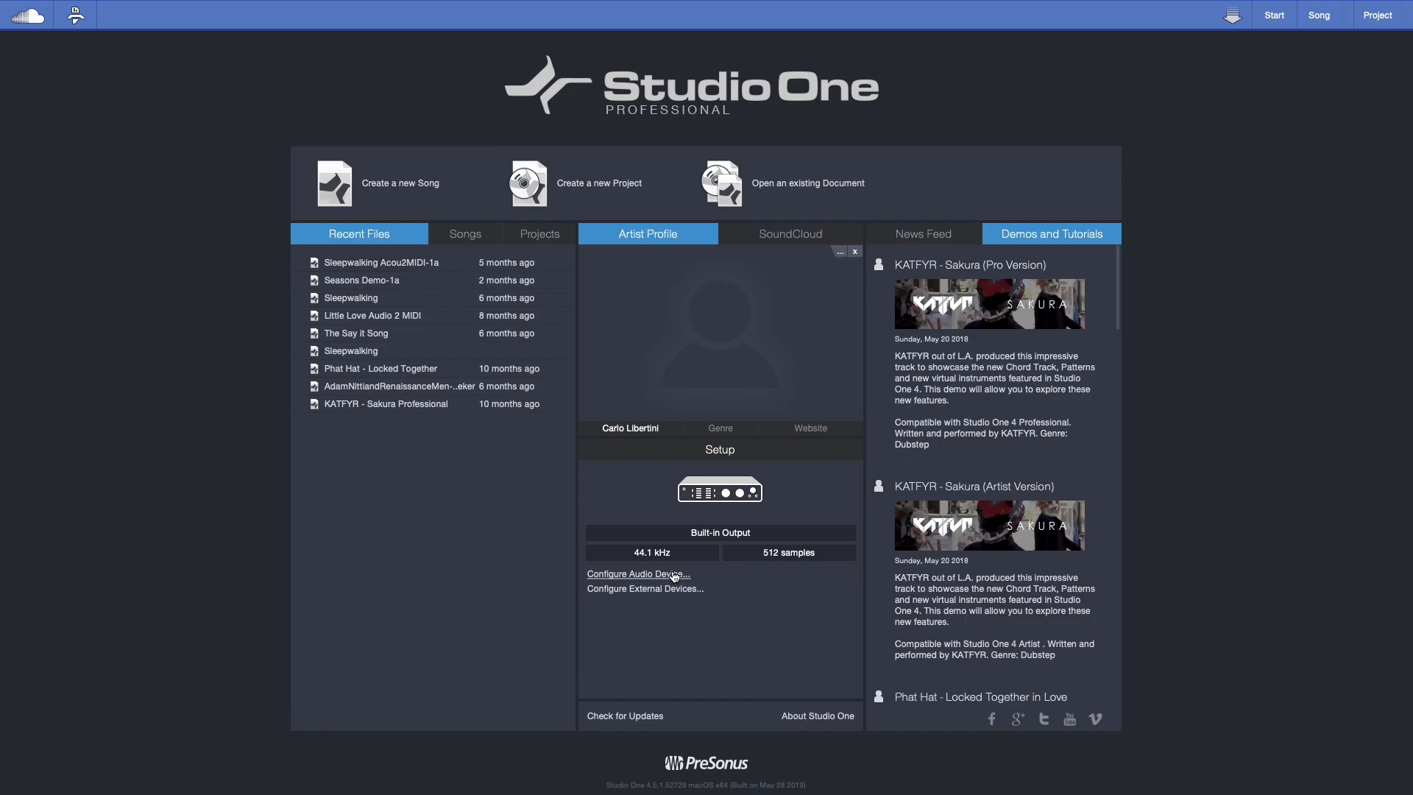
Step: Make Quantum 2 the playback and recording device in Configure Audio Device
{"action": "left_click", "coordinate": [638, 574]}
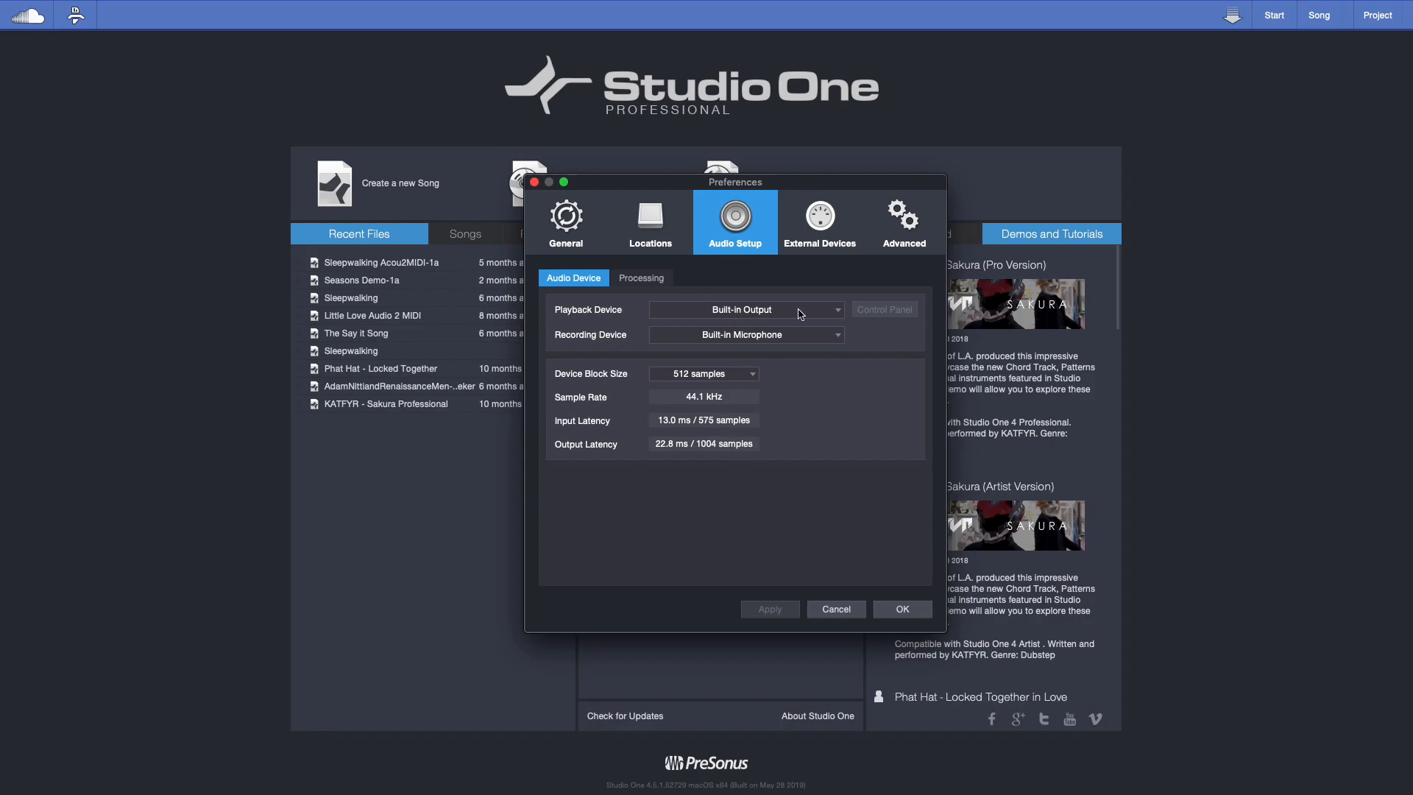
{"action": "left_click", "coordinate": [745, 309]}
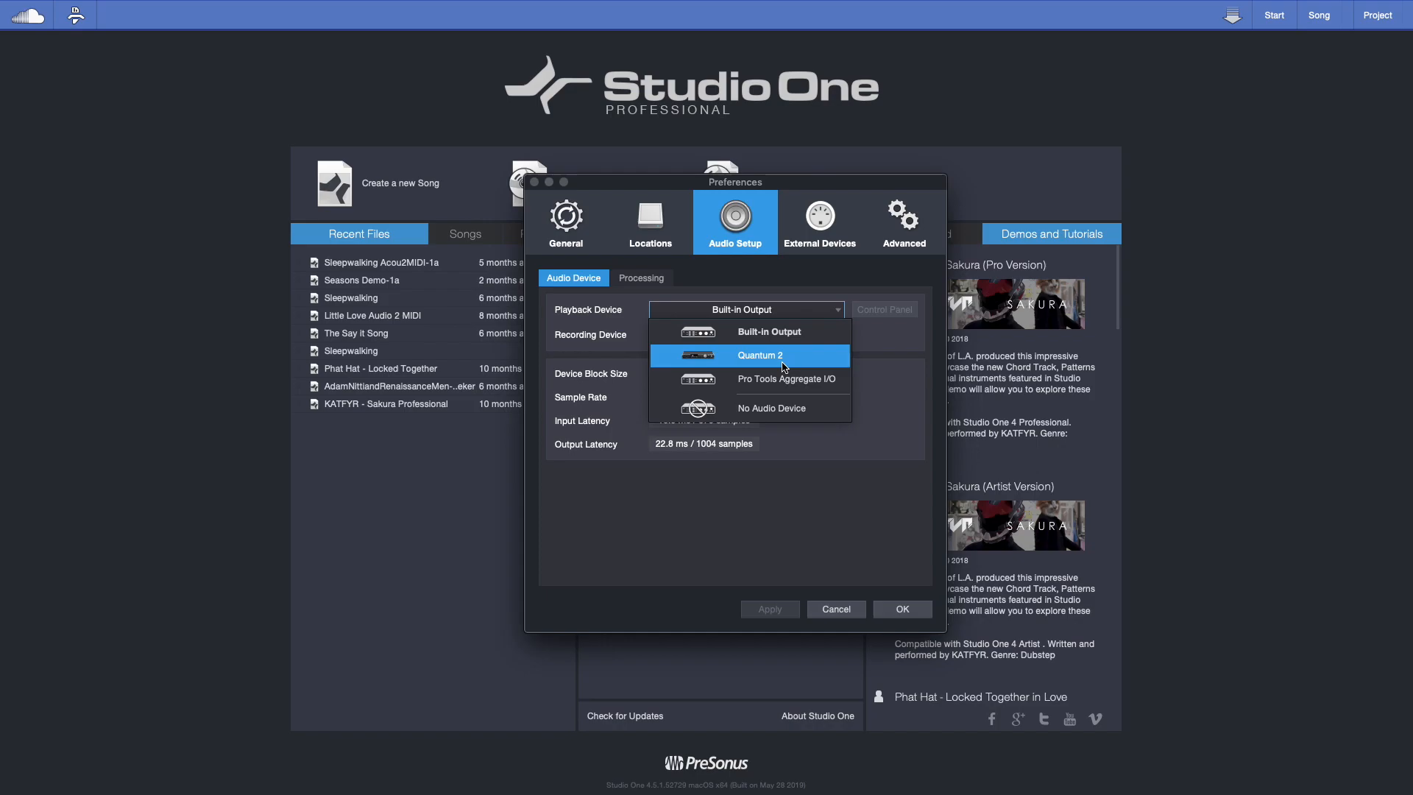
{"action": "left_click", "coordinate": [759, 355]}
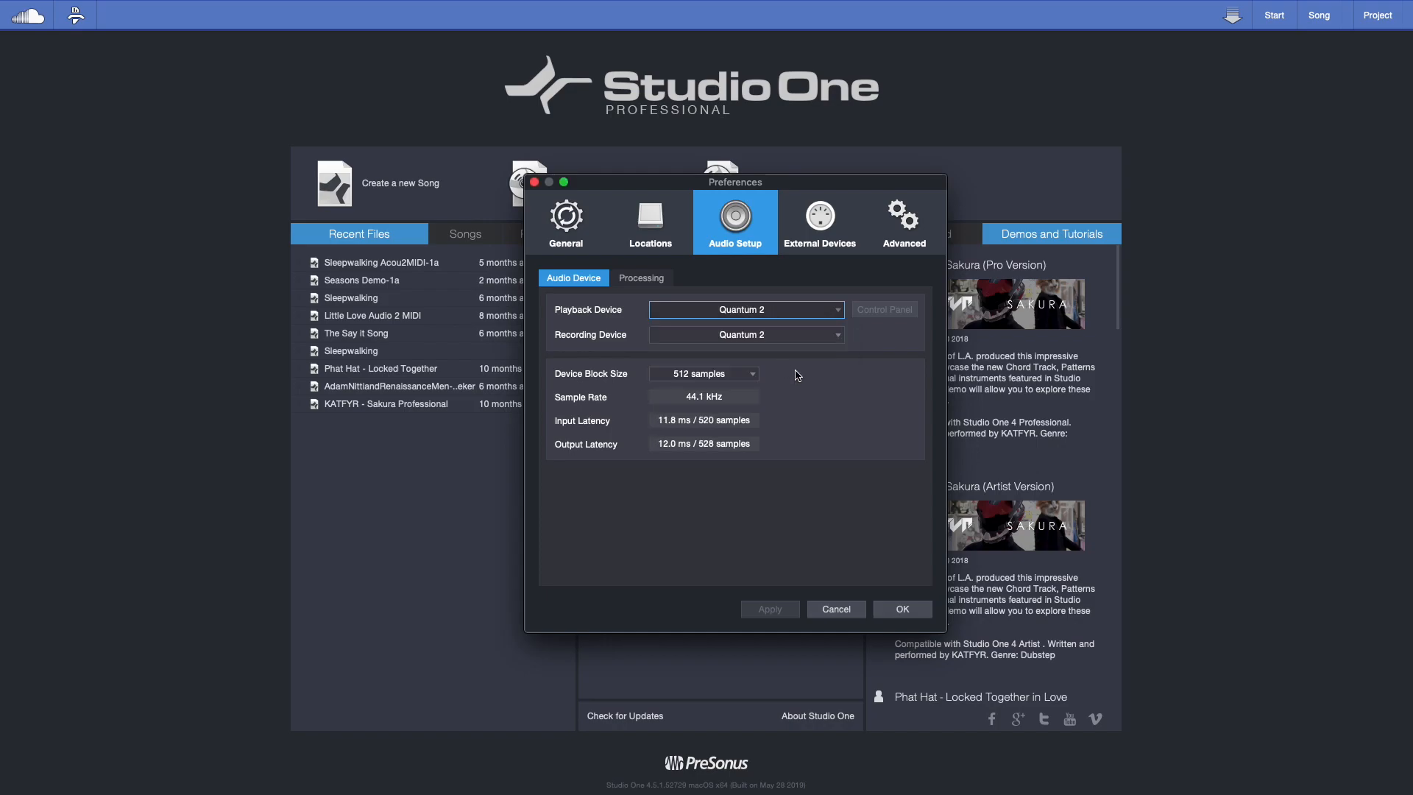
{"action": "mouse_move", "coordinate": [816, 396]}
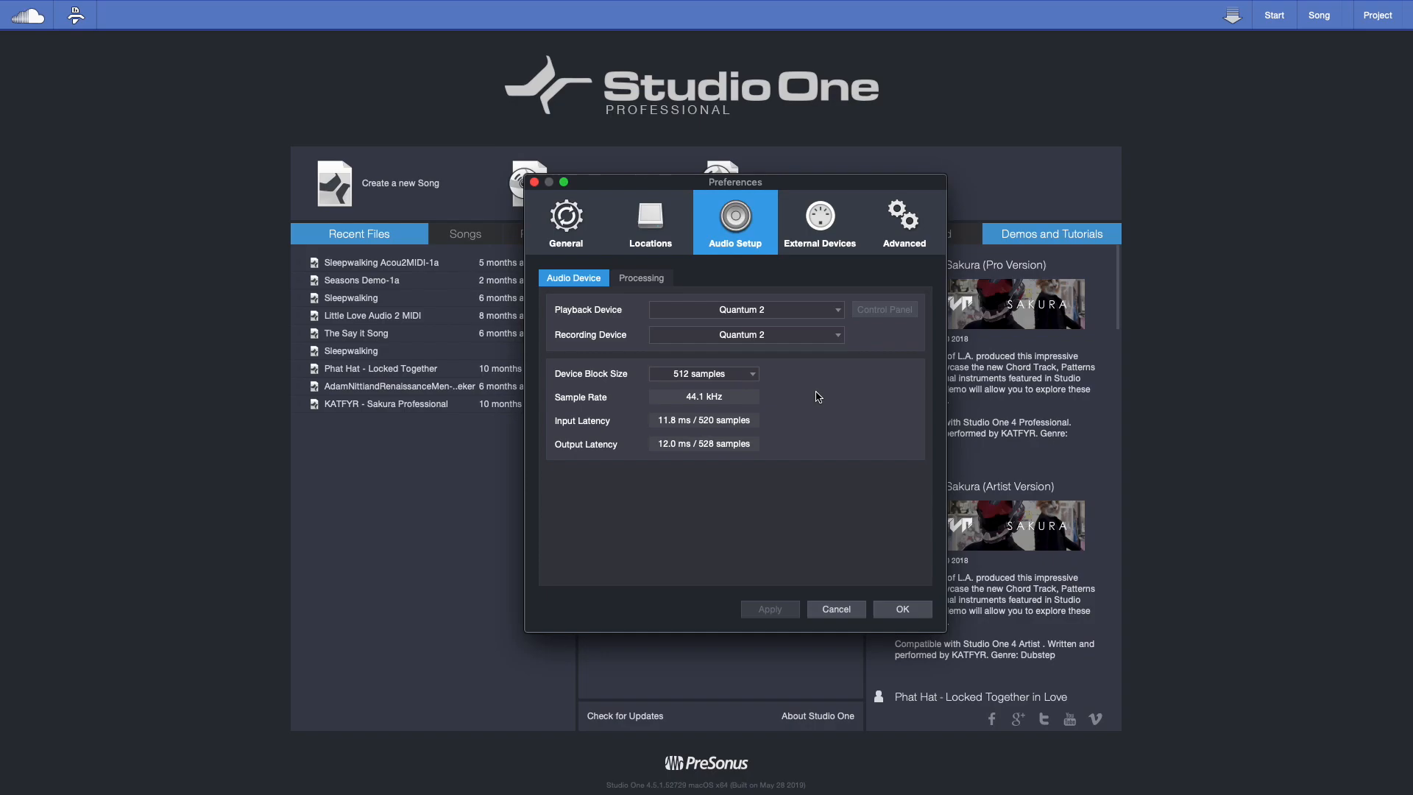
{"action": "mouse_move", "coordinate": [797, 387]}
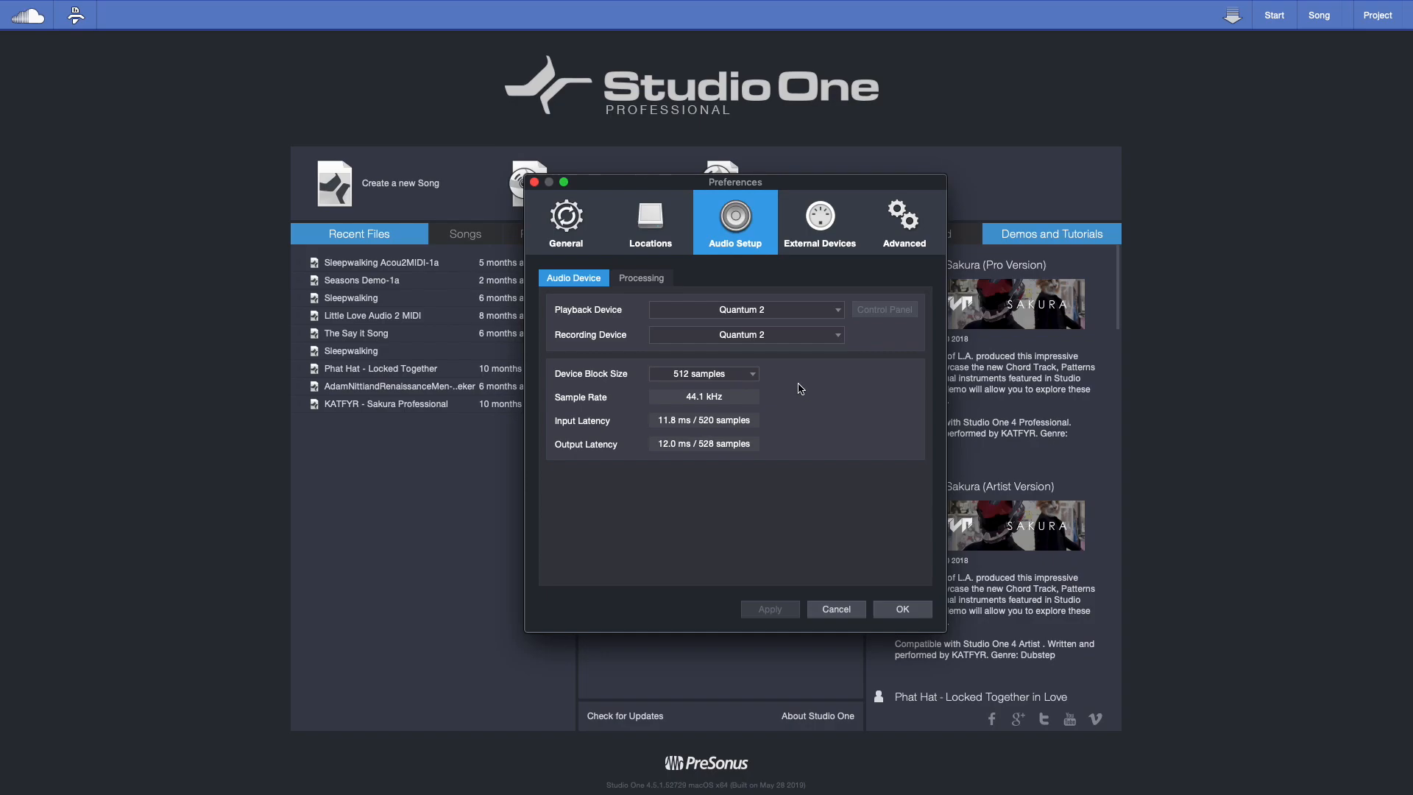
{"action": "mouse_move", "coordinate": [820, 394]}
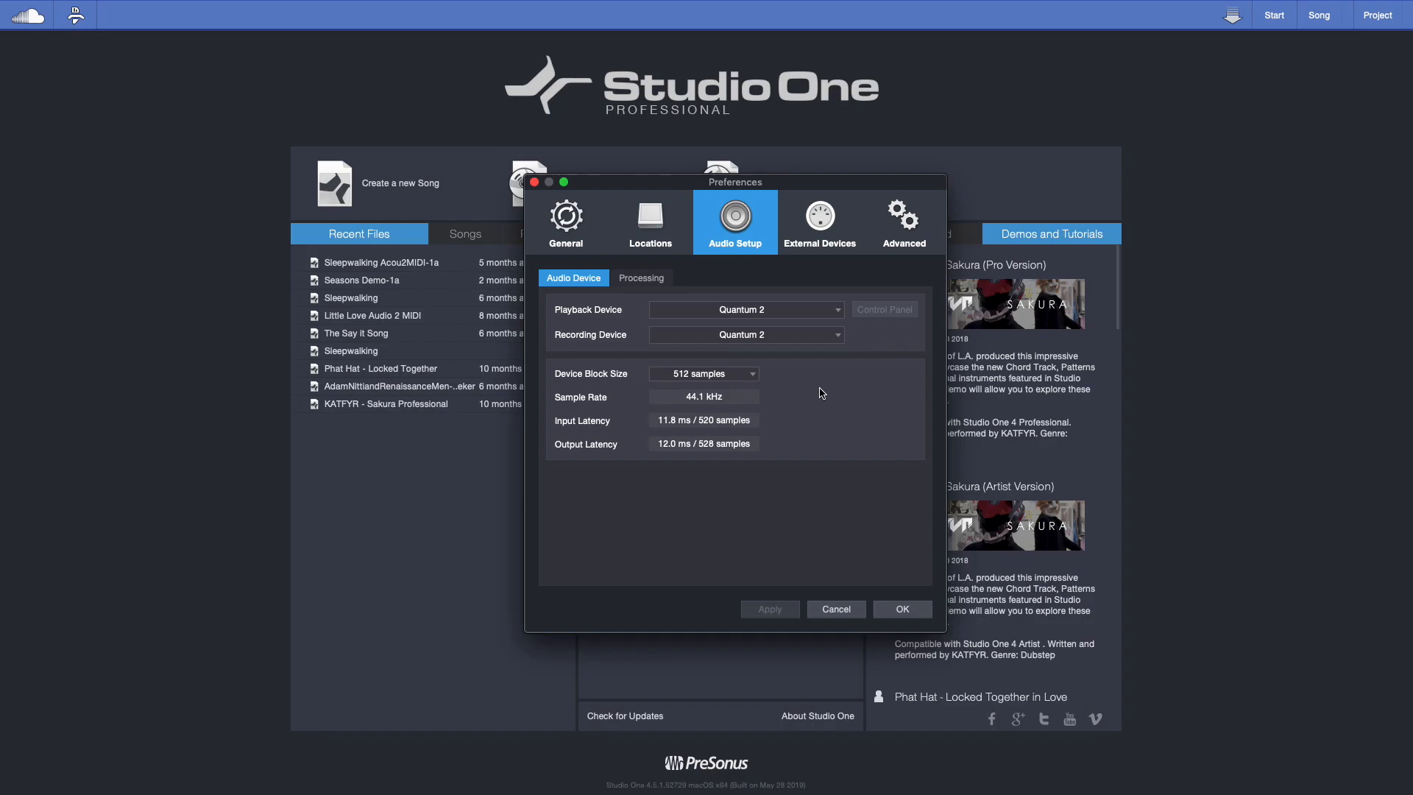
{"action": "mouse_move", "coordinate": [621, 424]}
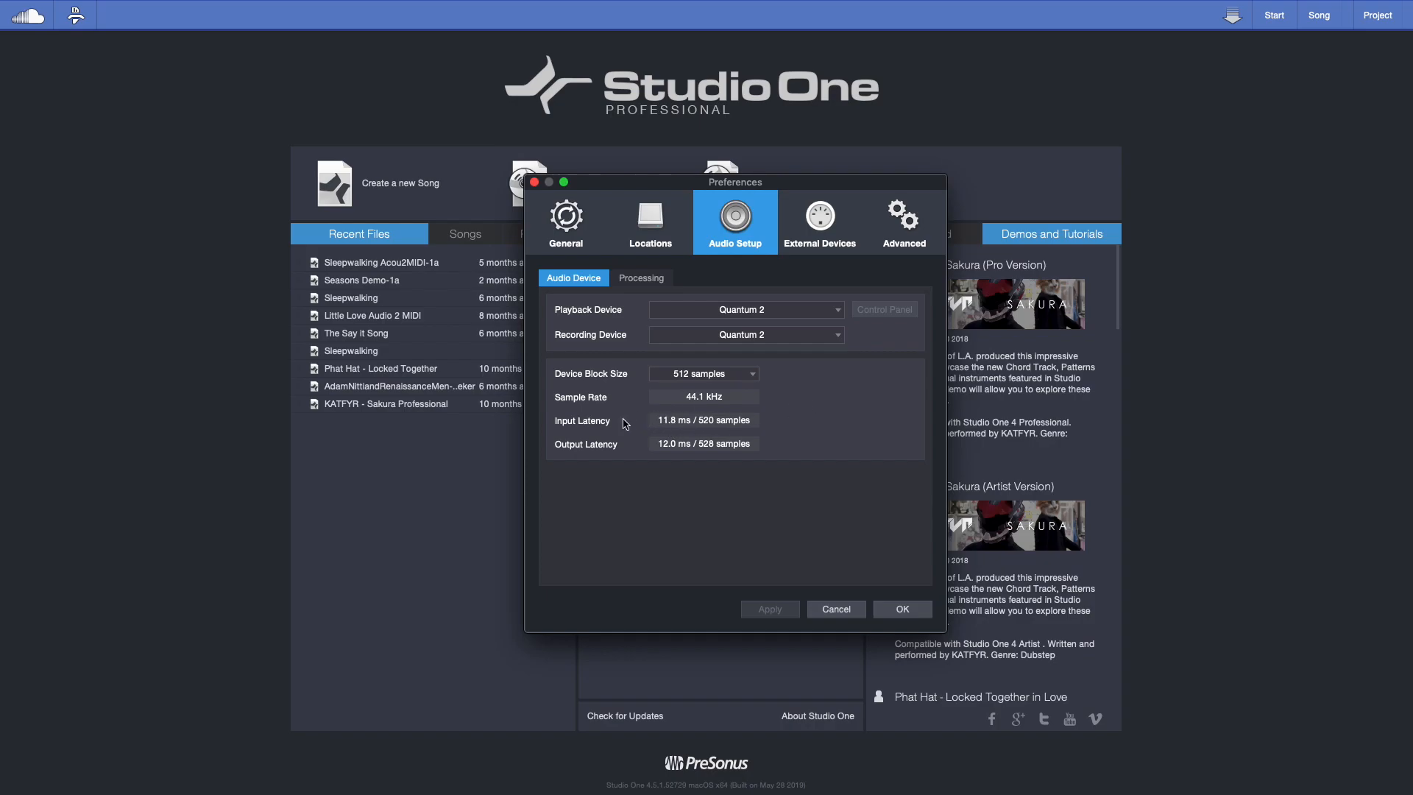
{"action": "mouse_move", "coordinate": [661, 431]}
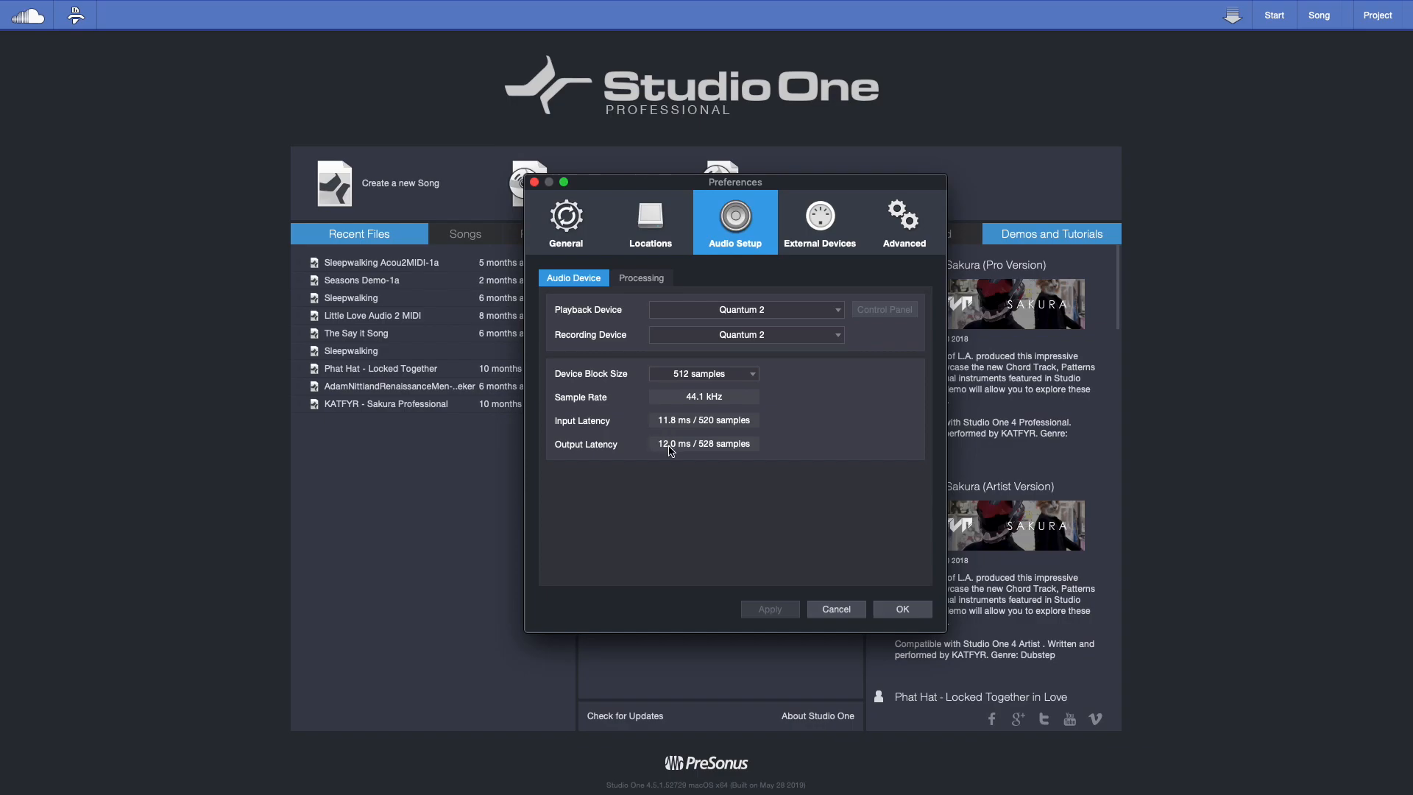
{"action": "mouse_move", "coordinate": [807, 432]}
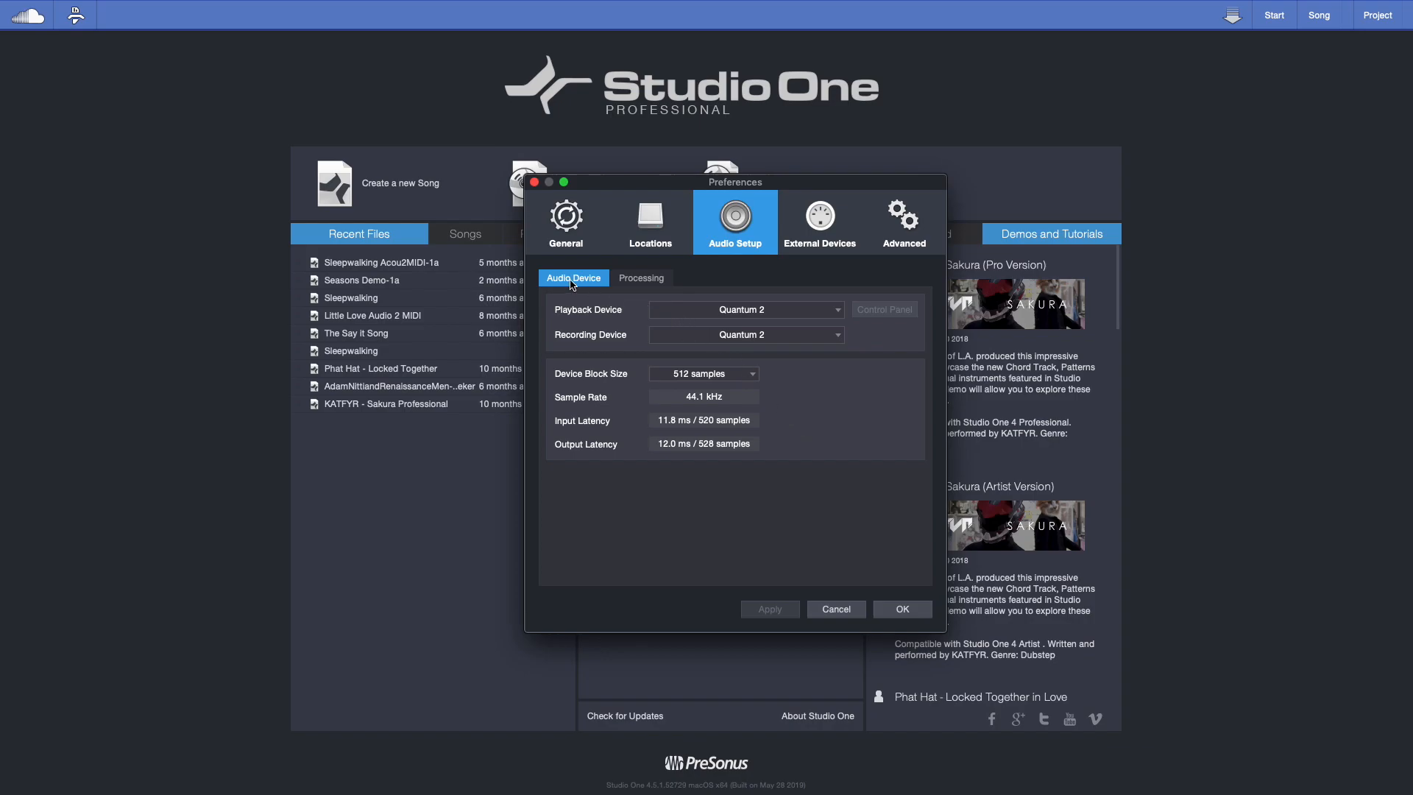
Step: Check the Processing settings and return to the Audio Device settings for Quantum 2 at 512 samples
{"action": "left_click", "coordinate": [641, 279]}
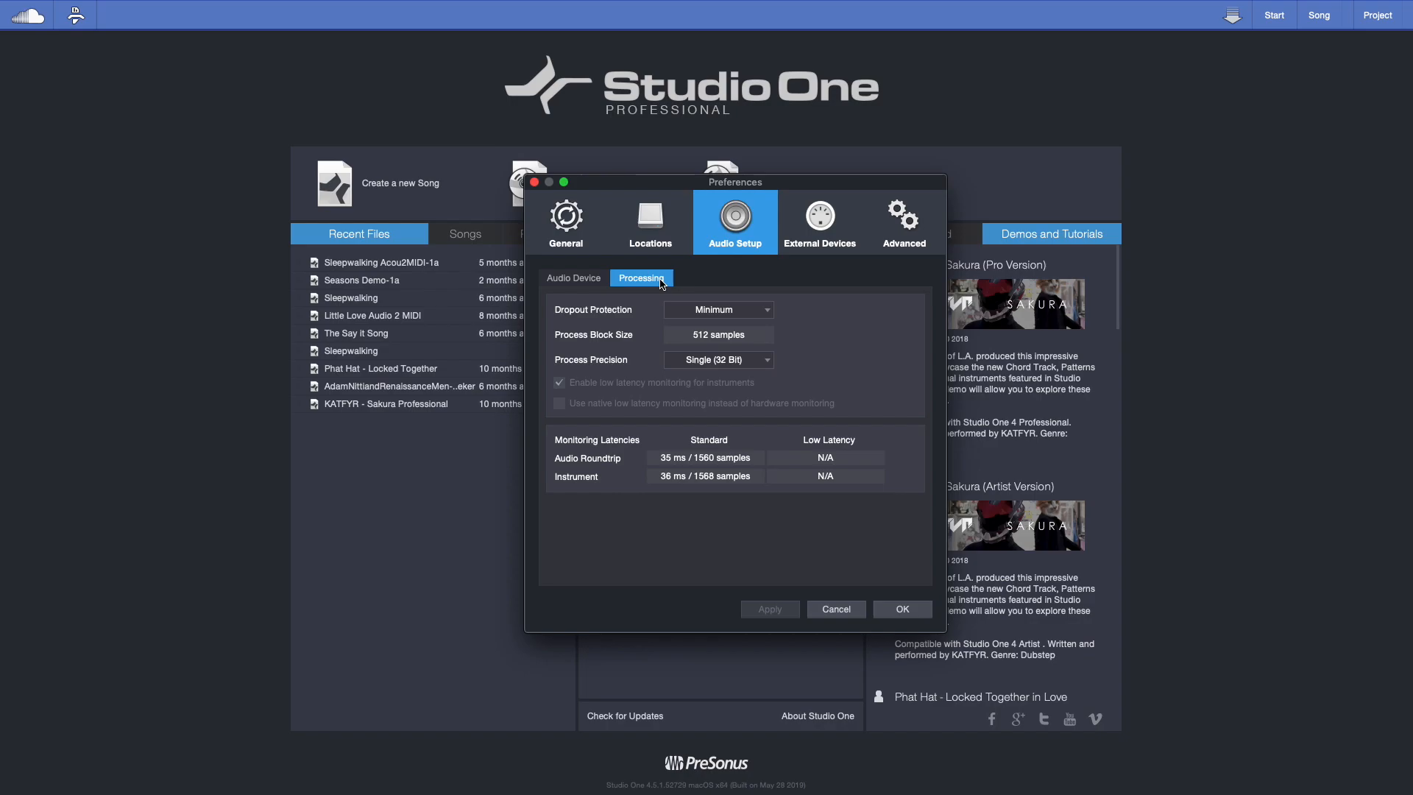
{"action": "left_click", "coordinate": [572, 278]}
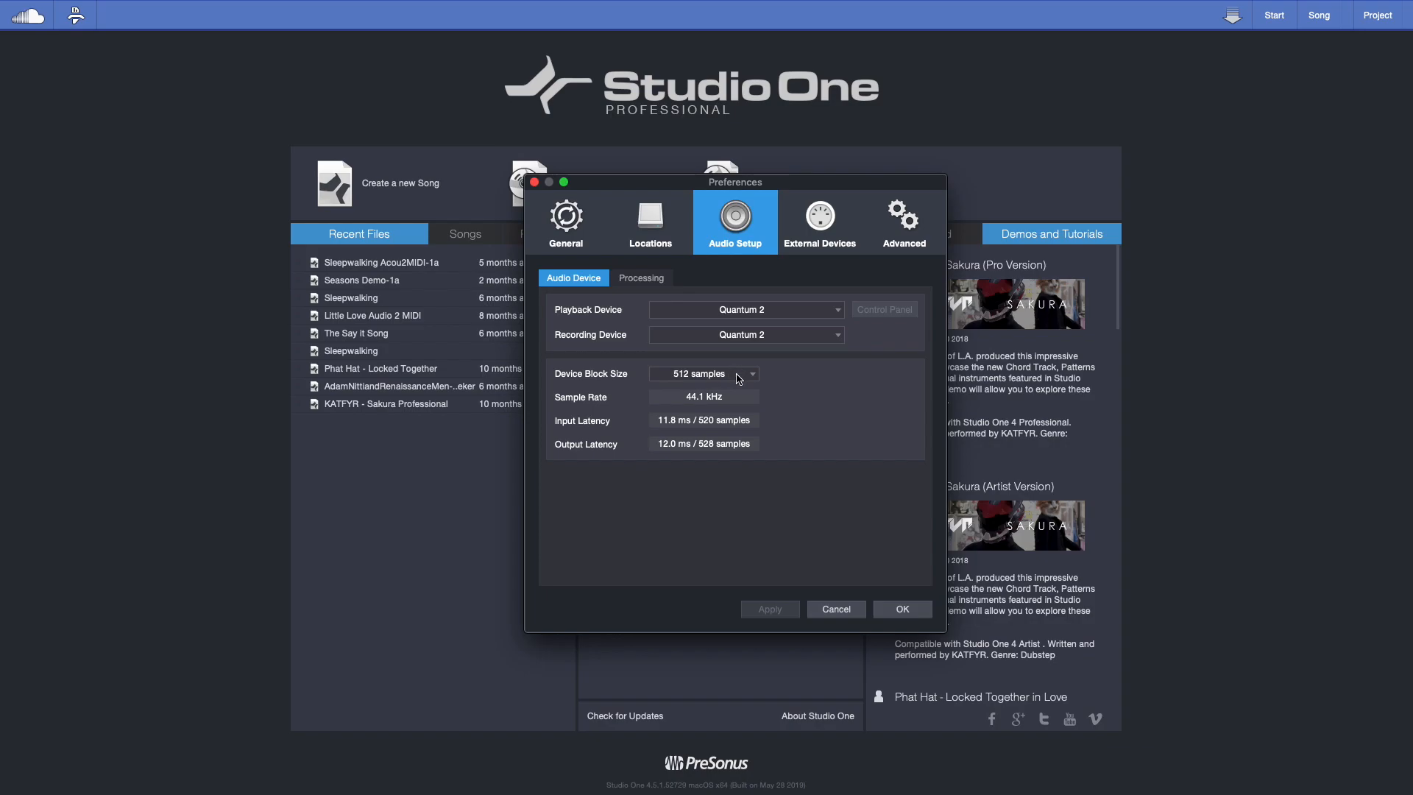
Step: Try a 16-sample device block size, then settle on 64 samples (1.63 ms in, 1.81 ms out)
{"action": "left_click", "coordinate": [704, 372]}
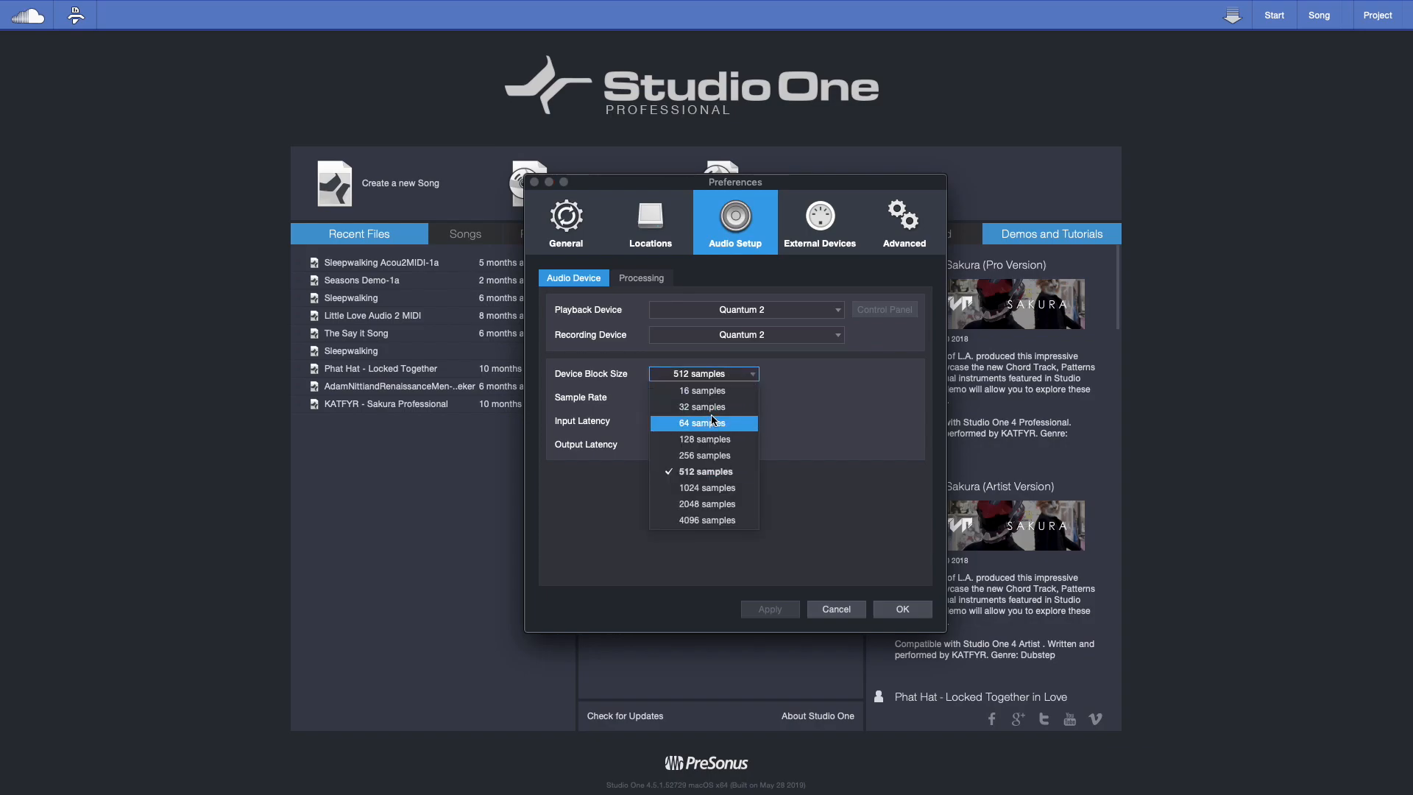
{"action": "mouse_move", "coordinate": [702, 406]}
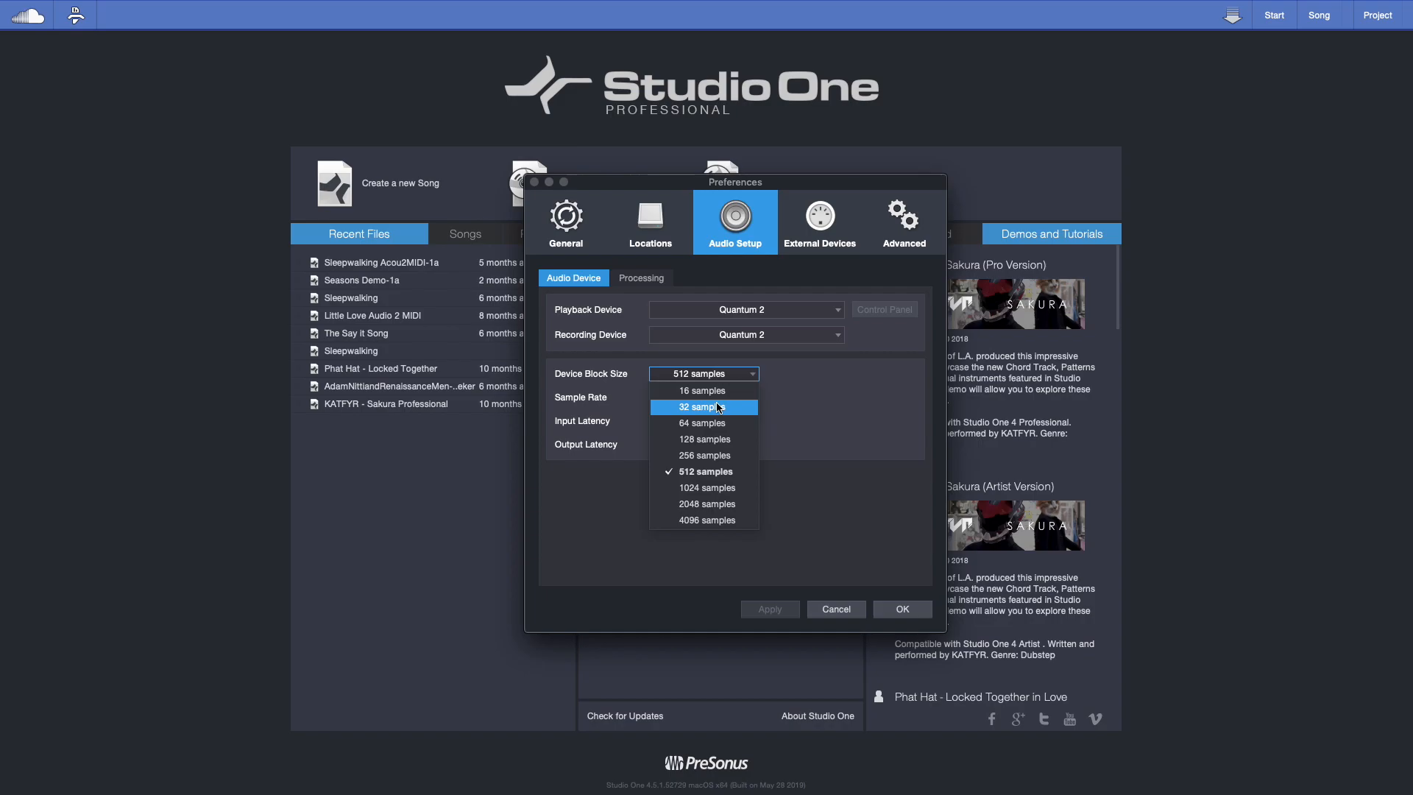
{"action": "left_click", "coordinate": [701, 390]}
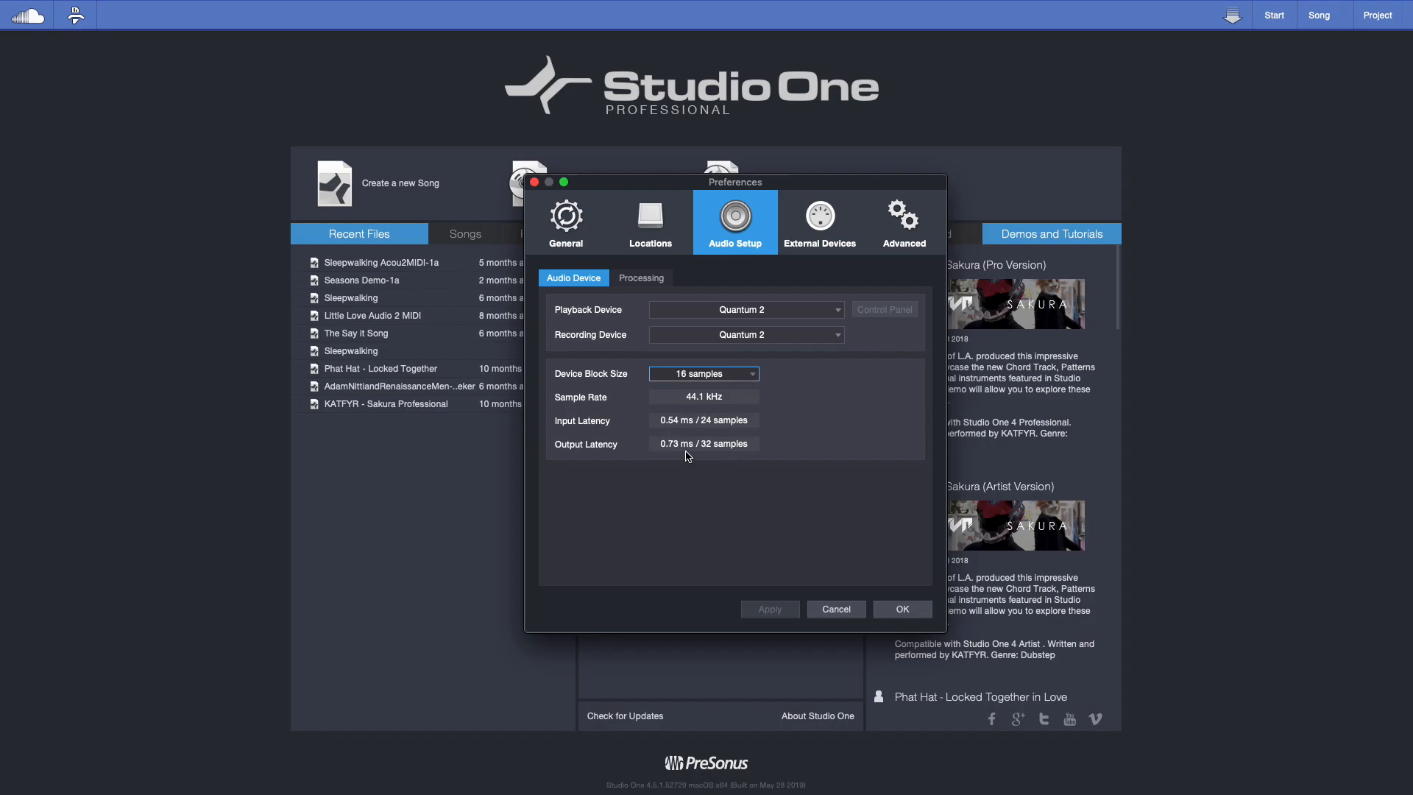
{"action": "mouse_move", "coordinate": [669, 431]}
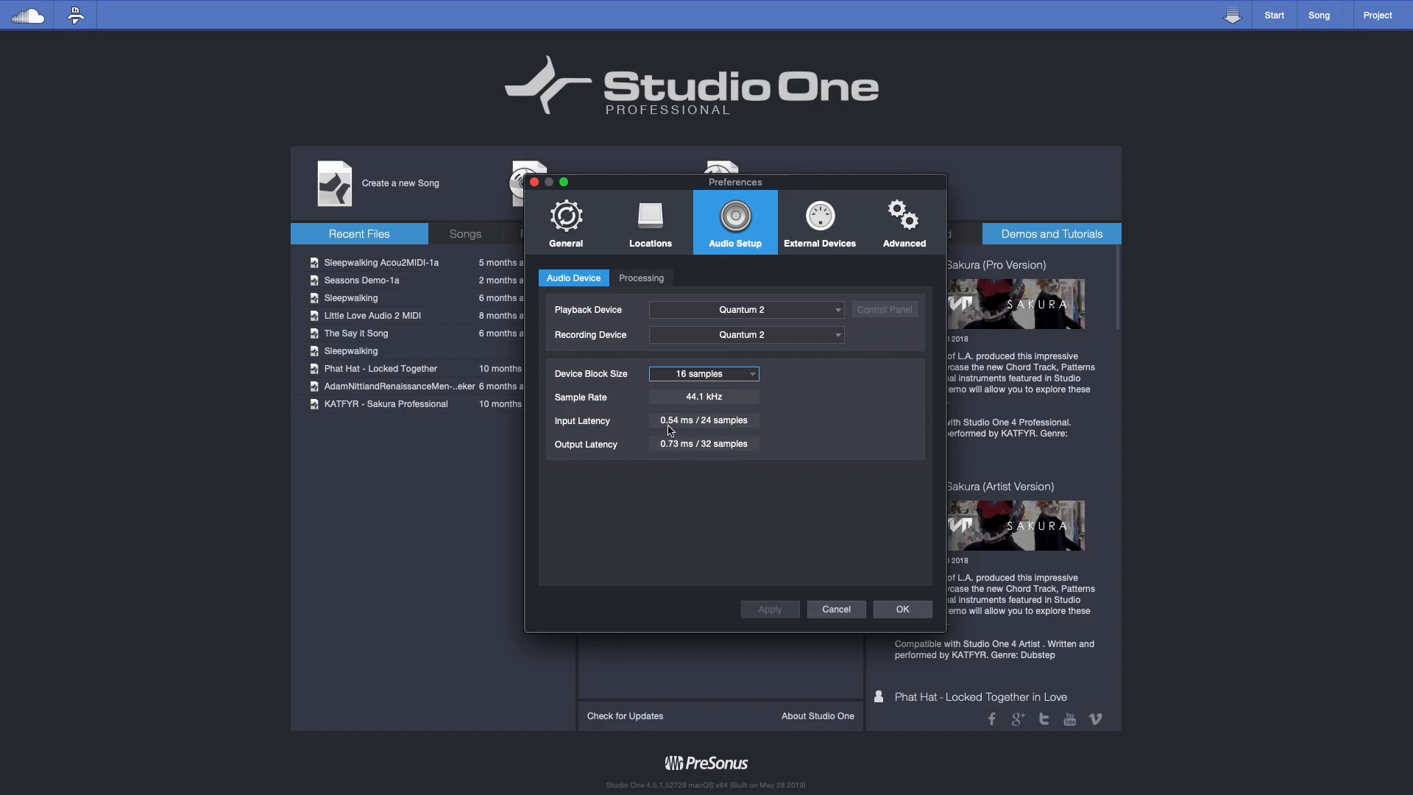
{"action": "mouse_move", "coordinate": [670, 450]}
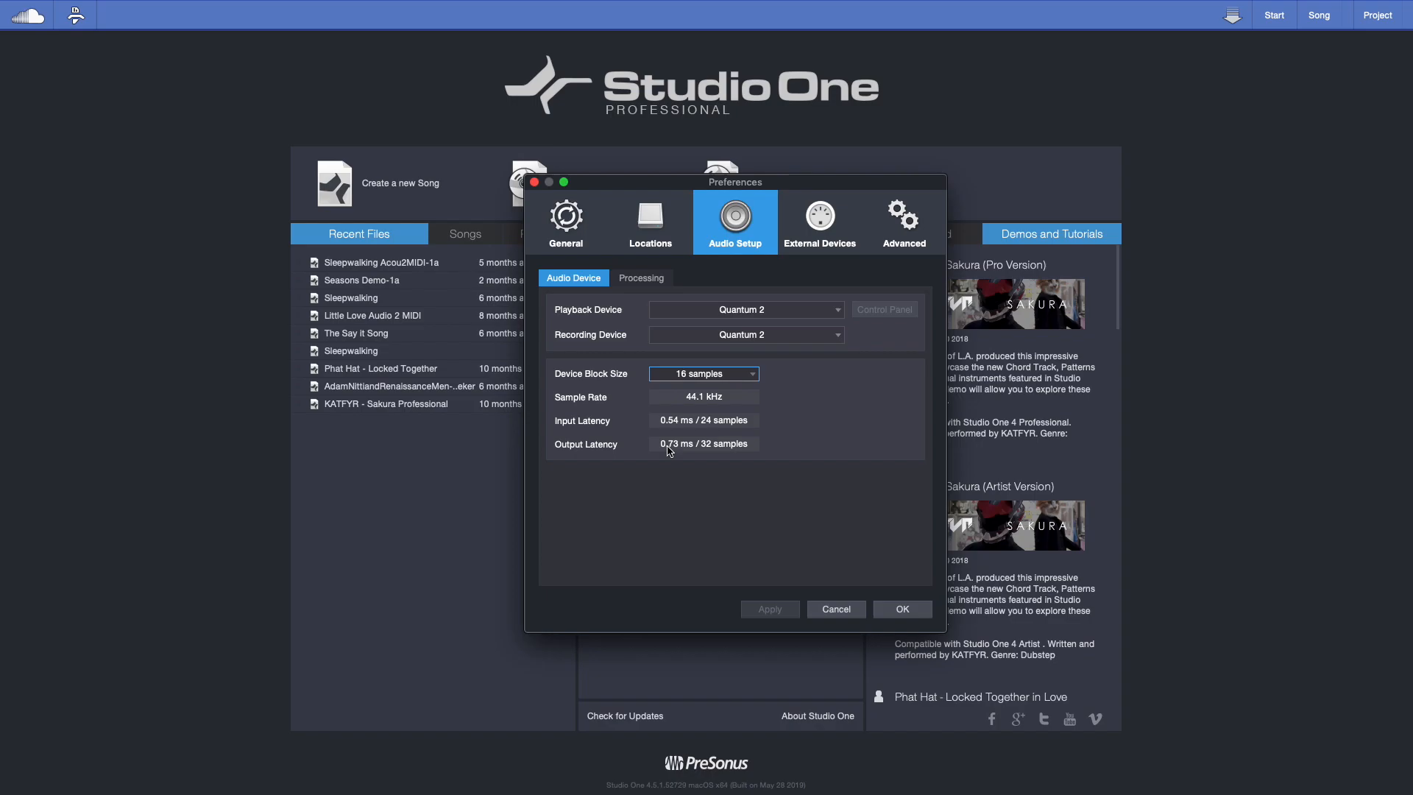
{"action": "mouse_move", "coordinate": [765, 386]}
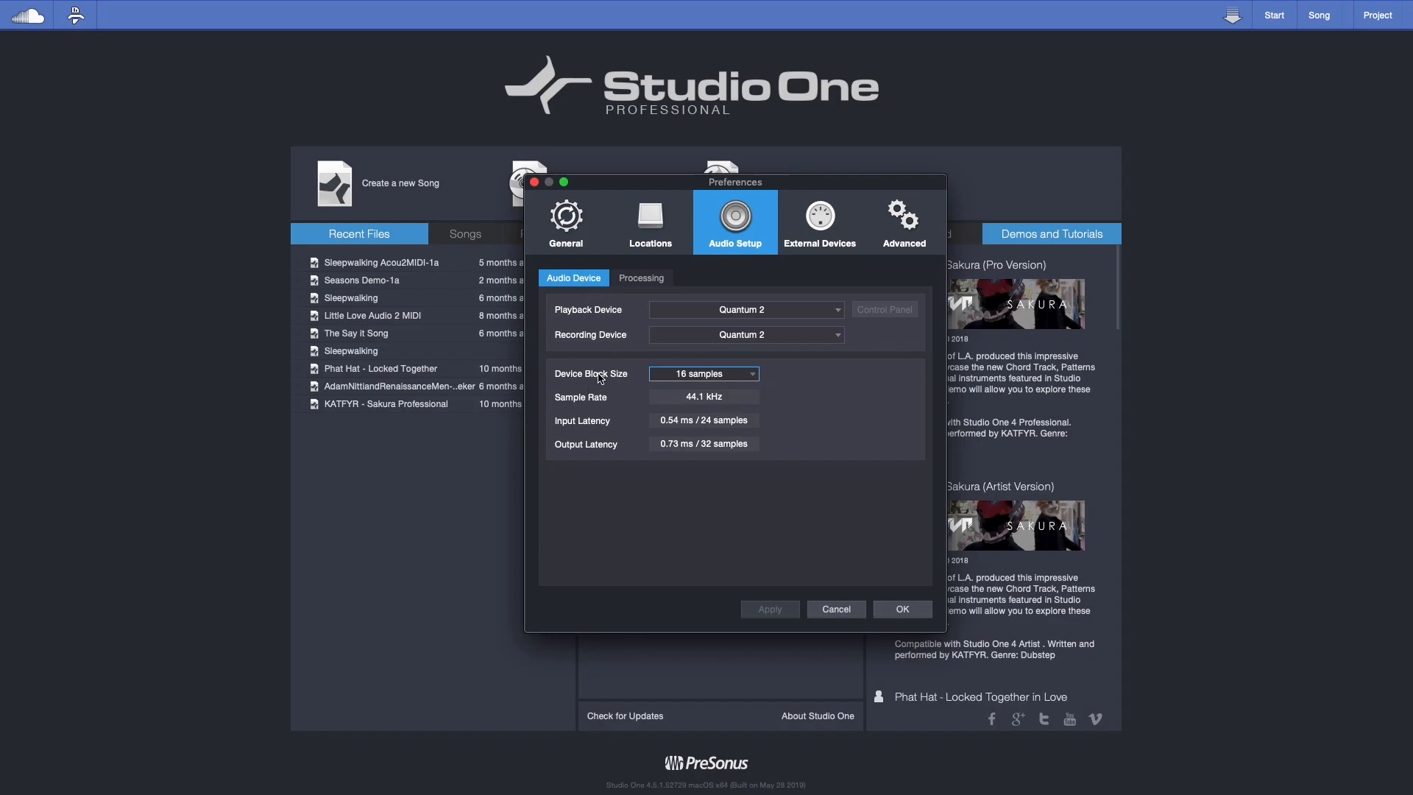
{"action": "mouse_move", "coordinate": [785, 404]}
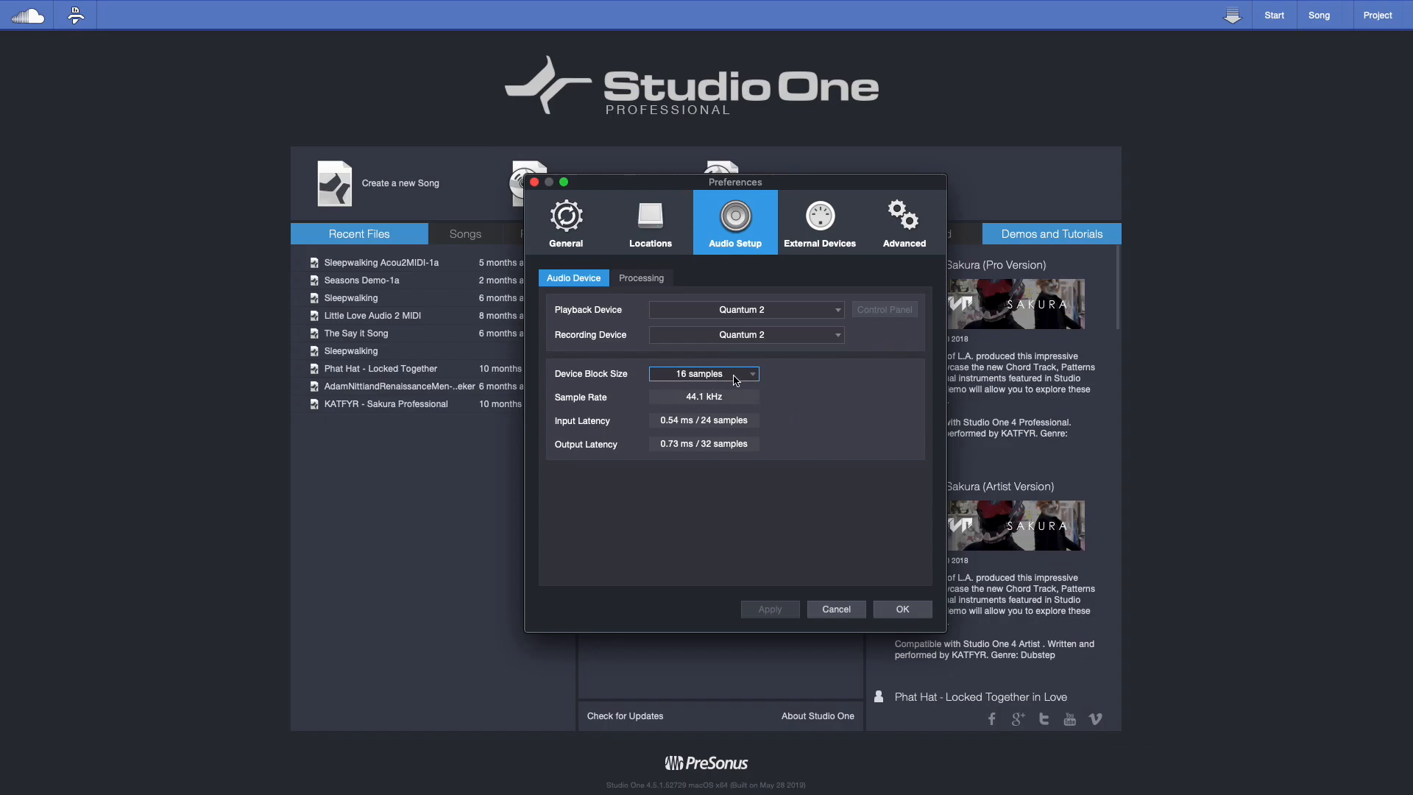
{"action": "left_click", "coordinate": [703, 372]}
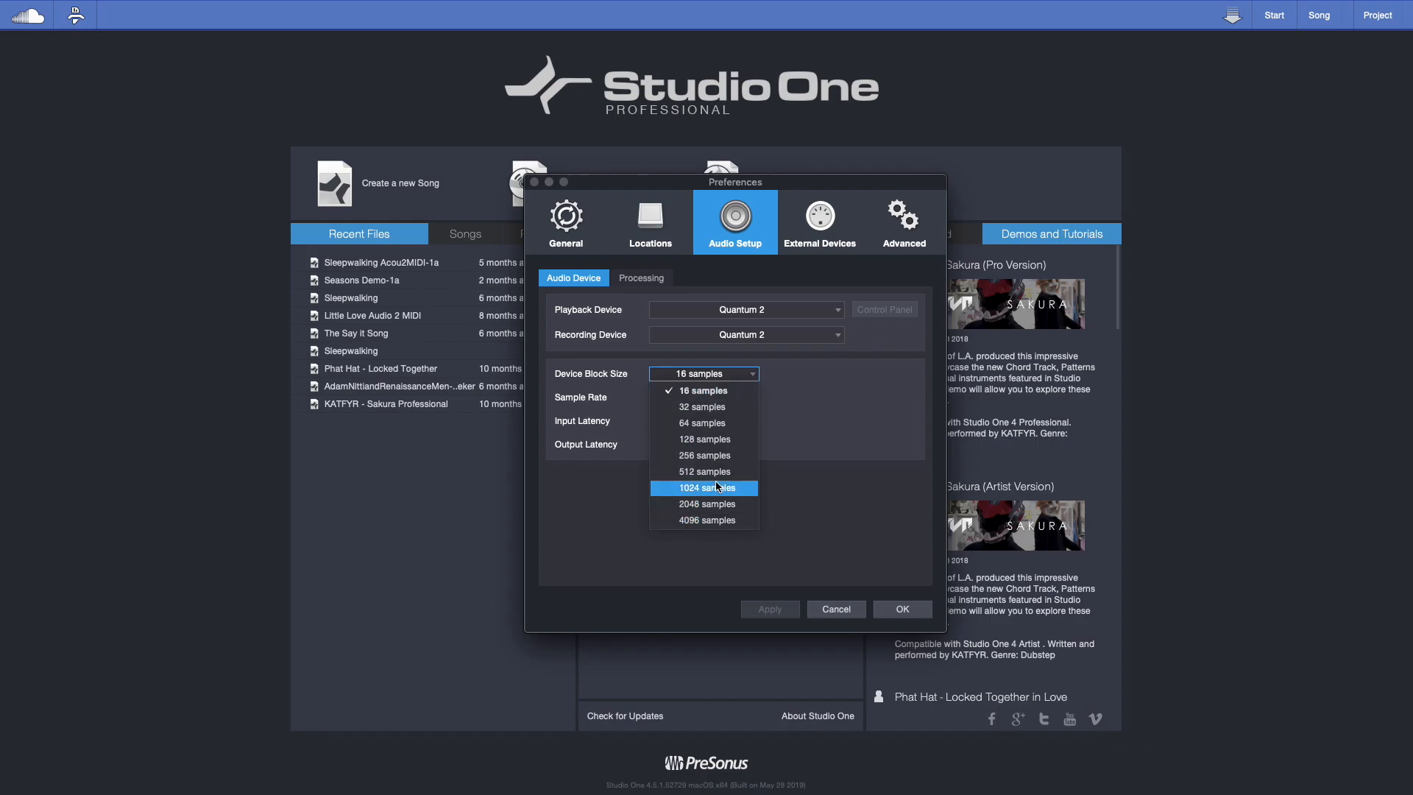
{"action": "mouse_move", "coordinate": [705, 422]}
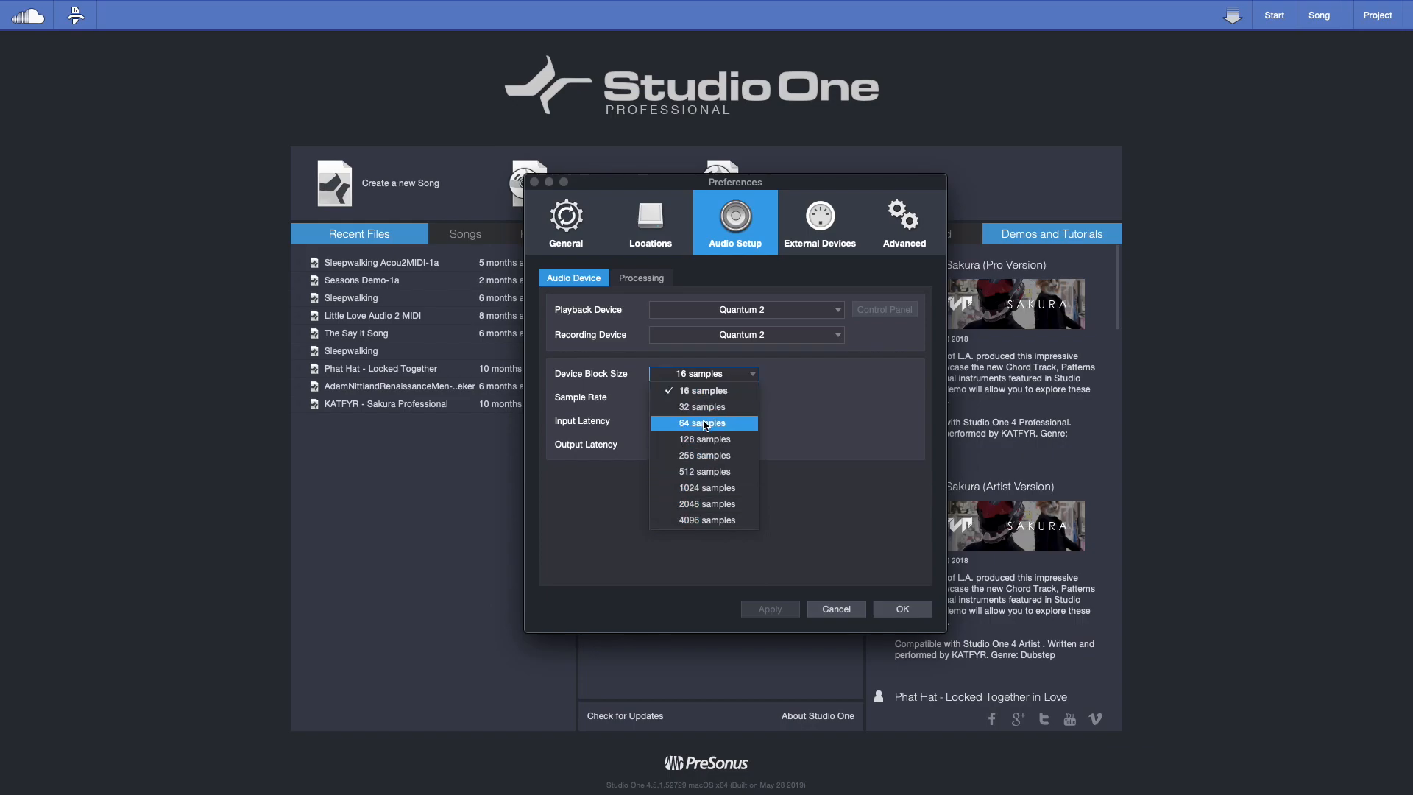
{"action": "left_click", "coordinate": [704, 423]}
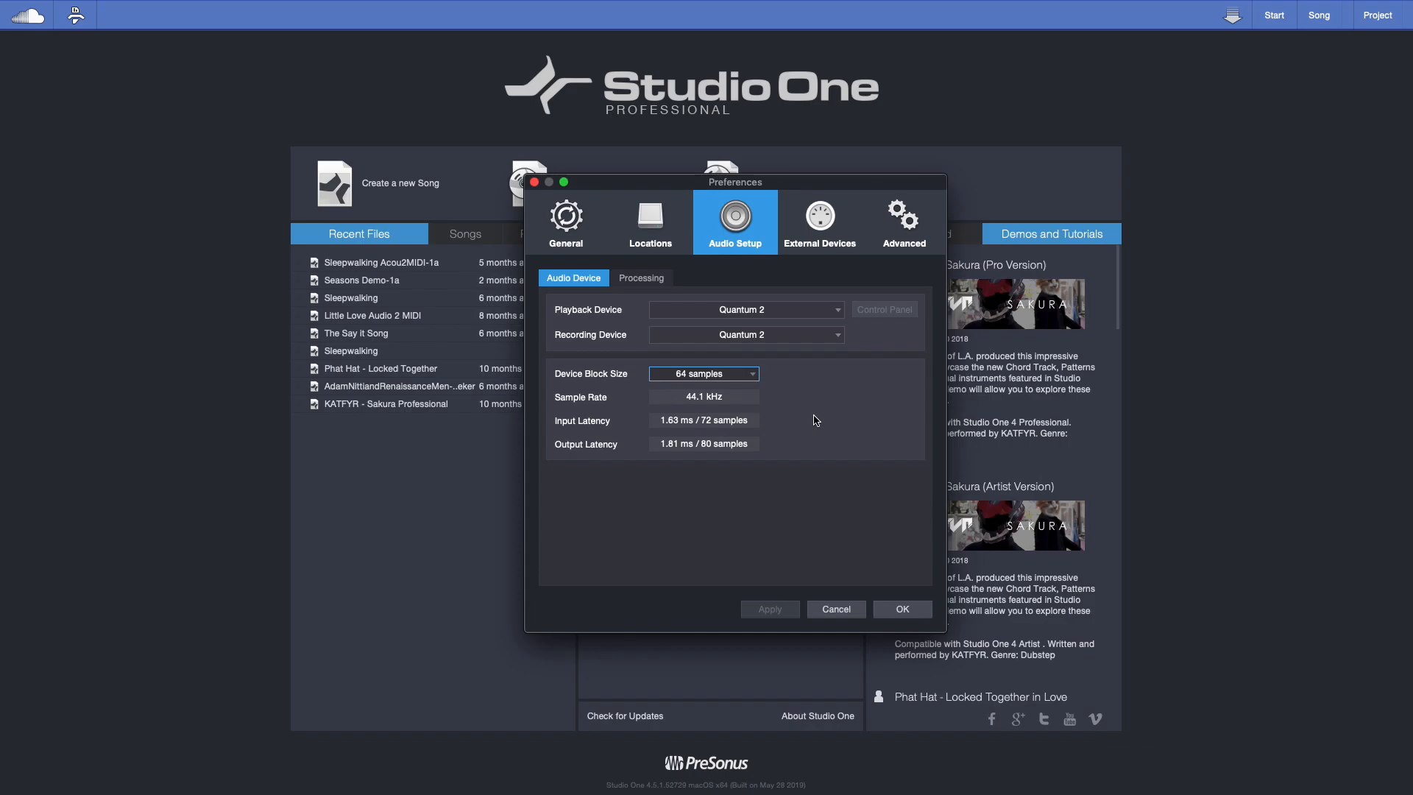
{"action": "mouse_move", "coordinate": [720, 382]}
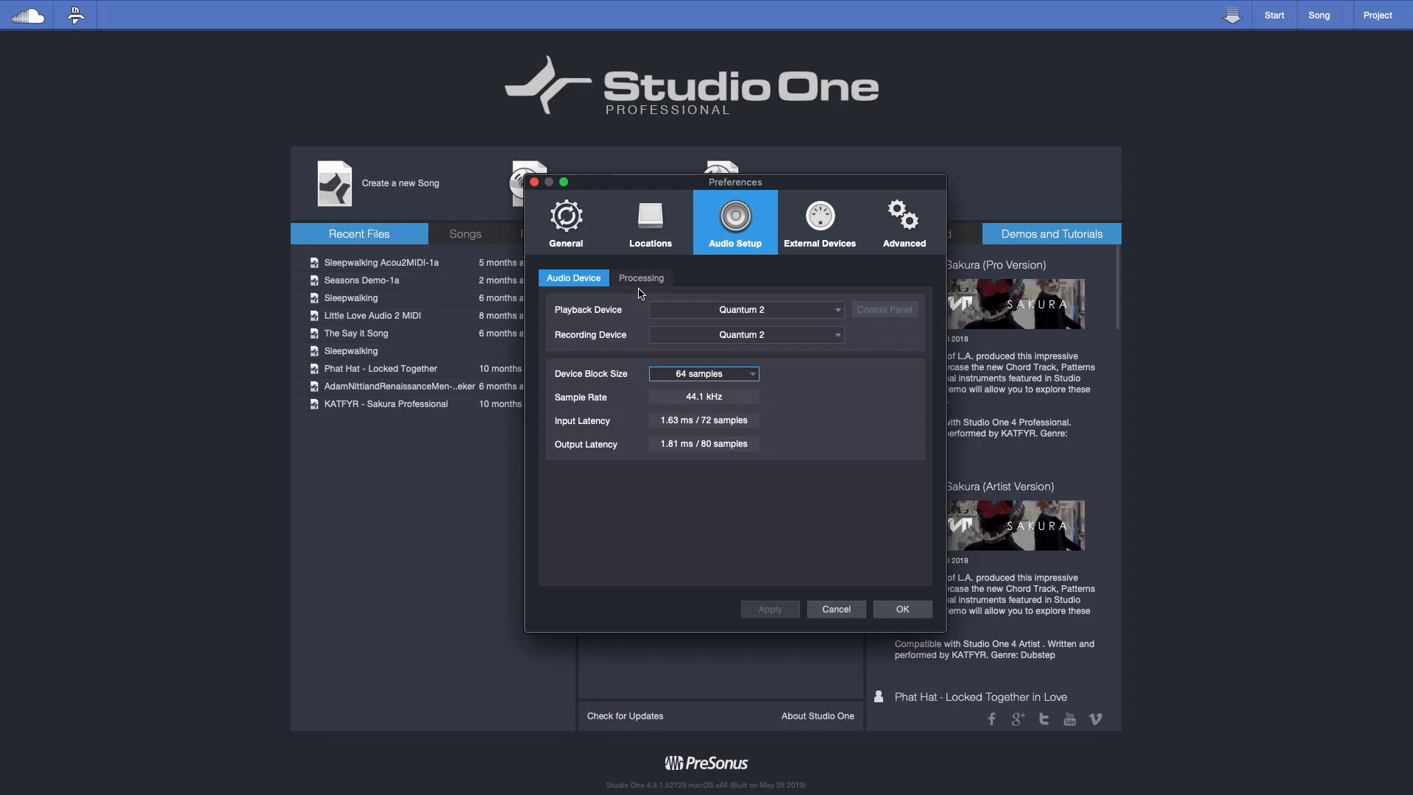
Step: Compare the Audio Device and Processing settings, ending on Processing with a 64-sample process block
{"action": "left_click", "coordinate": [641, 278]}
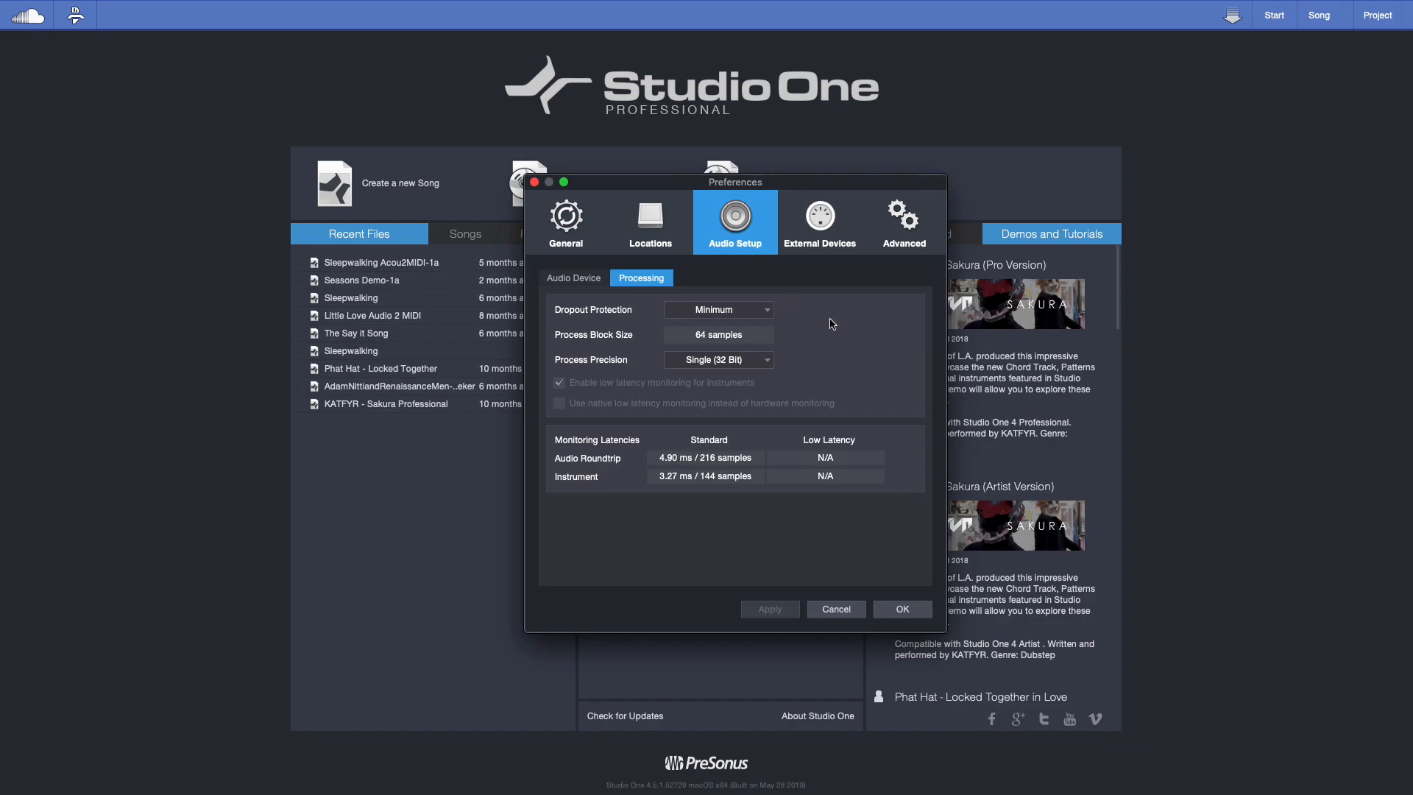
{"action": "mouse_move", "coordinate": [755, 435]}
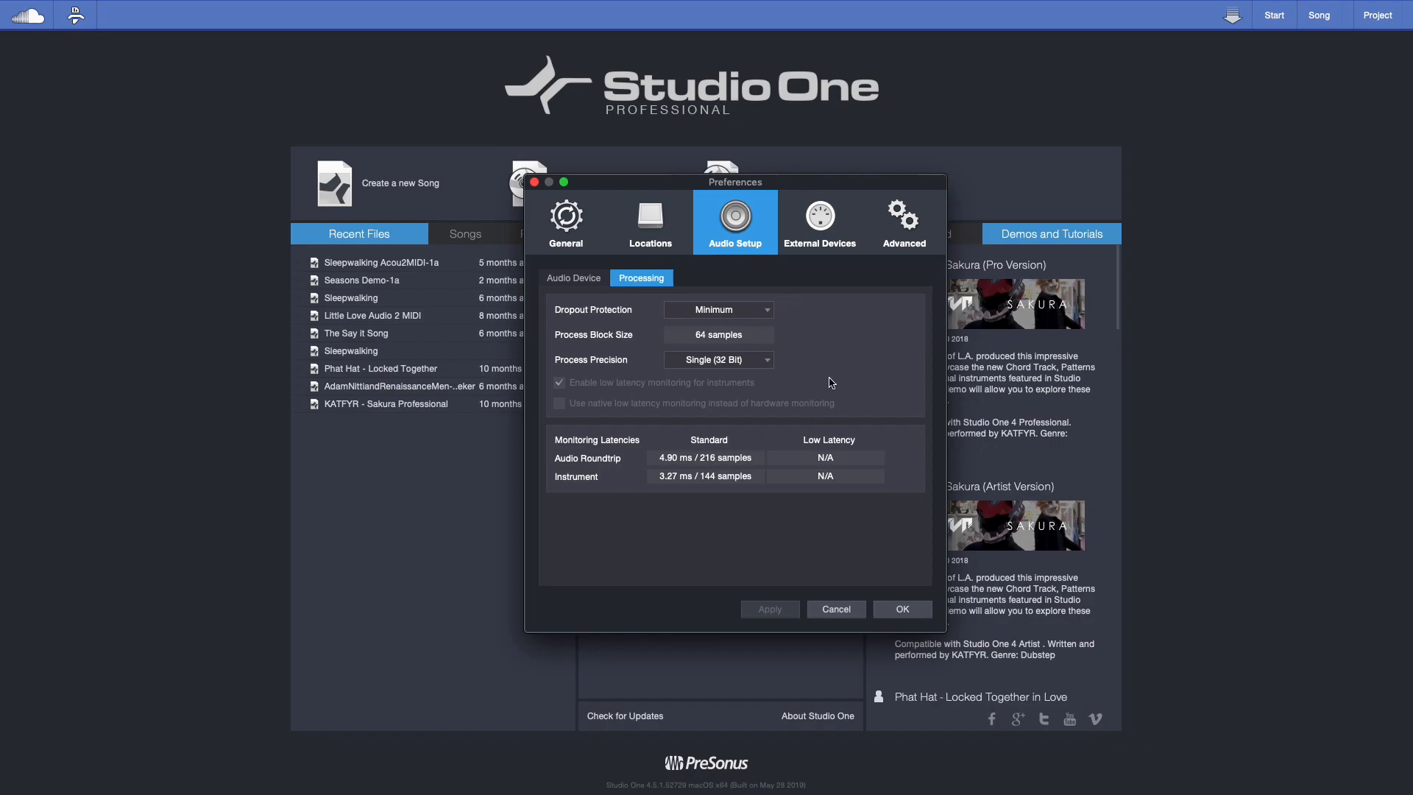
{"action": "mouse_move", "coordinate": [835, 358]}
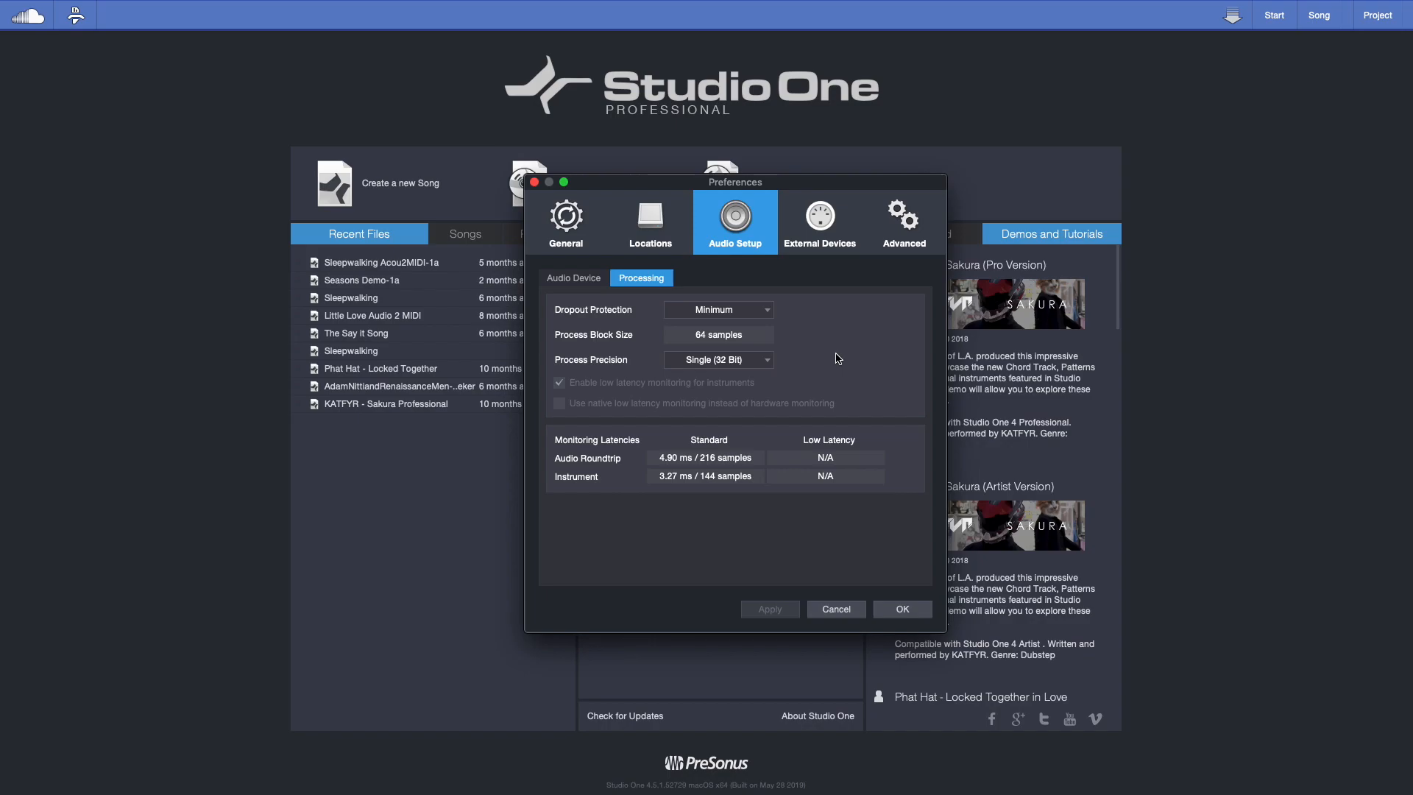
{"action": "left_click", "coordinate": [573, 278]}
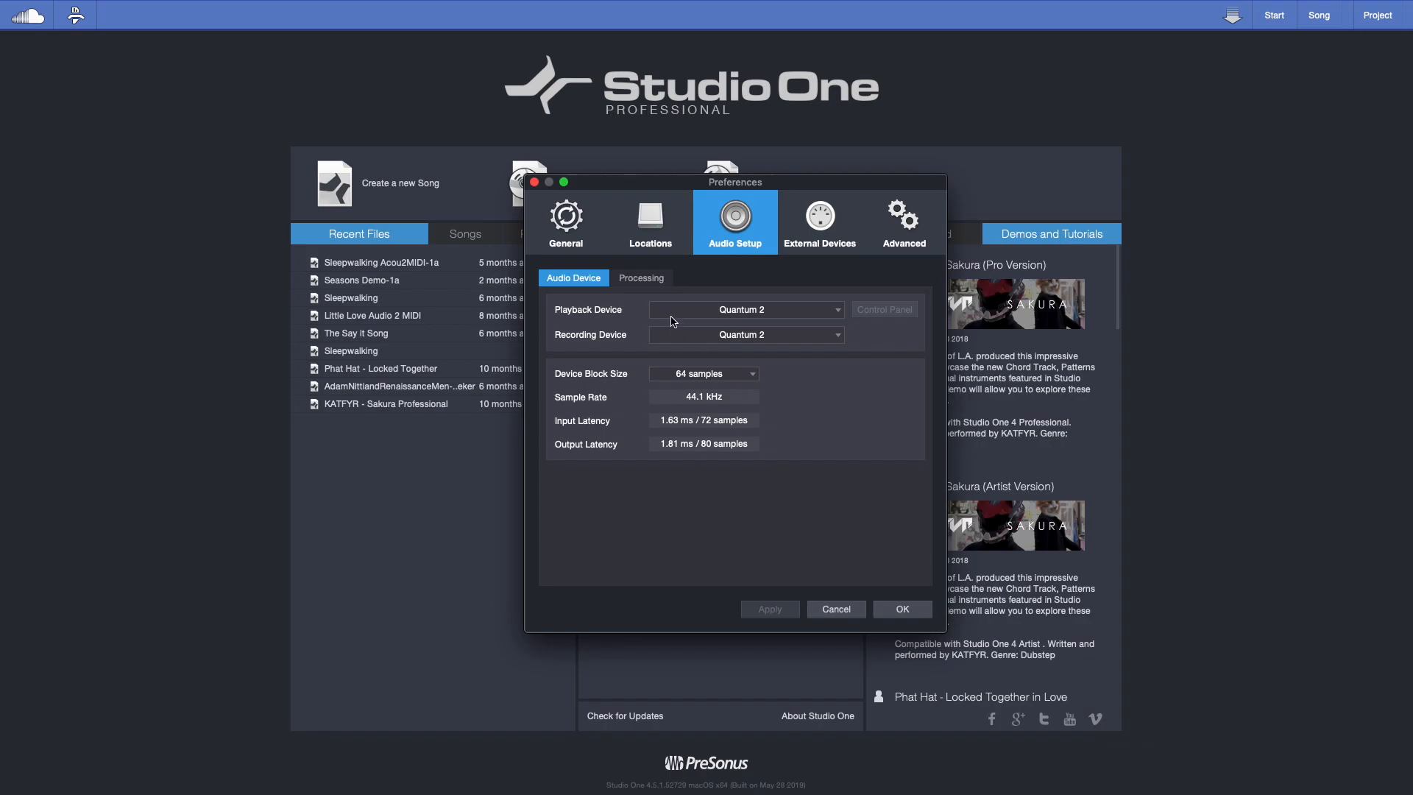
{"action": "left_click", "coordinate": [640, 279]}
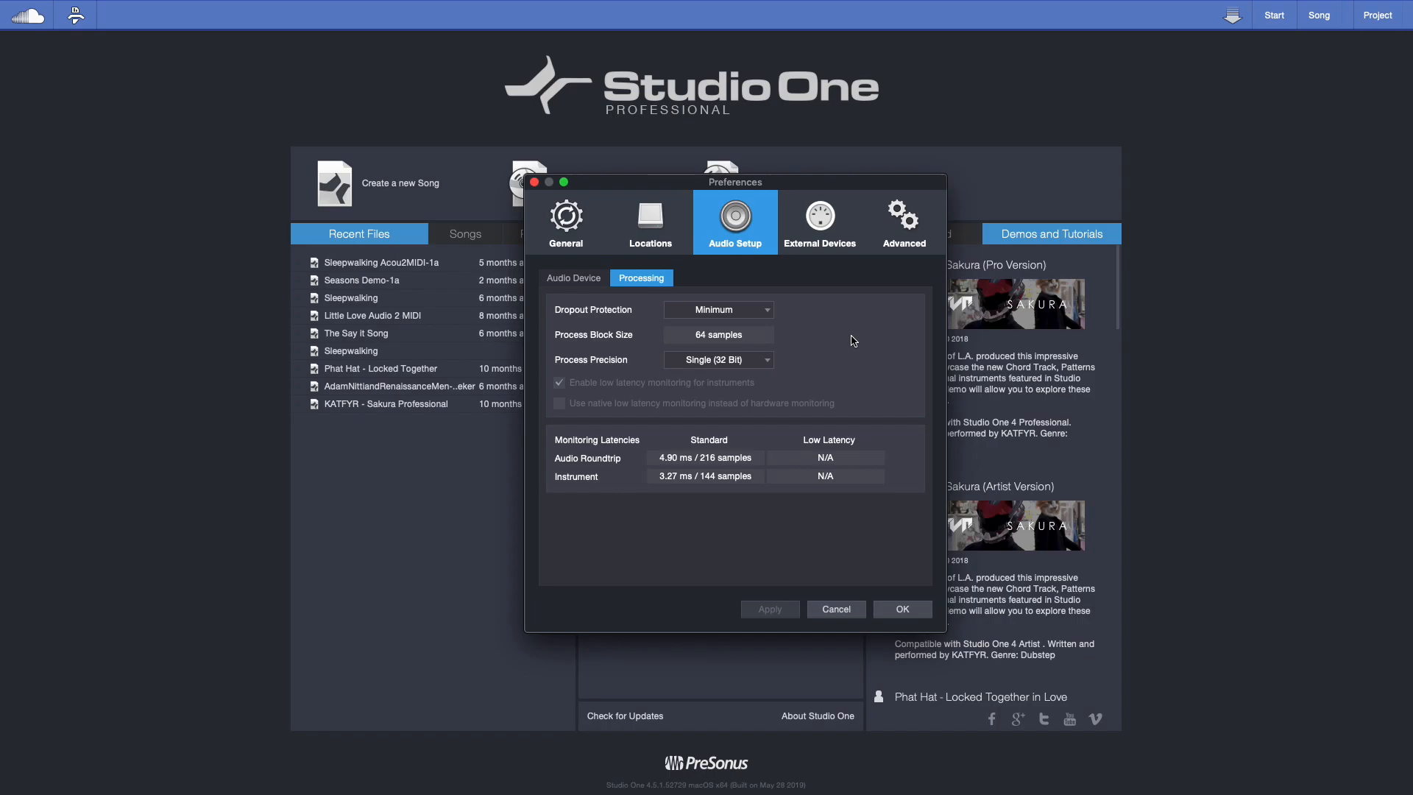
{"action": "mouse_move", "coordinate": [603, 284]}
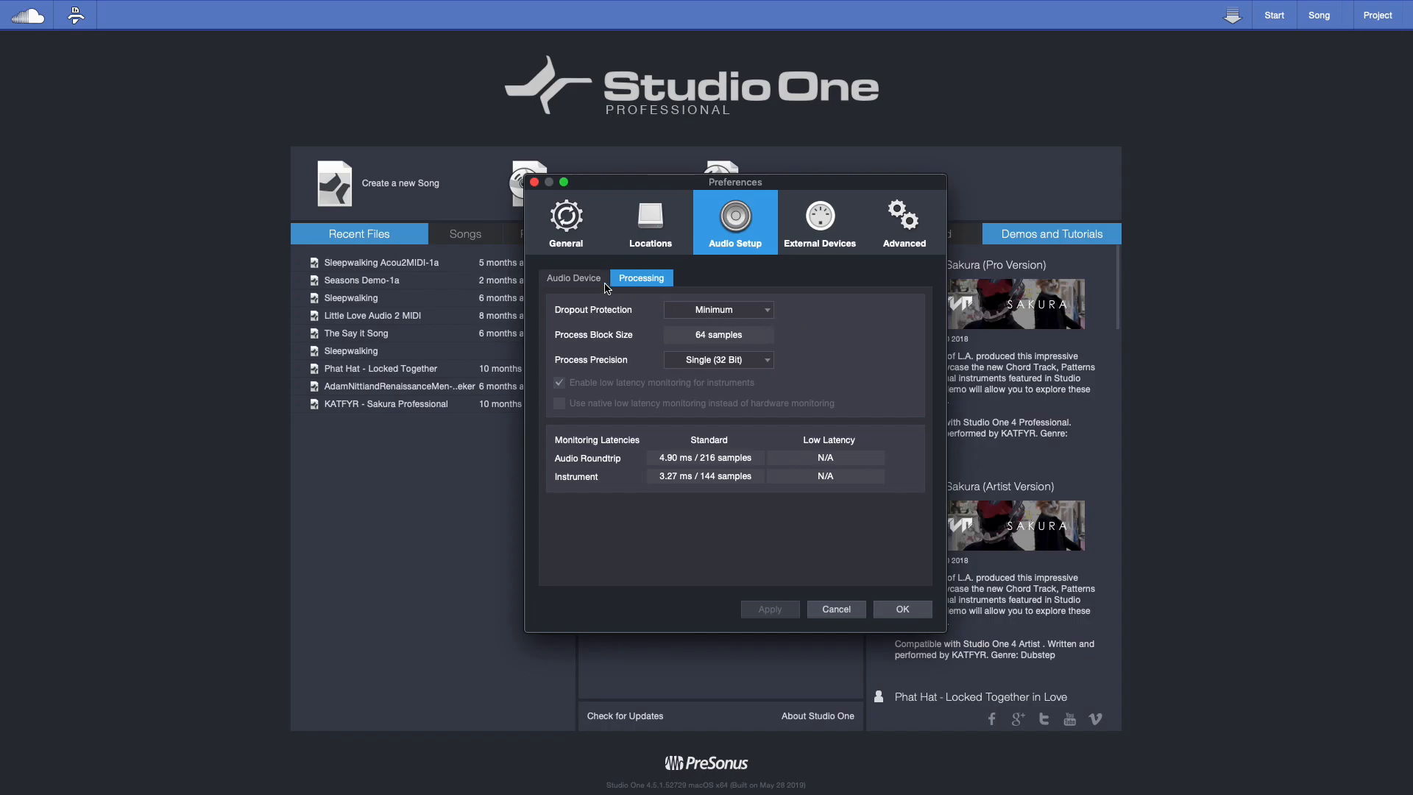
{"action": "left_click", "coordinate": [572, 278]}
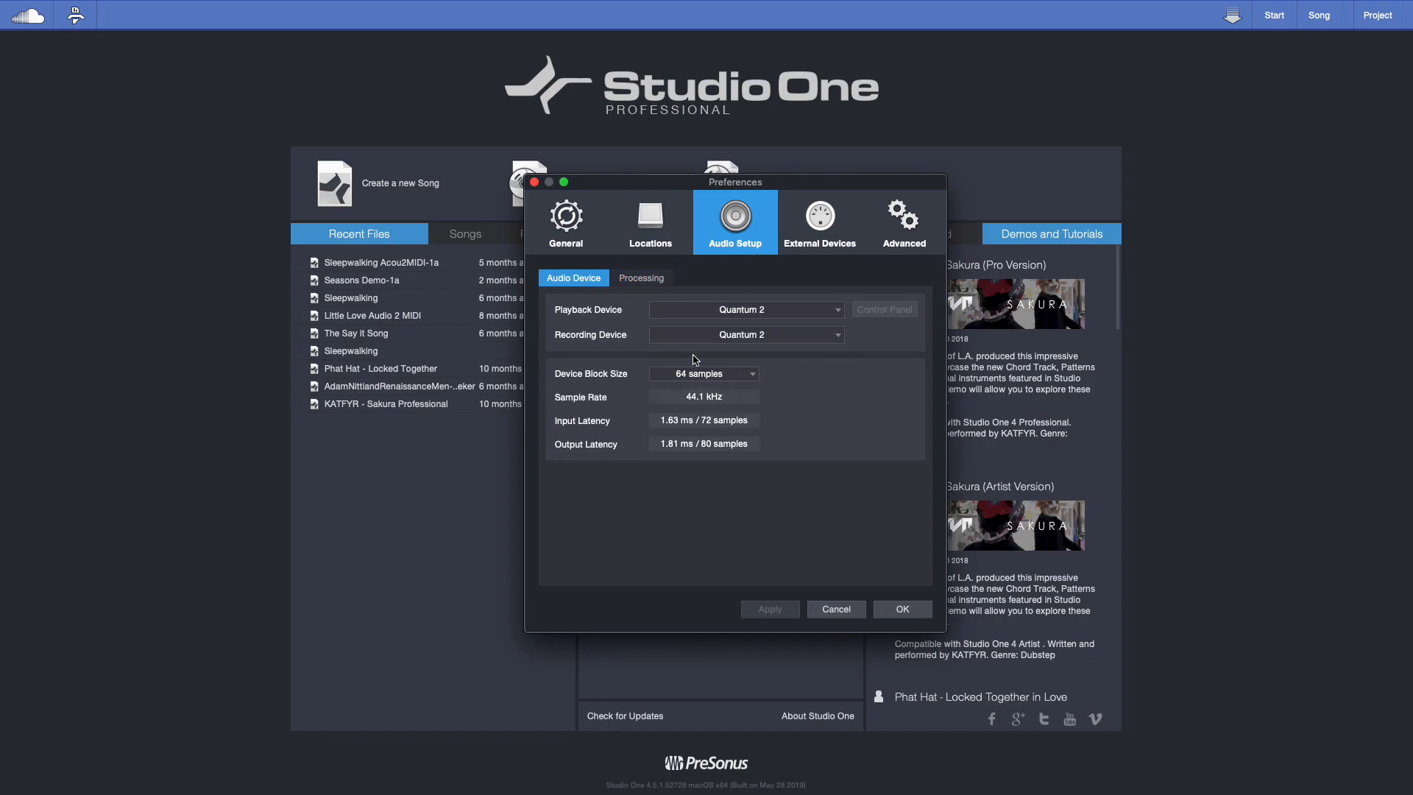
{"action": "left_click", "coordinate": [640, 278]}
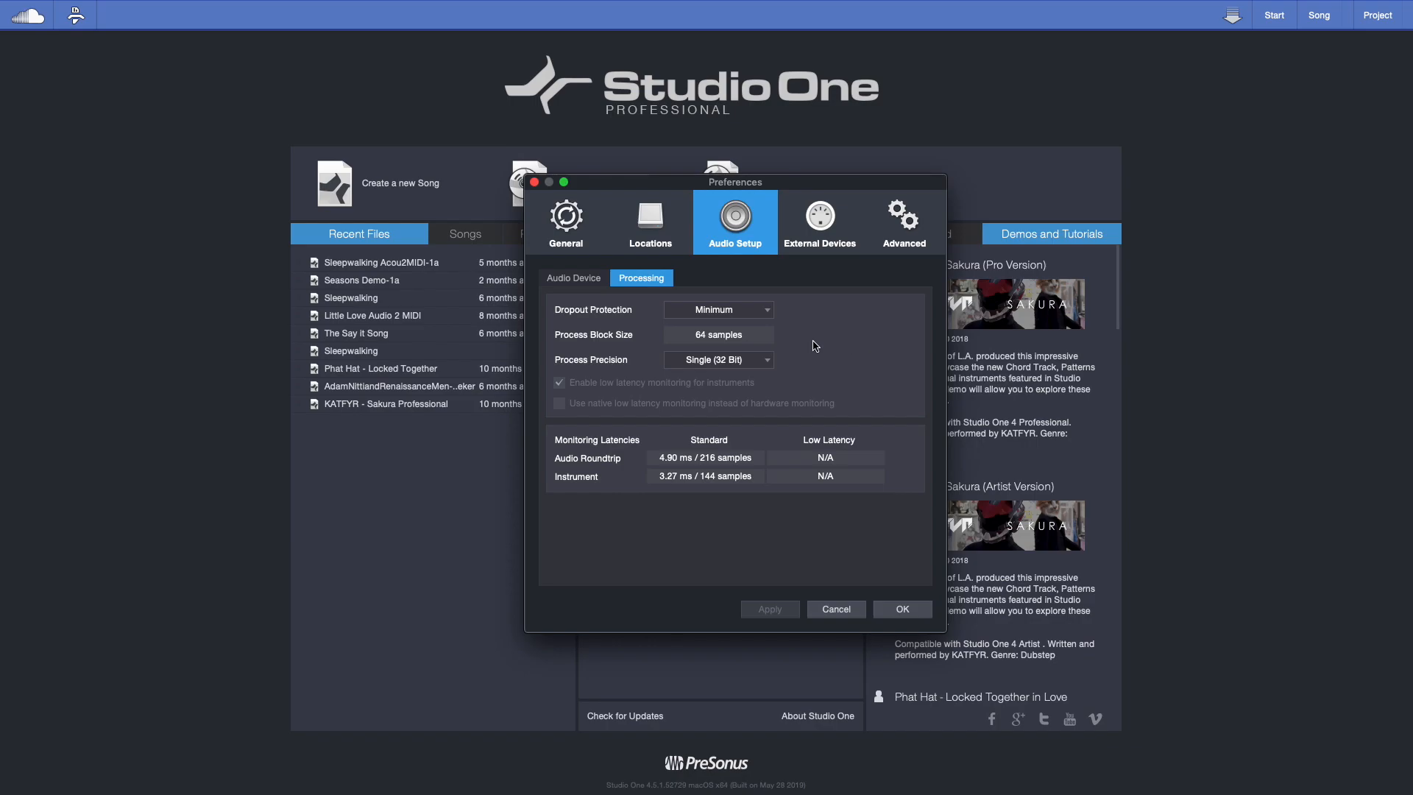
Step: Set dropout protection to Medium, giving a 512-sample process block with low-latency monitoring
{"action": "left_click", "coordinate": [719, 309]}
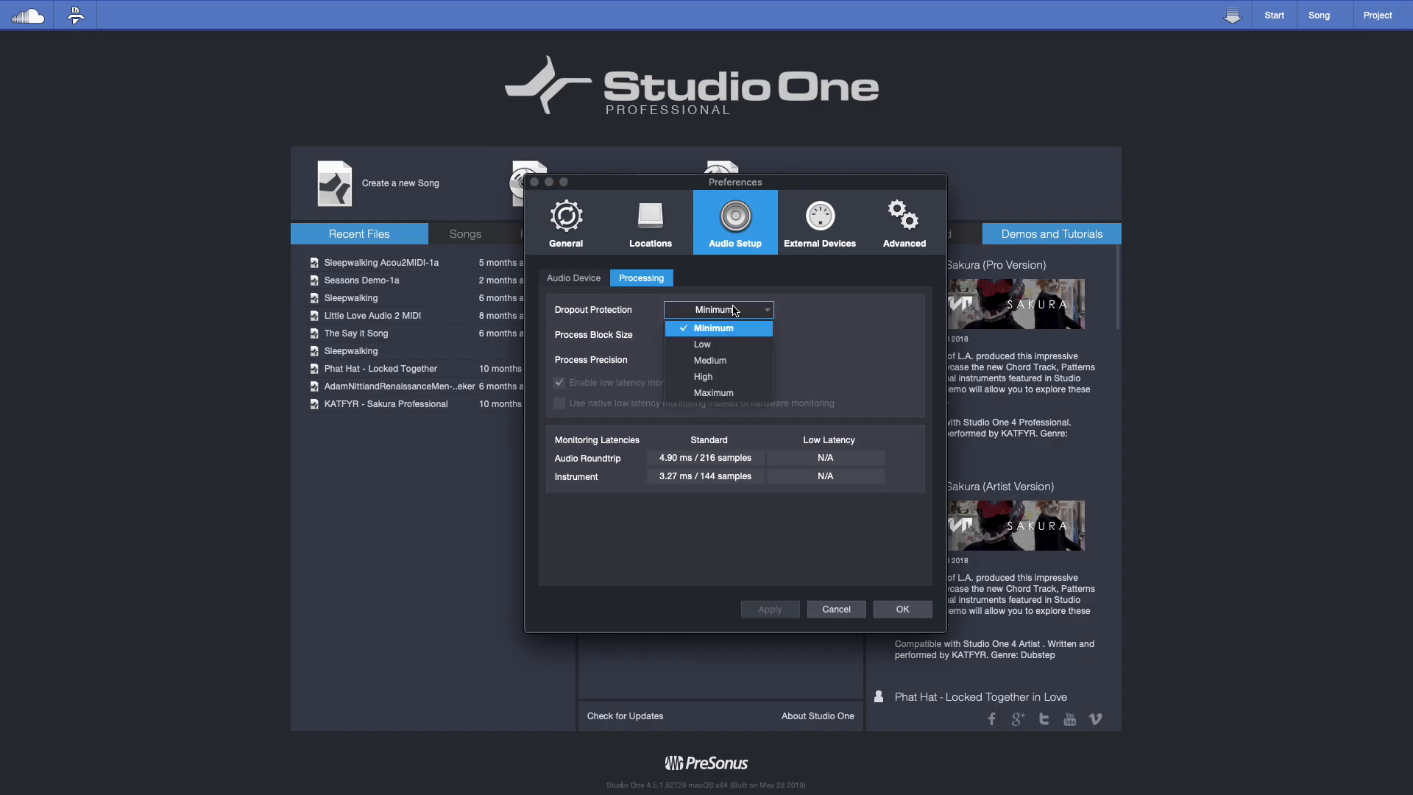
{"action": "mouse_move", "coordinate": [716, 329]}
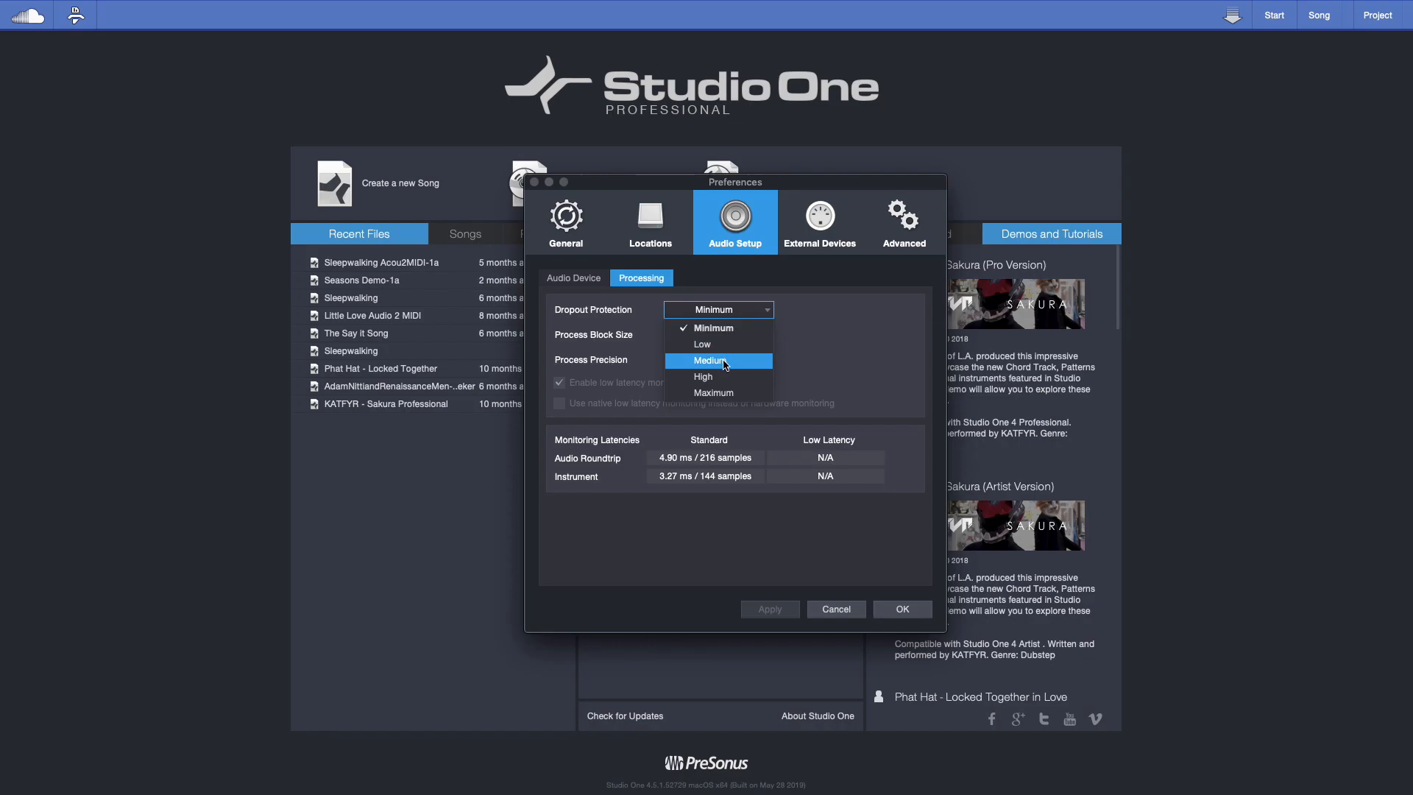
{"action": "left_click", "coordinate": [711, 361]}
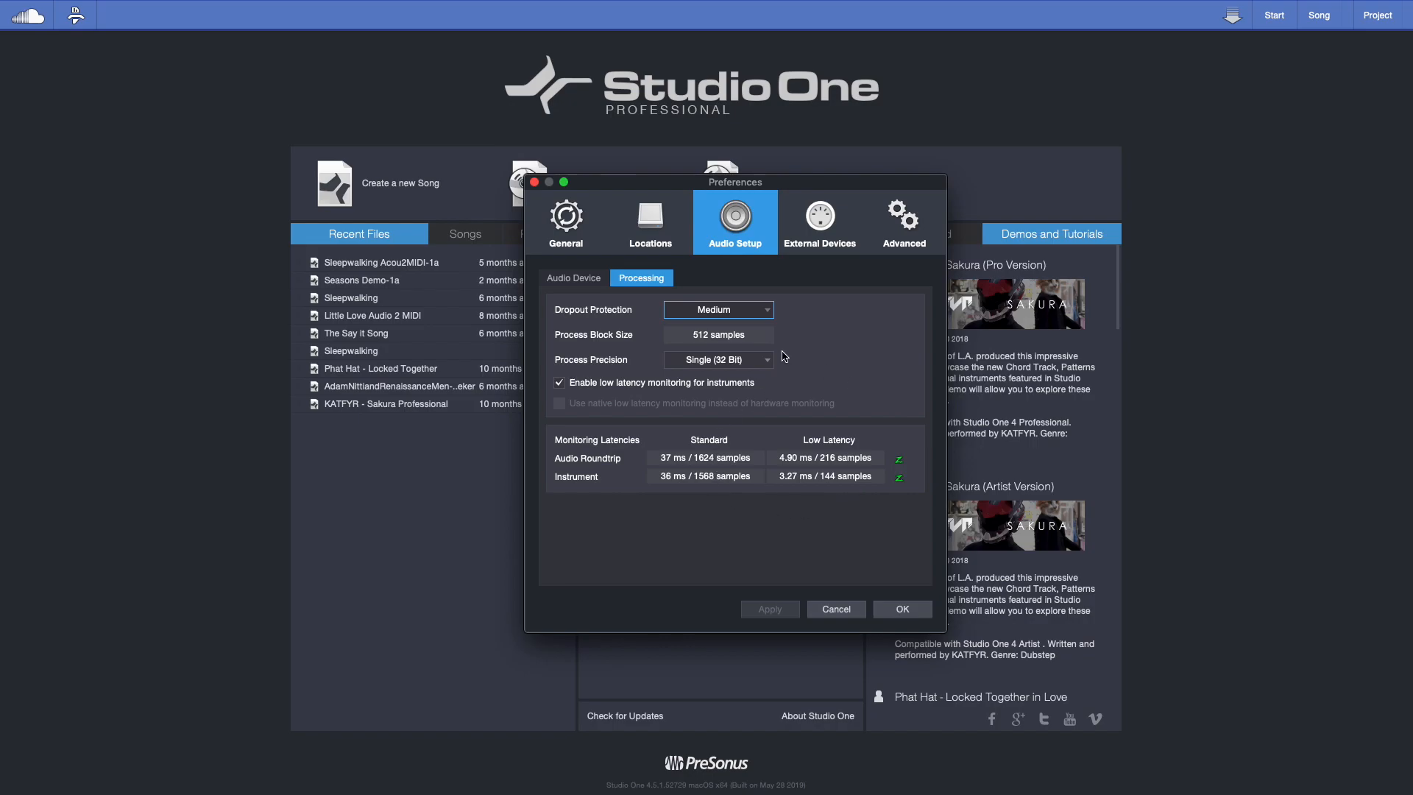
{"action": "mouse_move", "coordinate": [705, 331]}
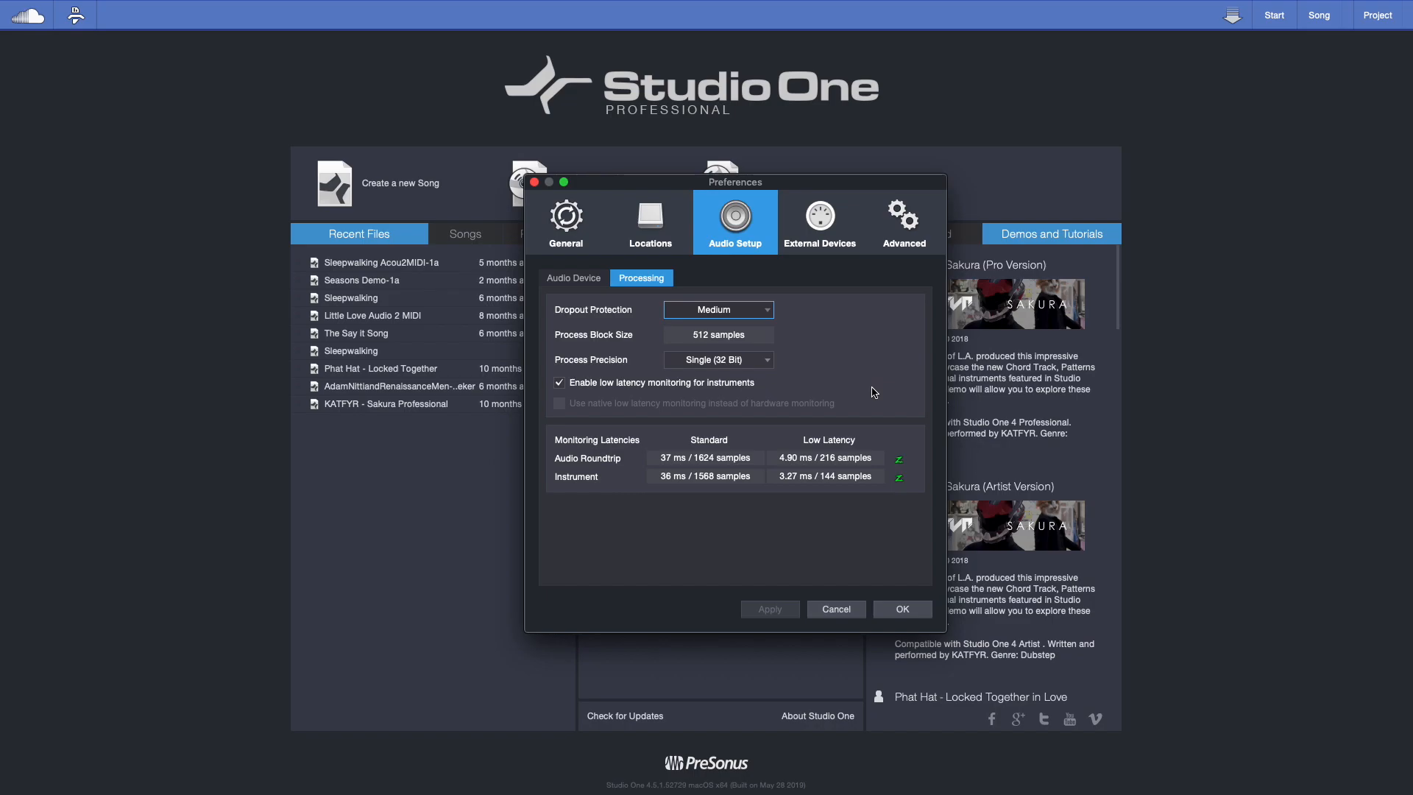
{"action": "mouse_move", "coordinate": [796, 467]}
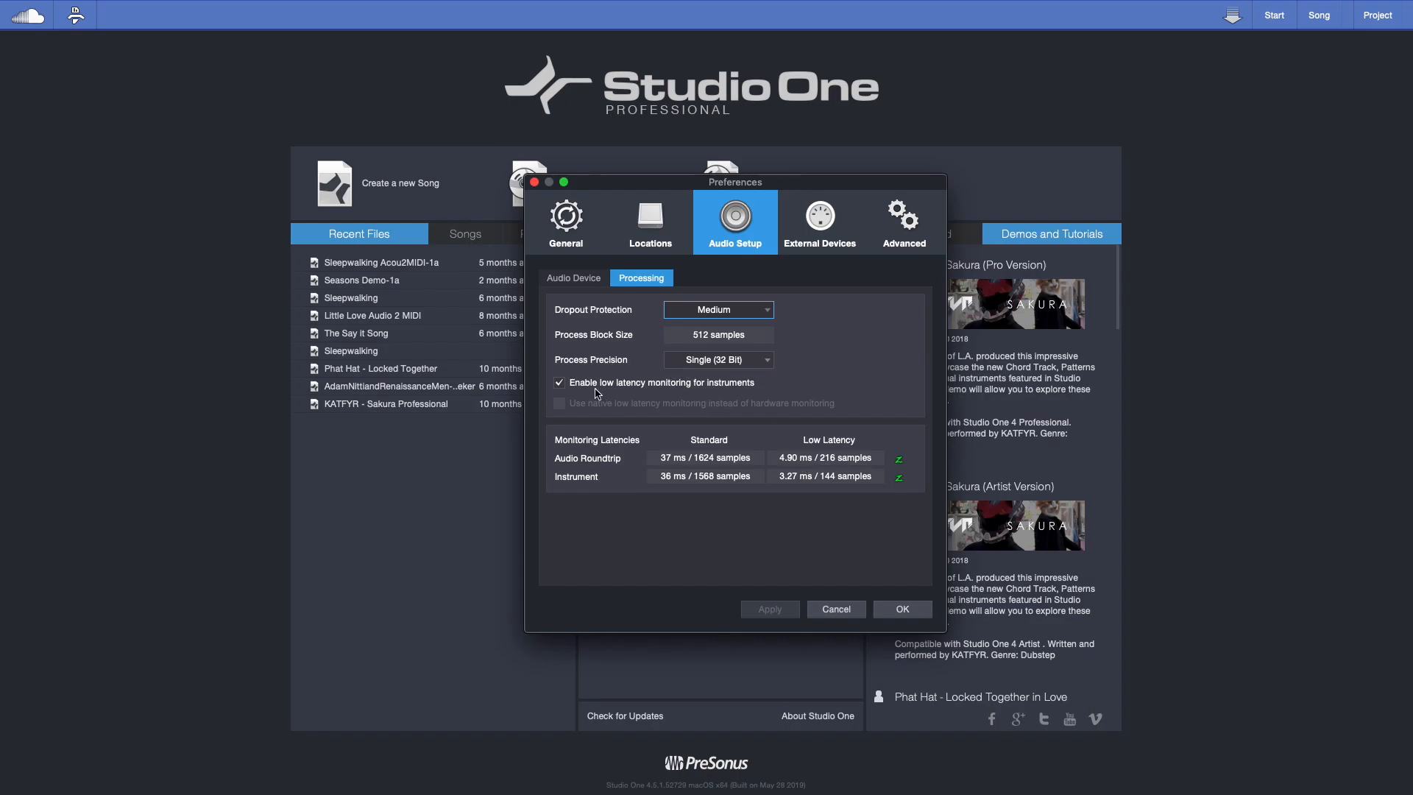
{"action": "mouse_move", "coordinate": [650, 386]}
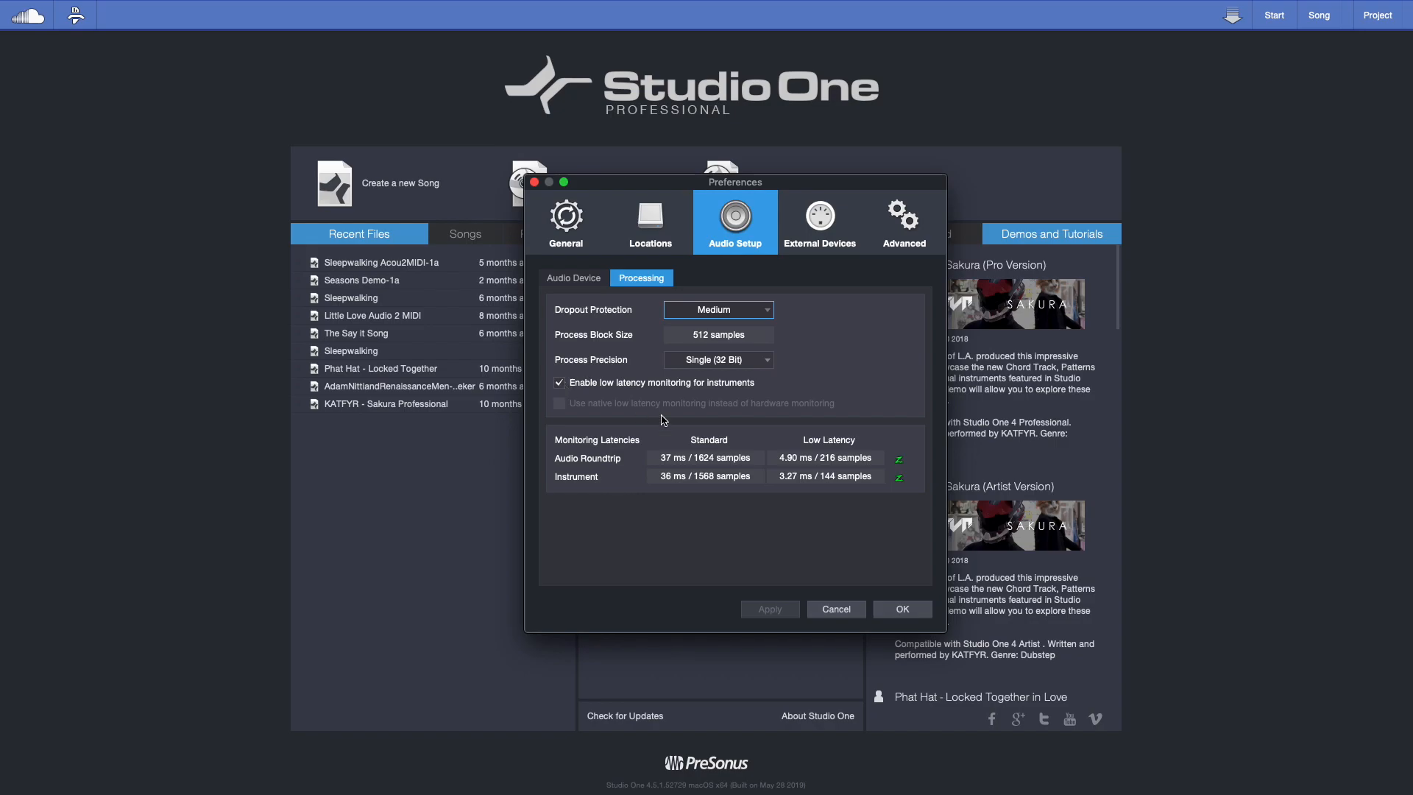
{"action": "mouse_move", "coordinate": [797, 303]}
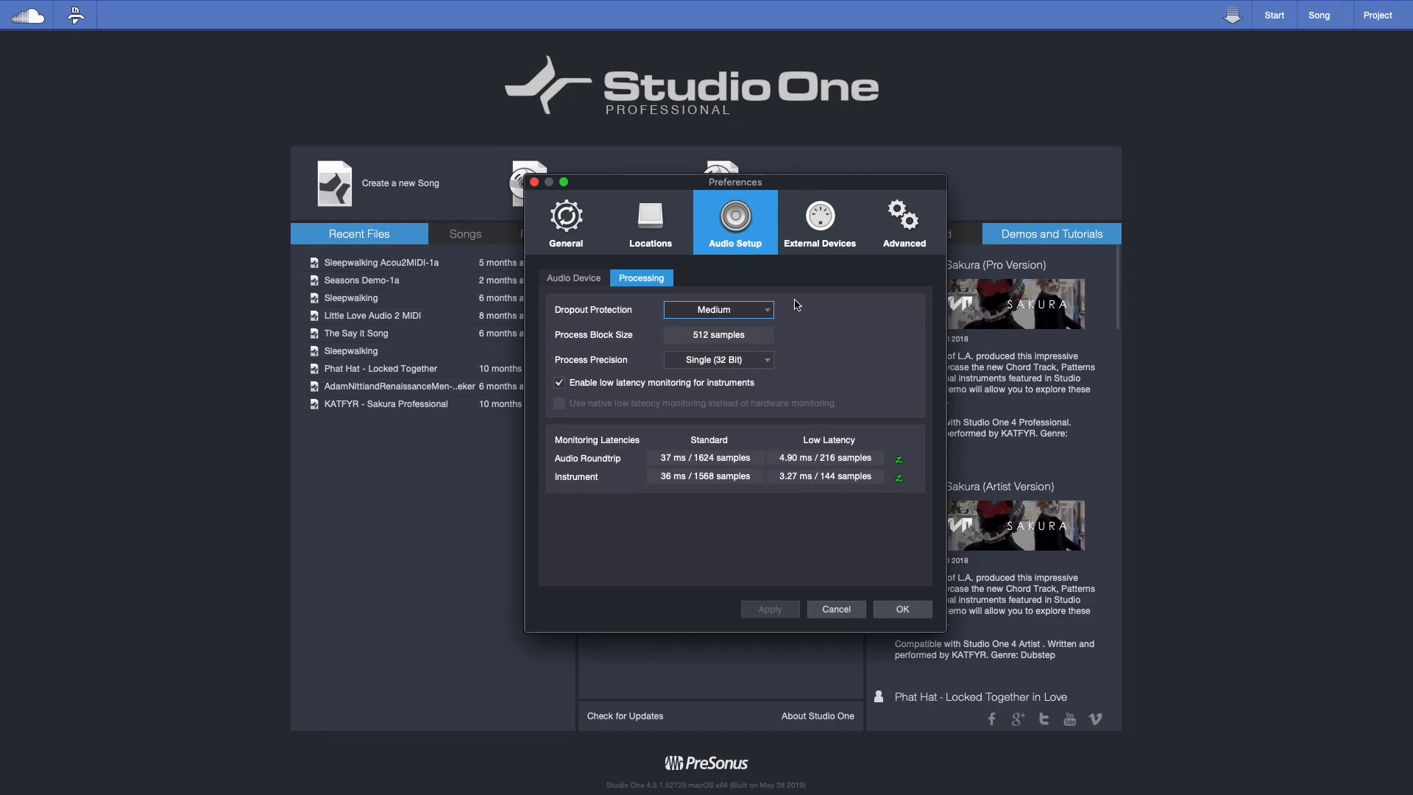
{"action": "mouse_move", "coordinate": [704, 337]}
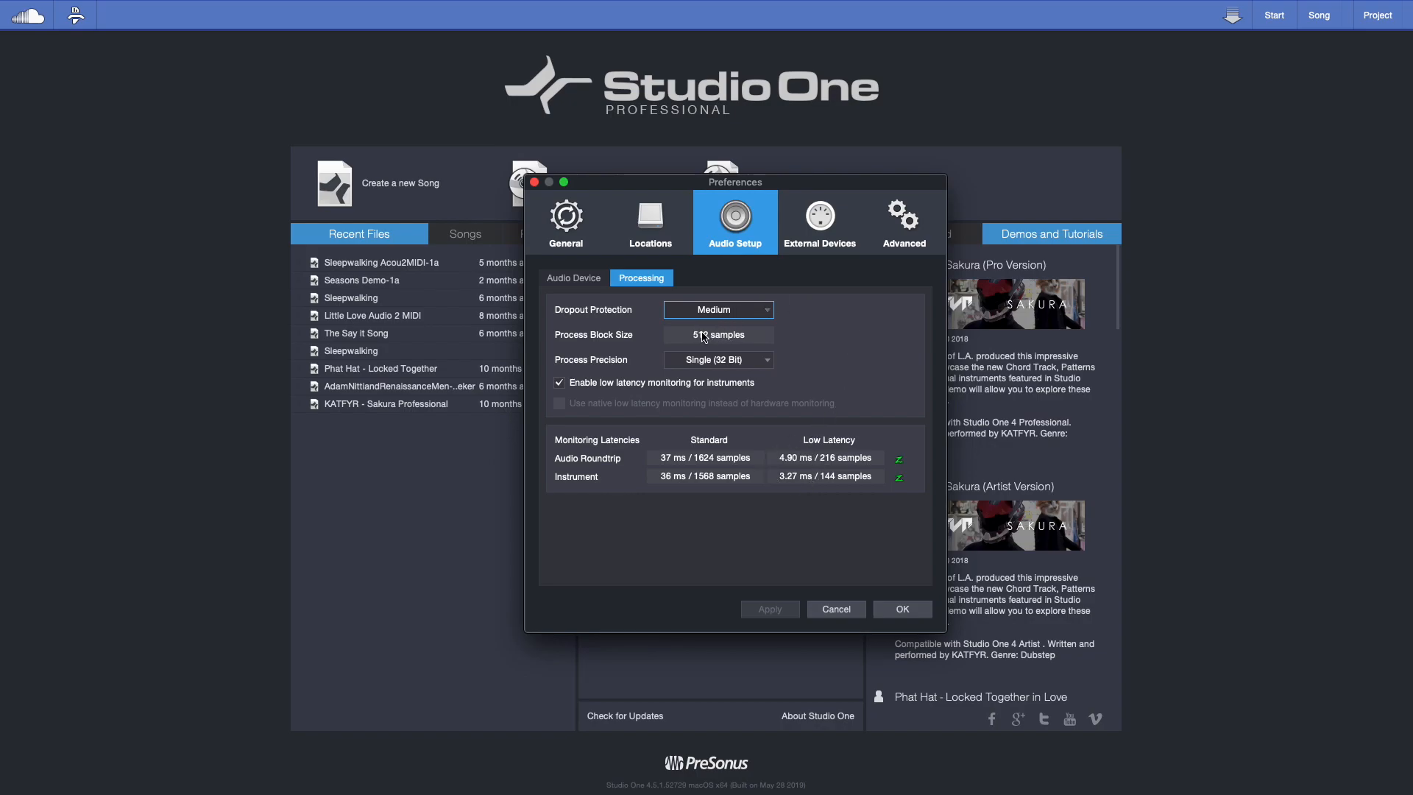
{"action": "left_click", "coordinate": [573, 278]}
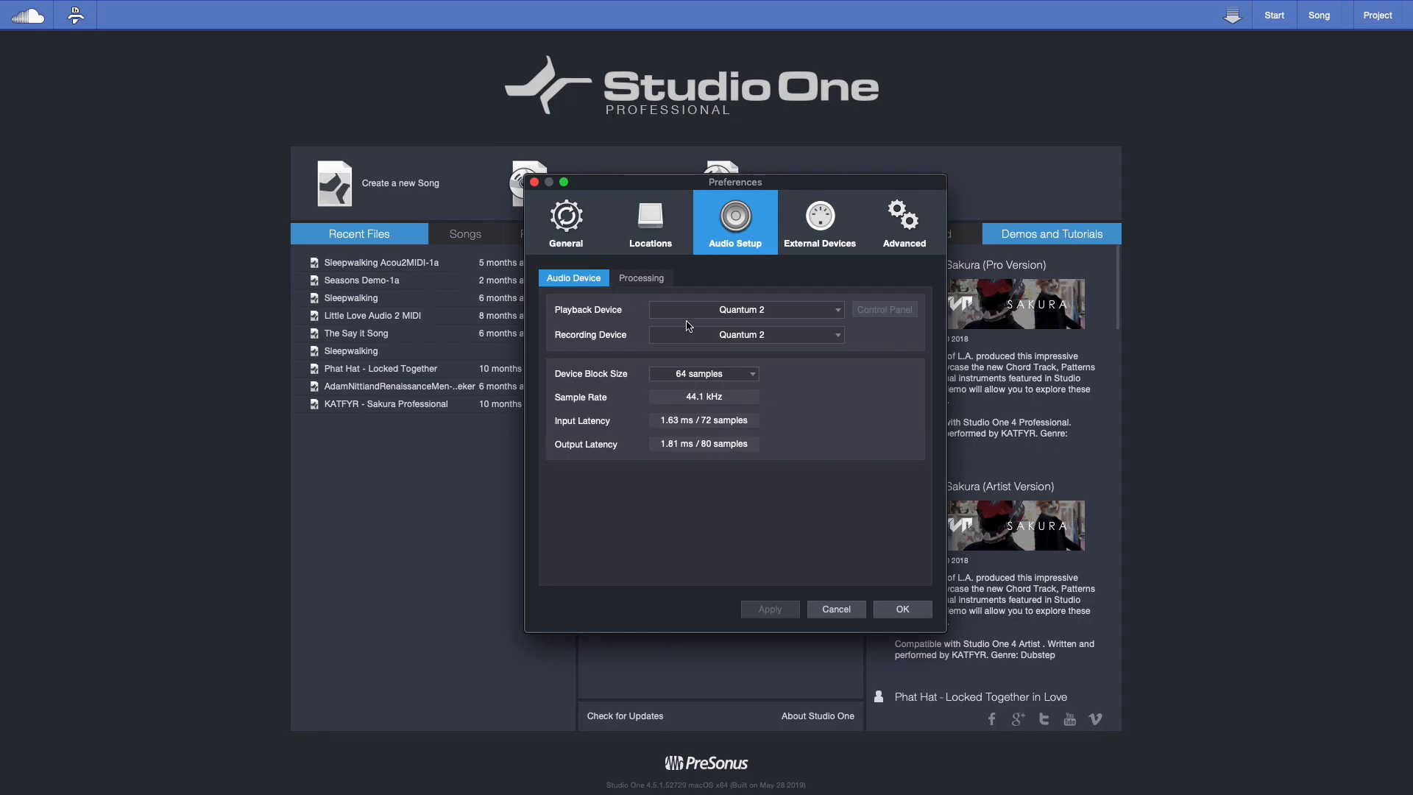
{"action": "mouse_move", "coordinate": [715, 376]}
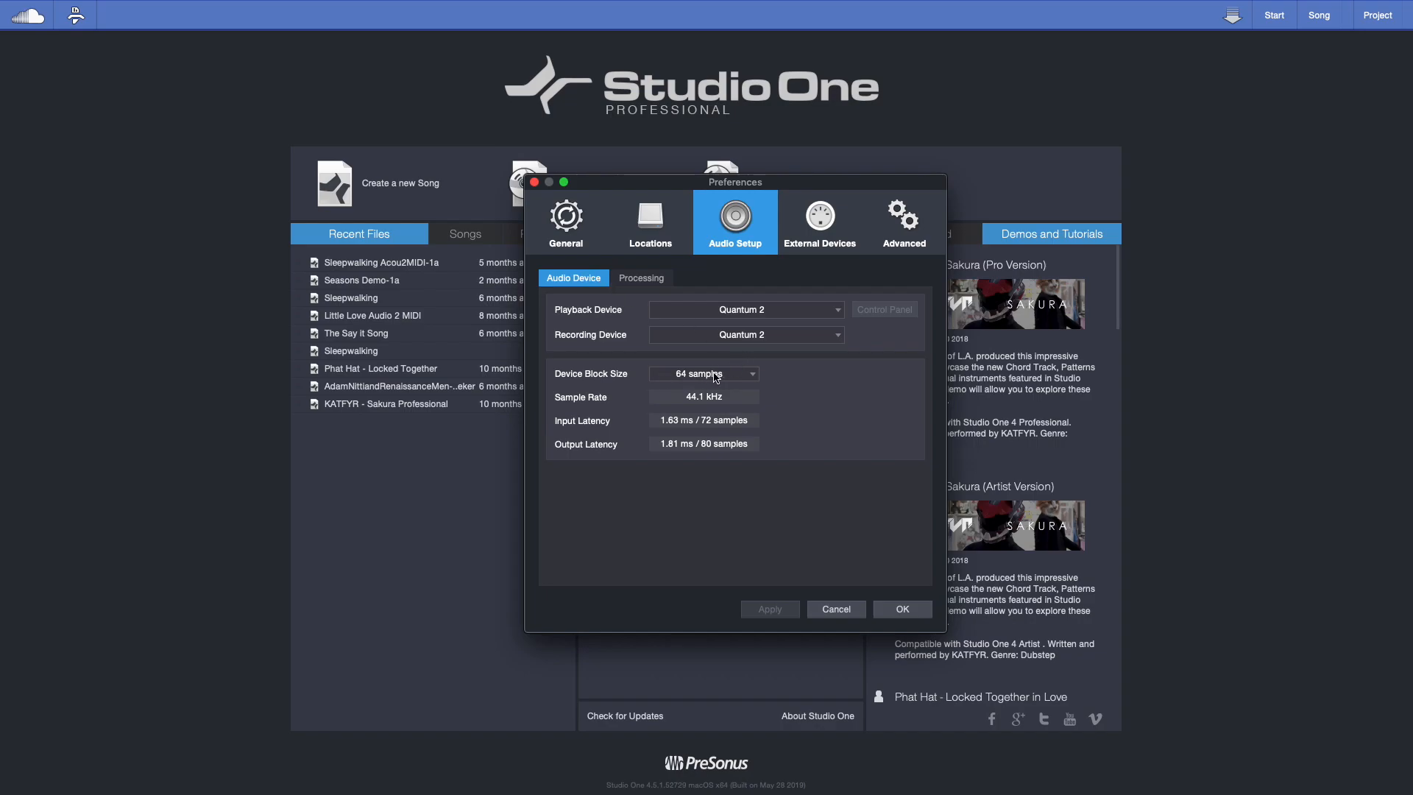
{"action": "mouse_move", "coordinate": [734, 378]}
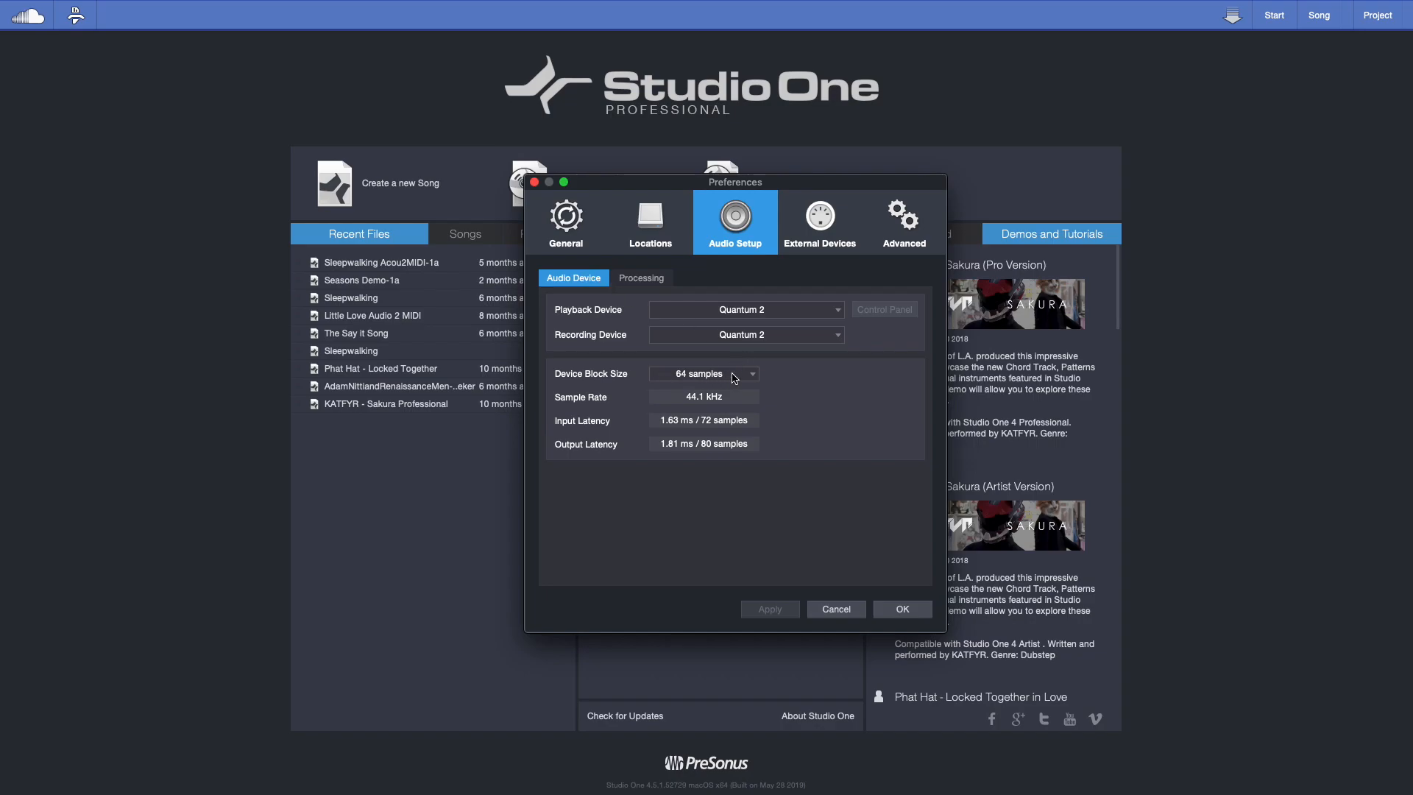
{"action": "left_click", "coordinate": [640, 278]}
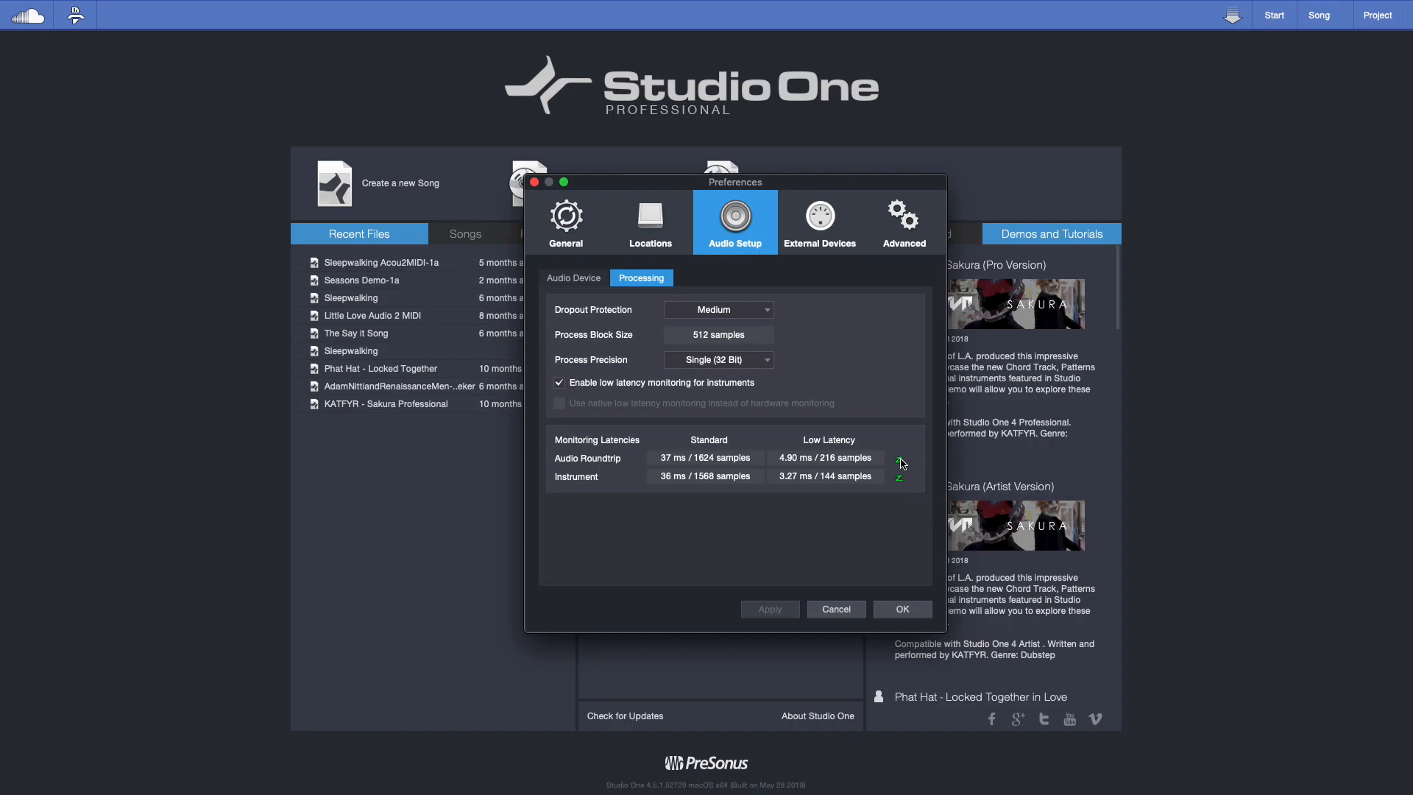
{"action": "mouse_move", "coordinate": [741, 187]}
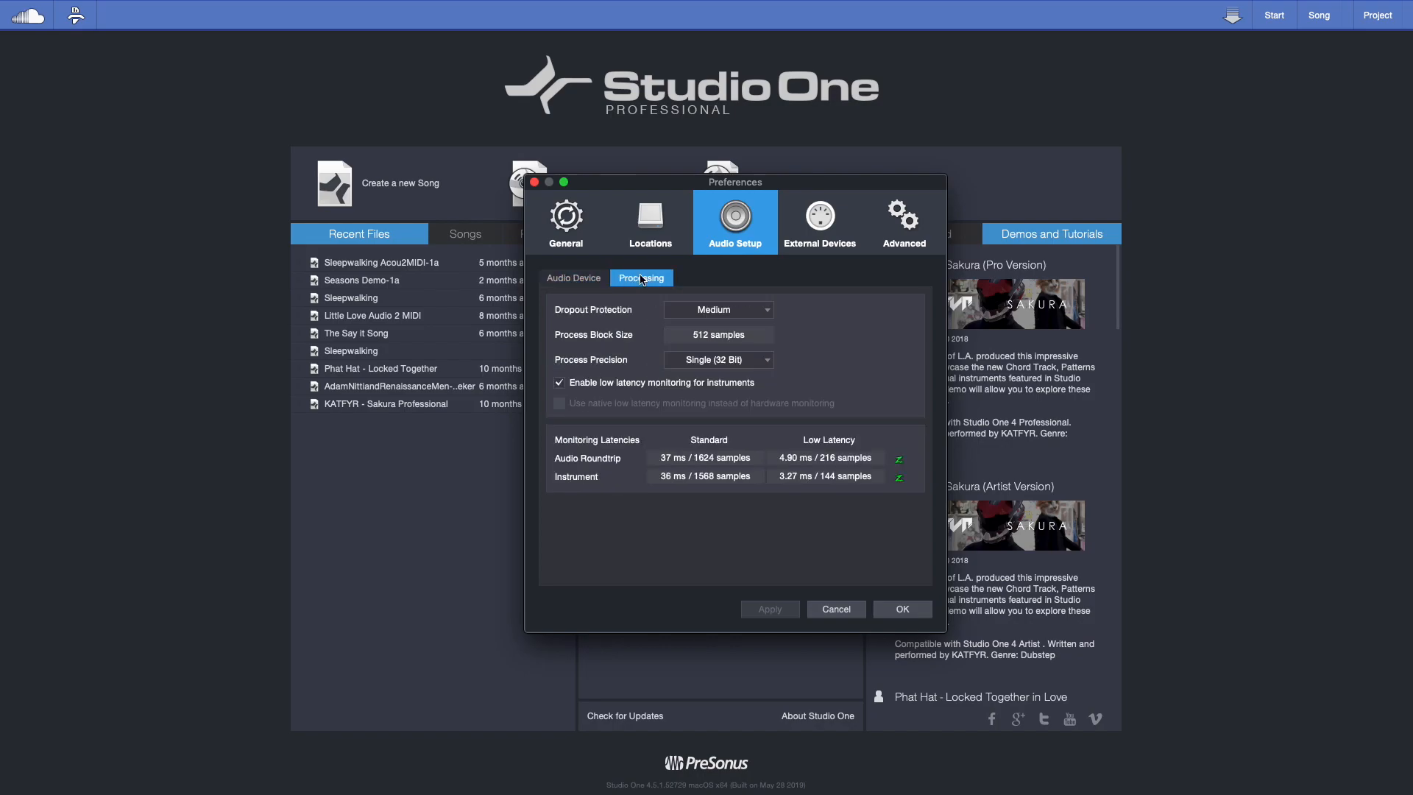
{"action": "left_click", "coordinate": [572, 278]}
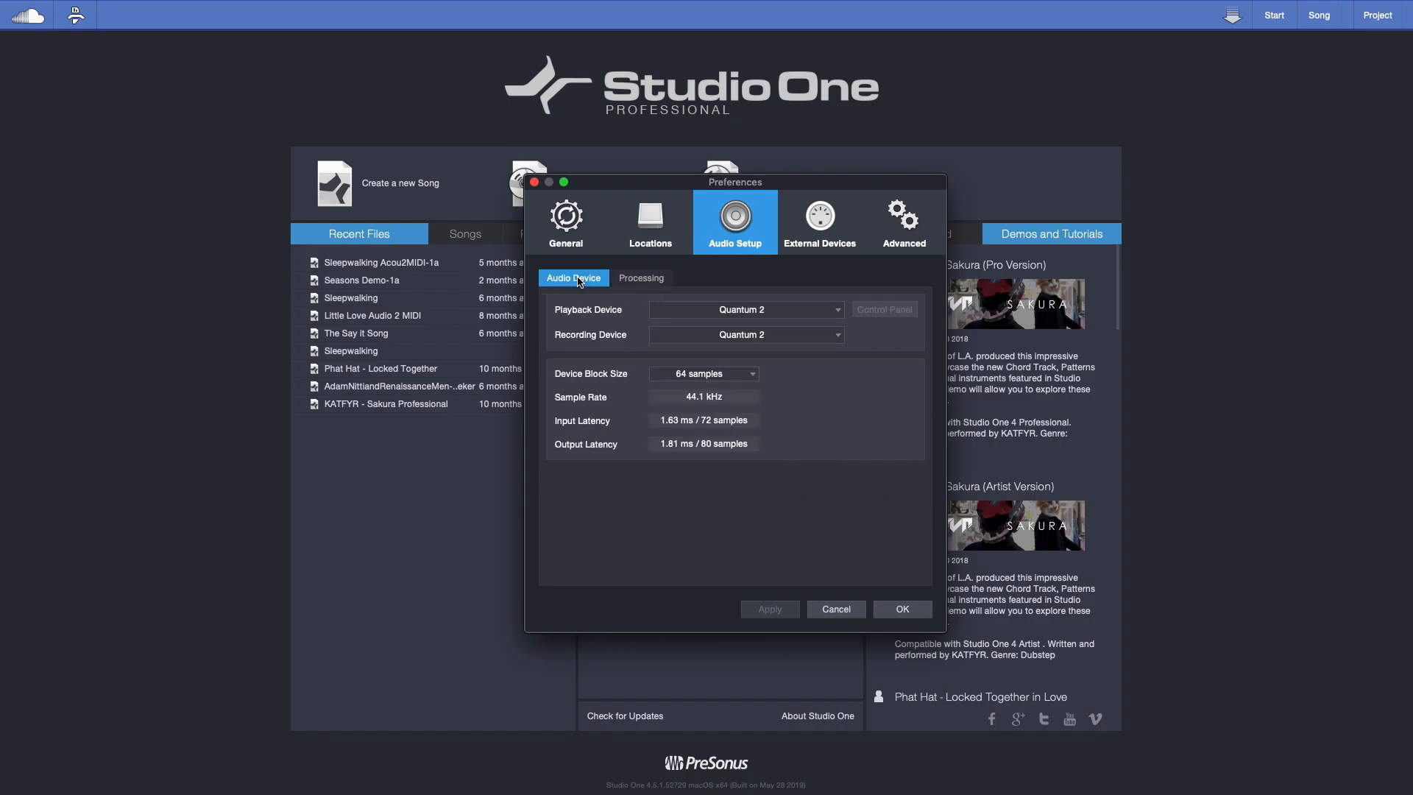
{"action": "mouse_move", "coordinate": [711, 382]}
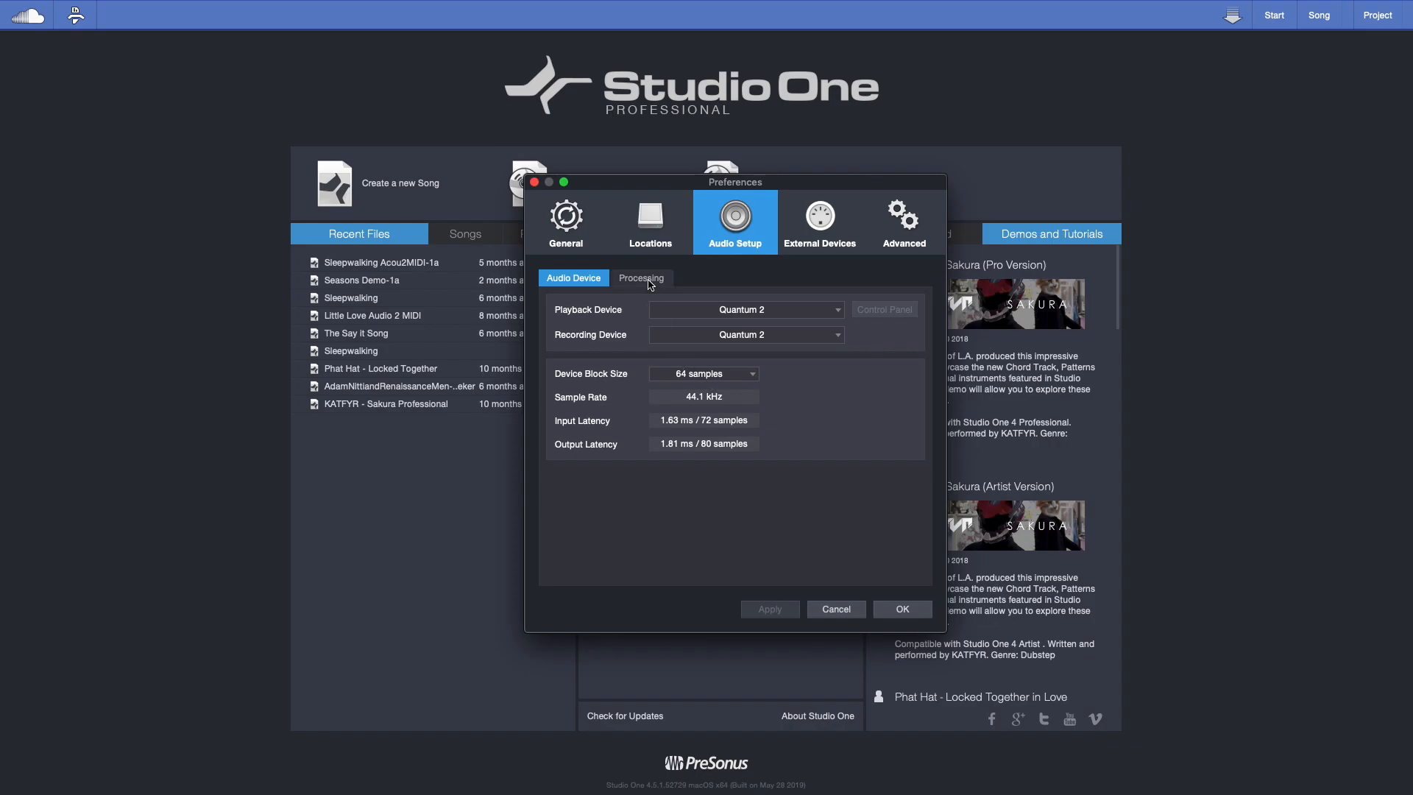
{"action": "left_click", "coordinate": [640, 278]}
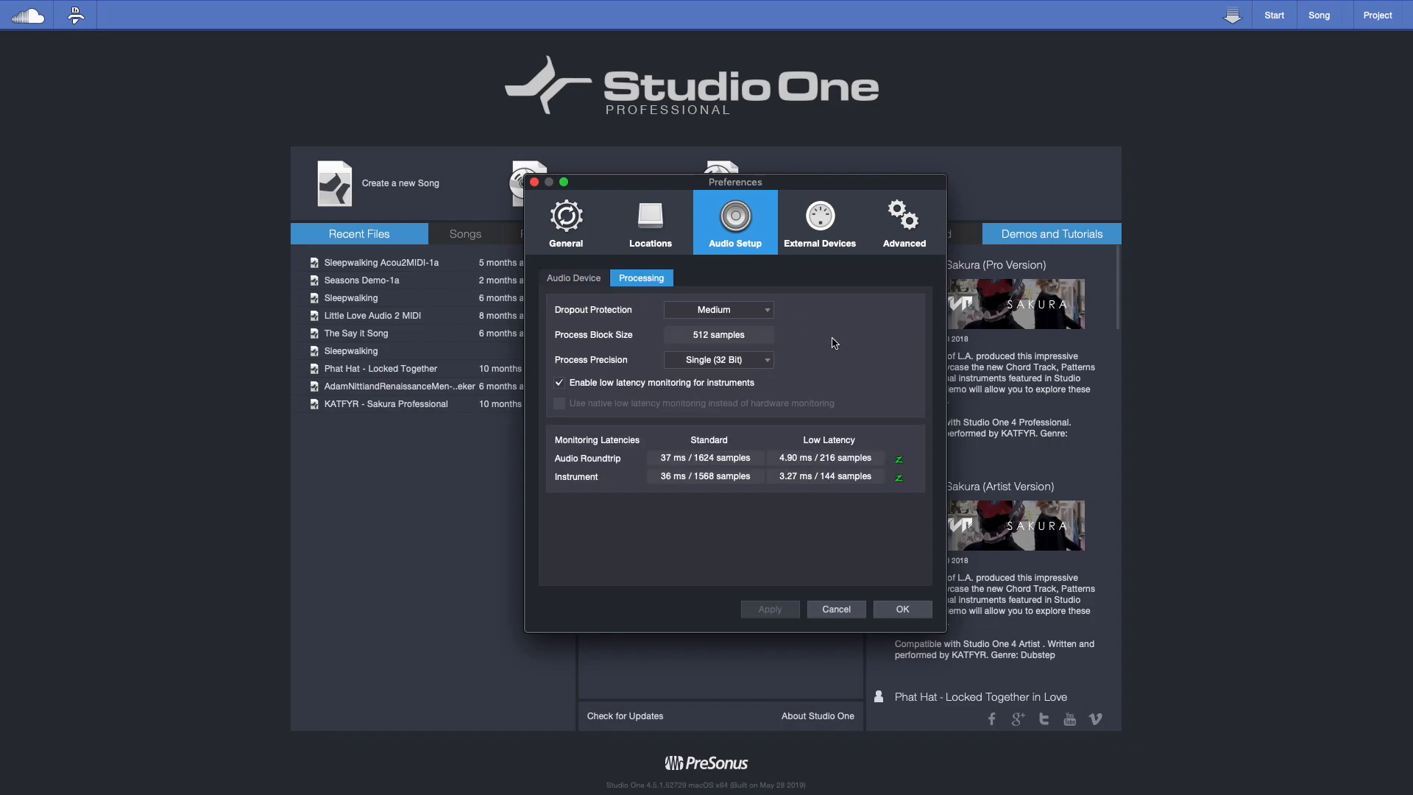
{"action": "left_click", "coordinate": [718, 309]}
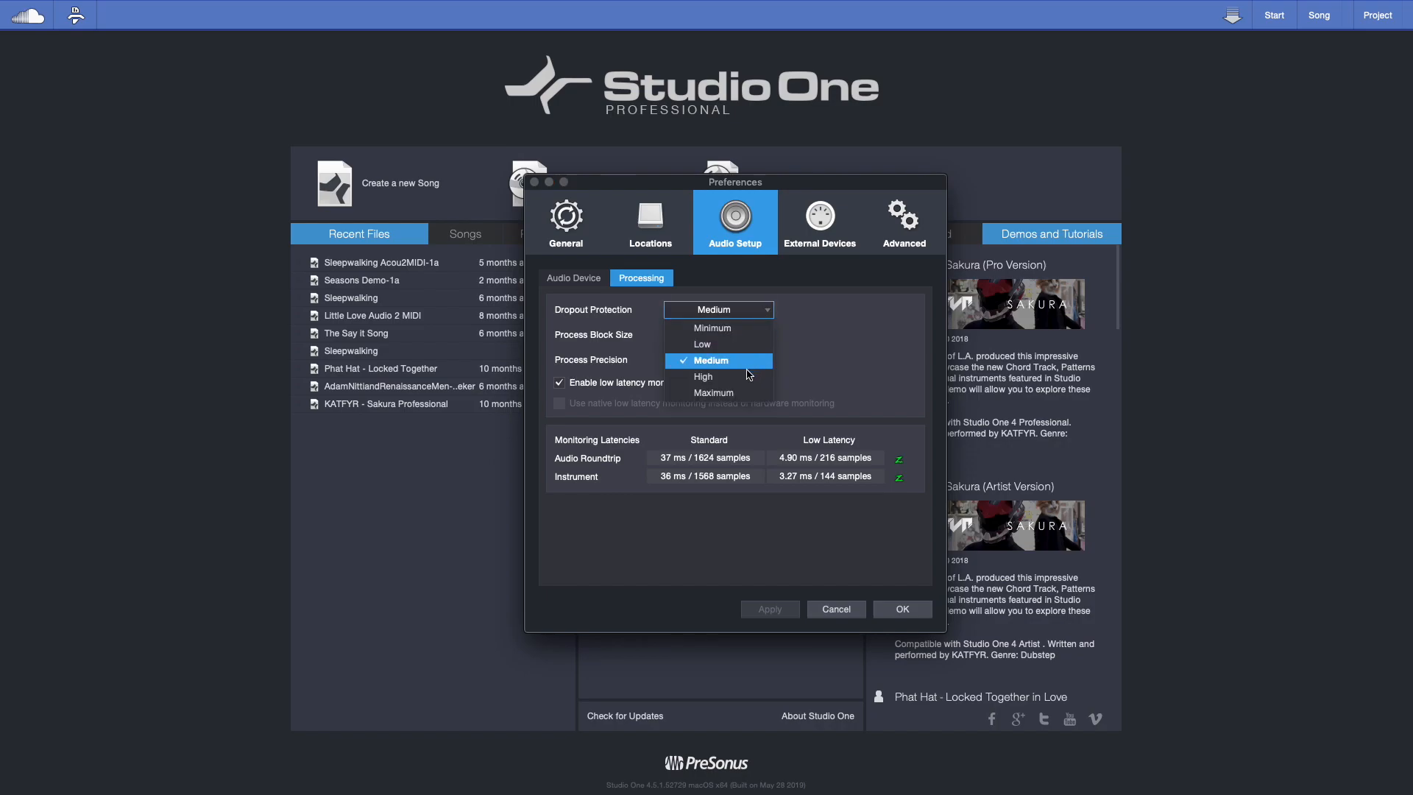
{"action": "left_click", "coordinate": [712, 392]}
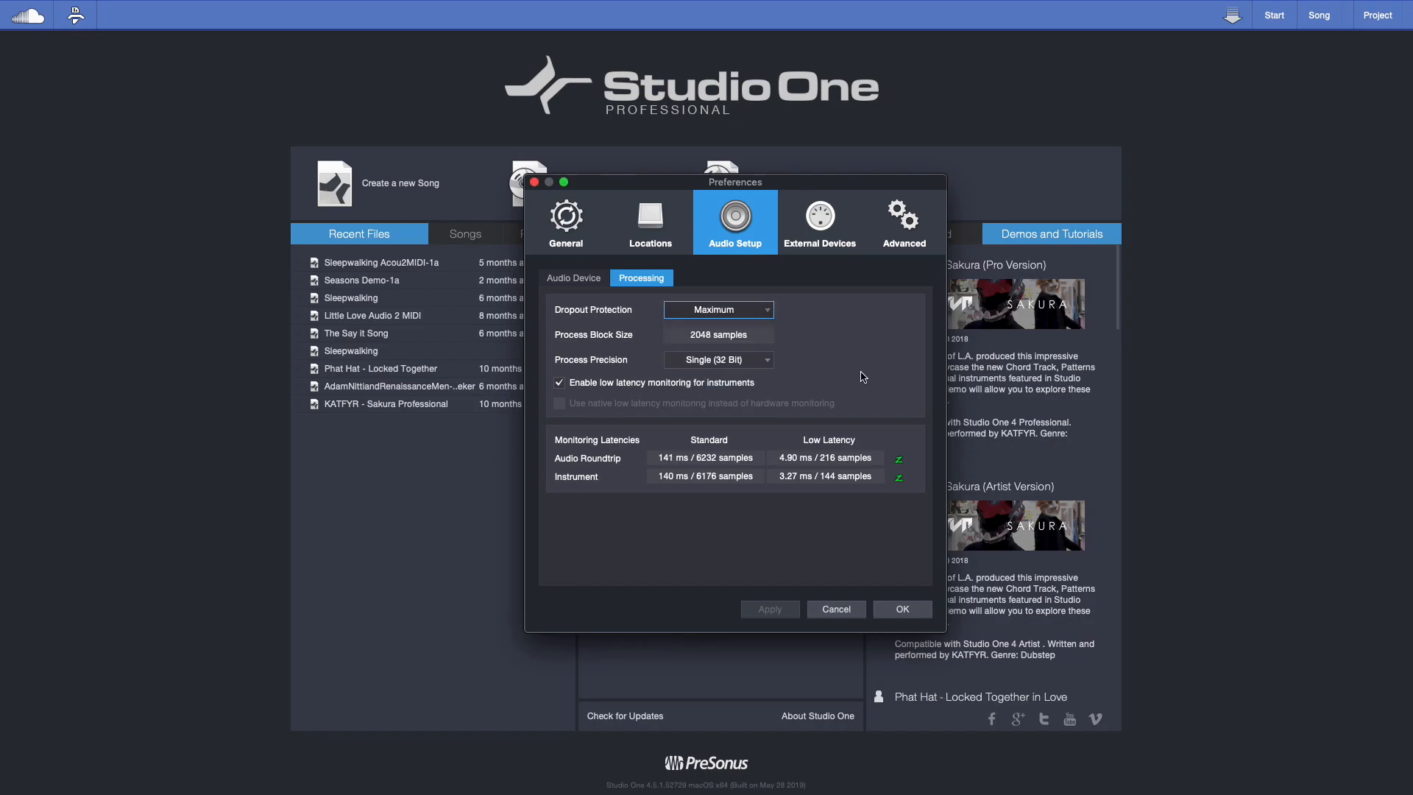
{"action": "mouse_move", "coordinate": [768, 381]}
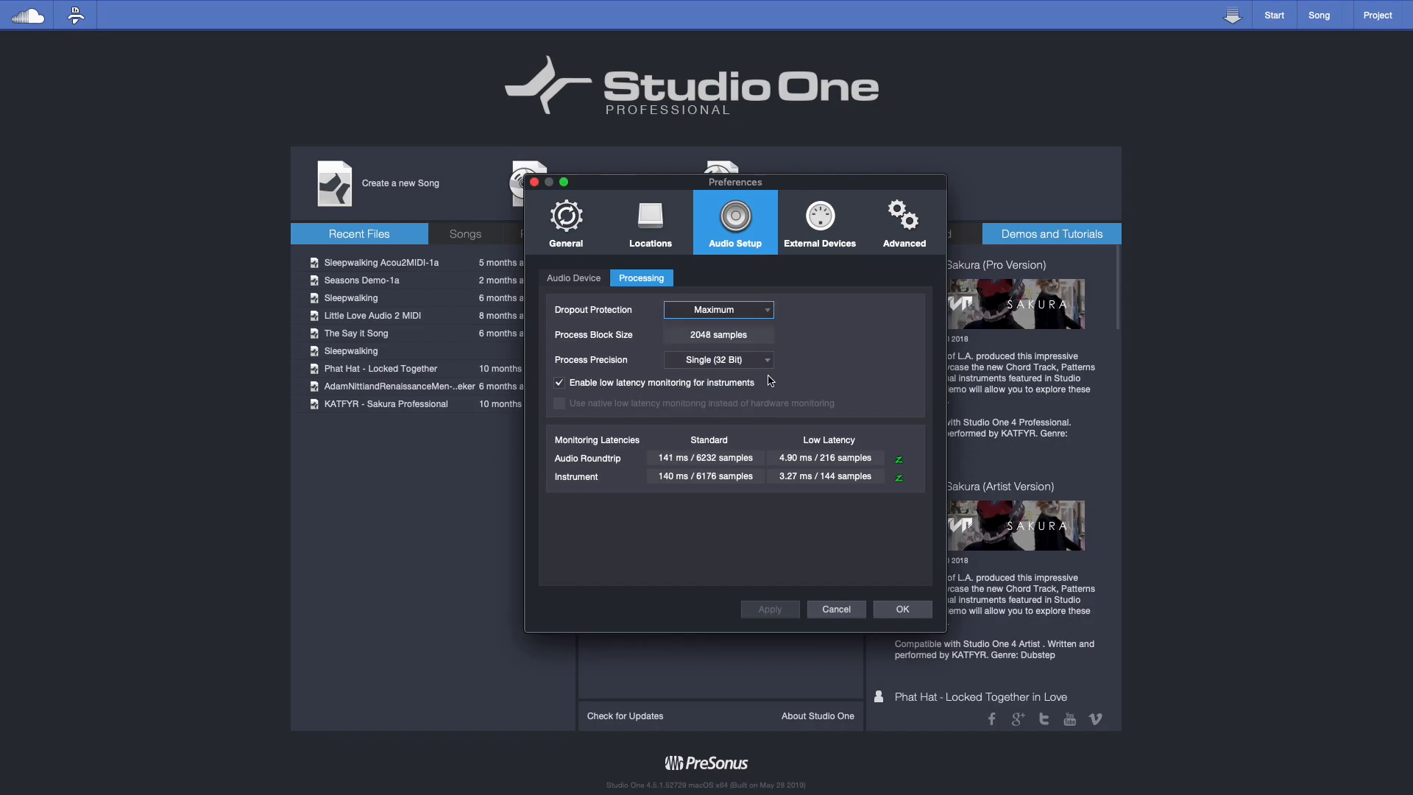
{"action": "left_click", "coordinate": [572, 278]}
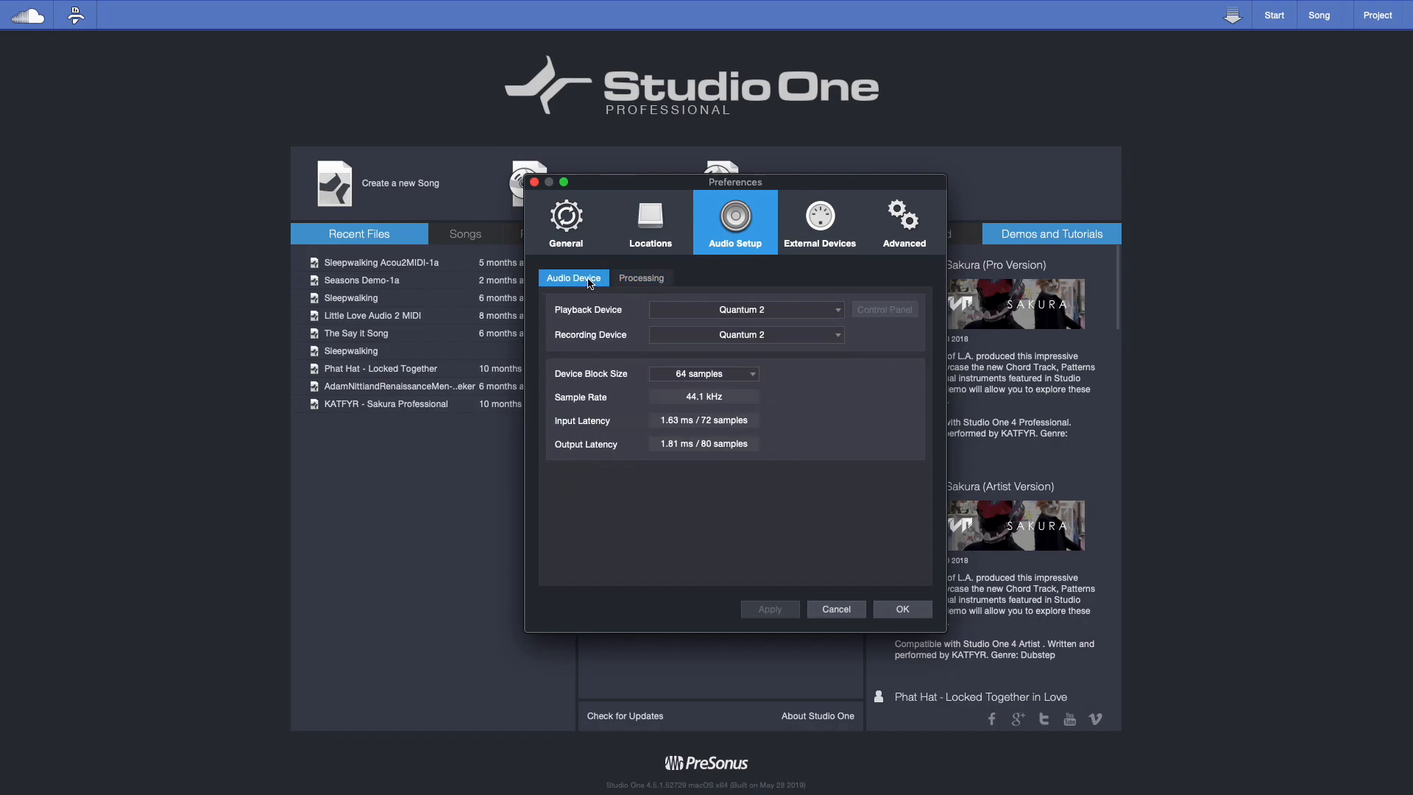
{"action": "left_click", "coordinate": [641, 279]}
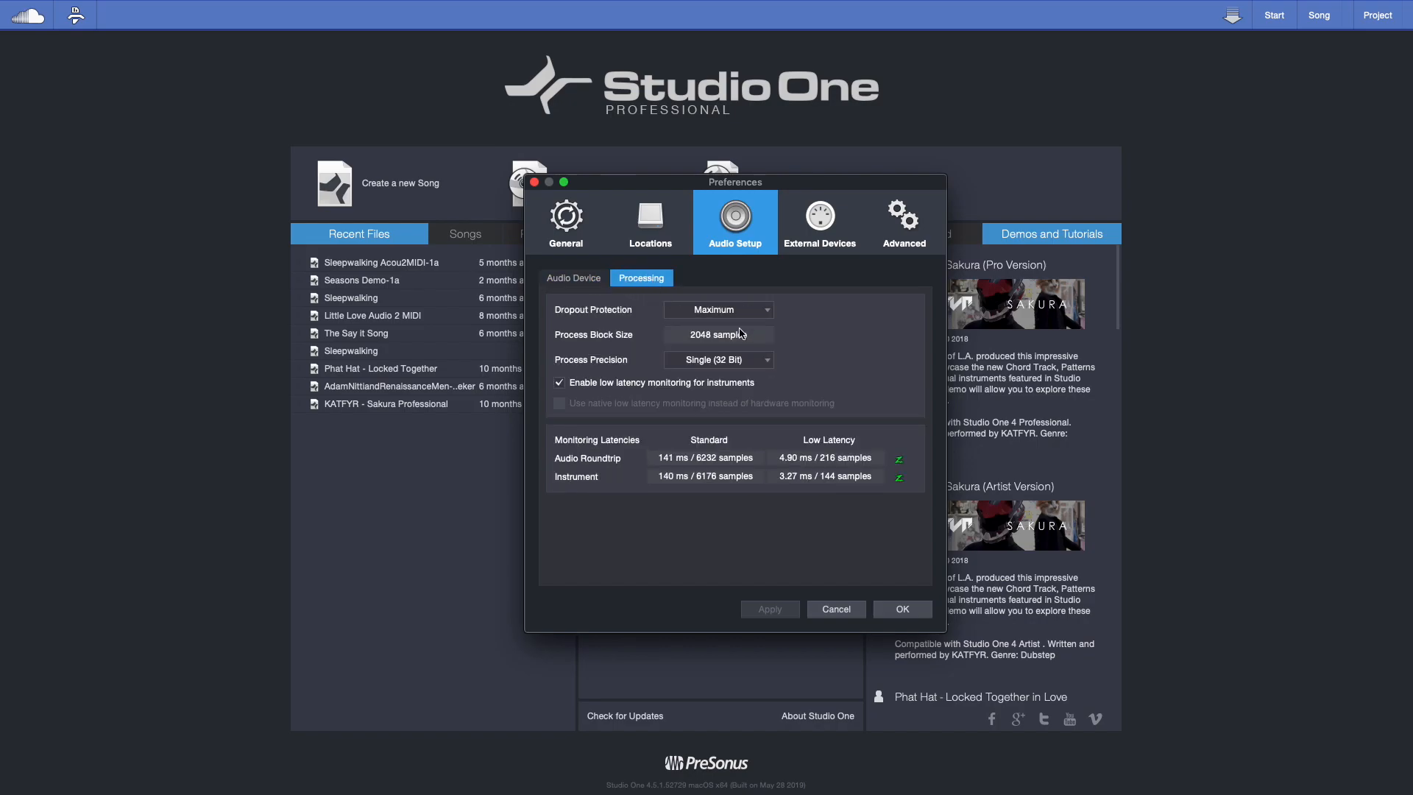
{"action": "left_click", "coordinate": [718, 309]}
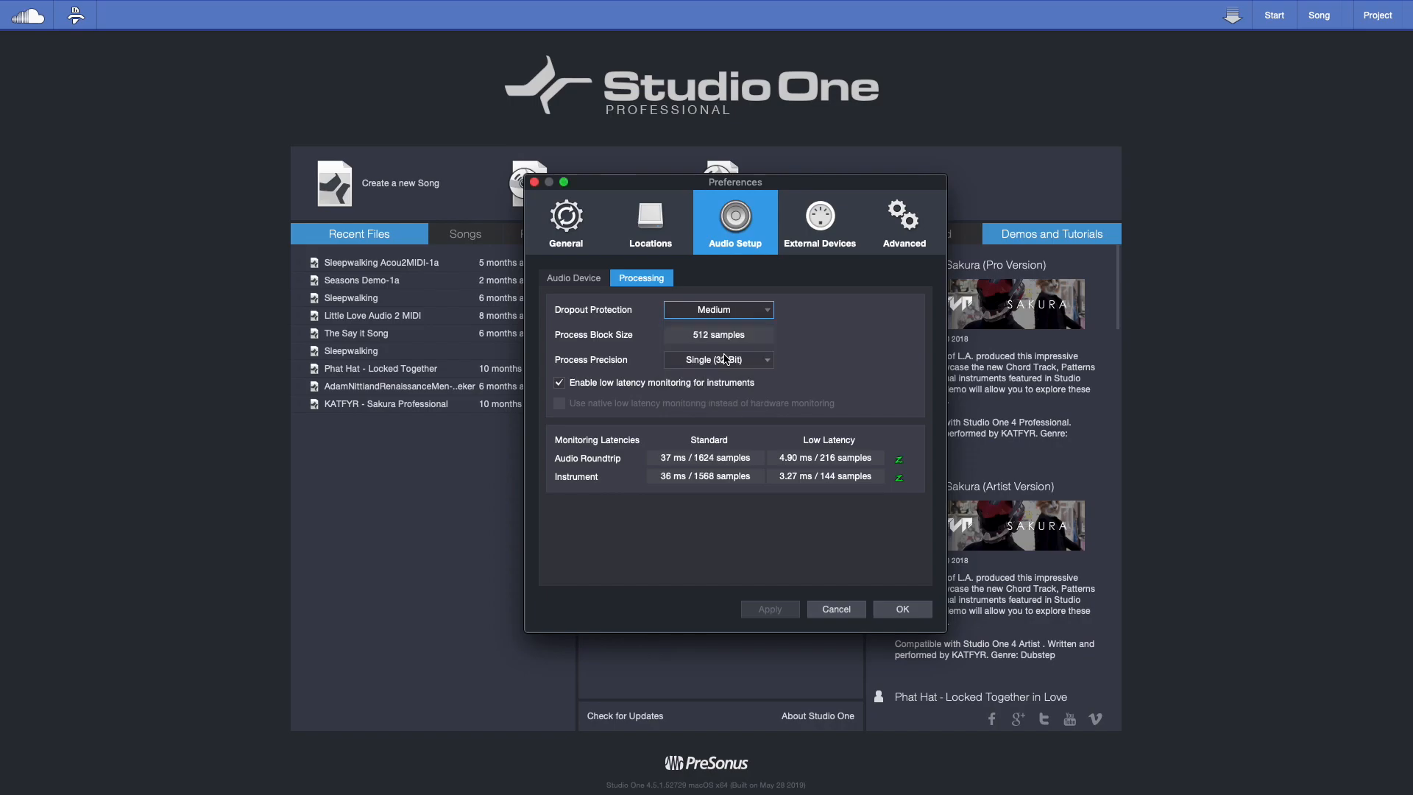
{"action": "mouse_move", "coordinate": [831, 351]}
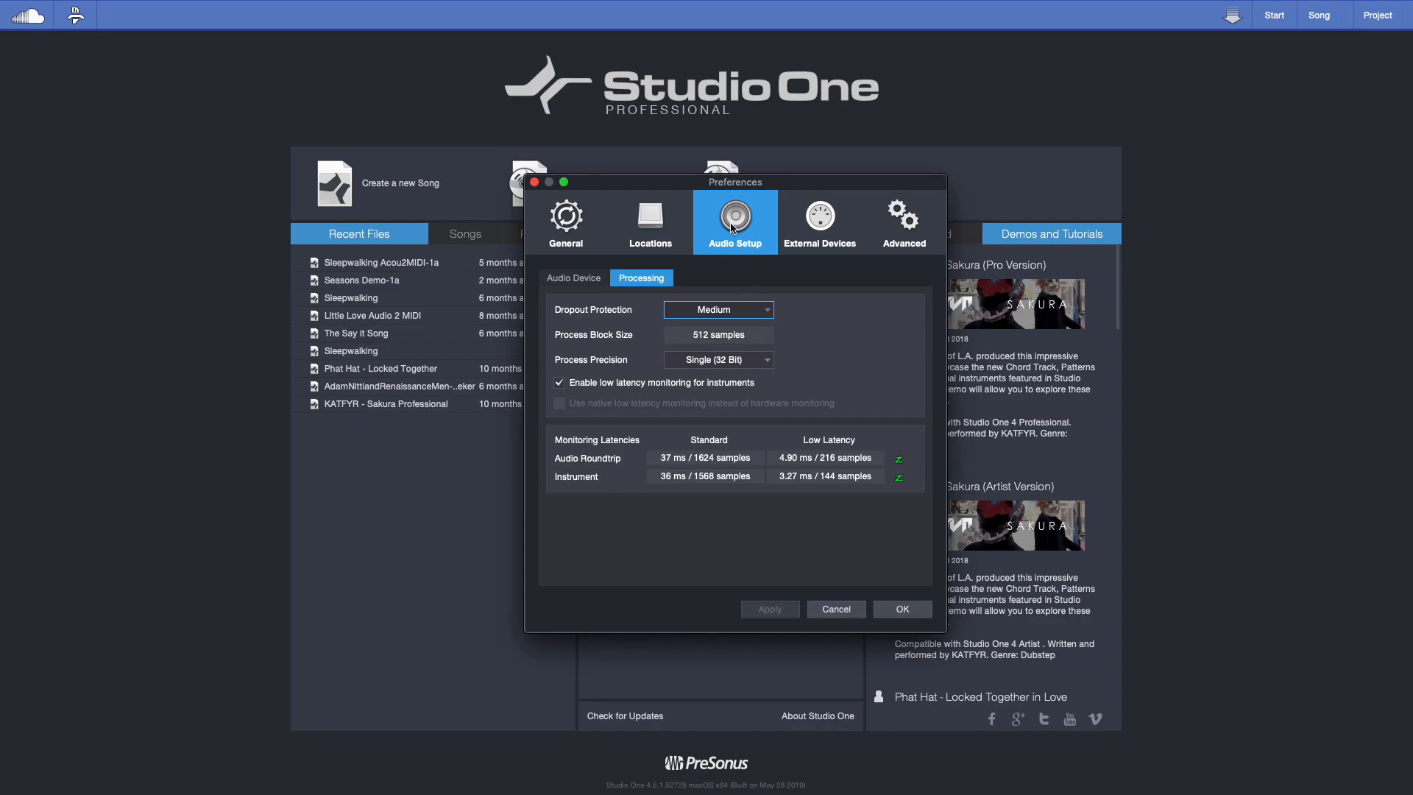
{"action": "left_click", "coordinate": [573, 278]}
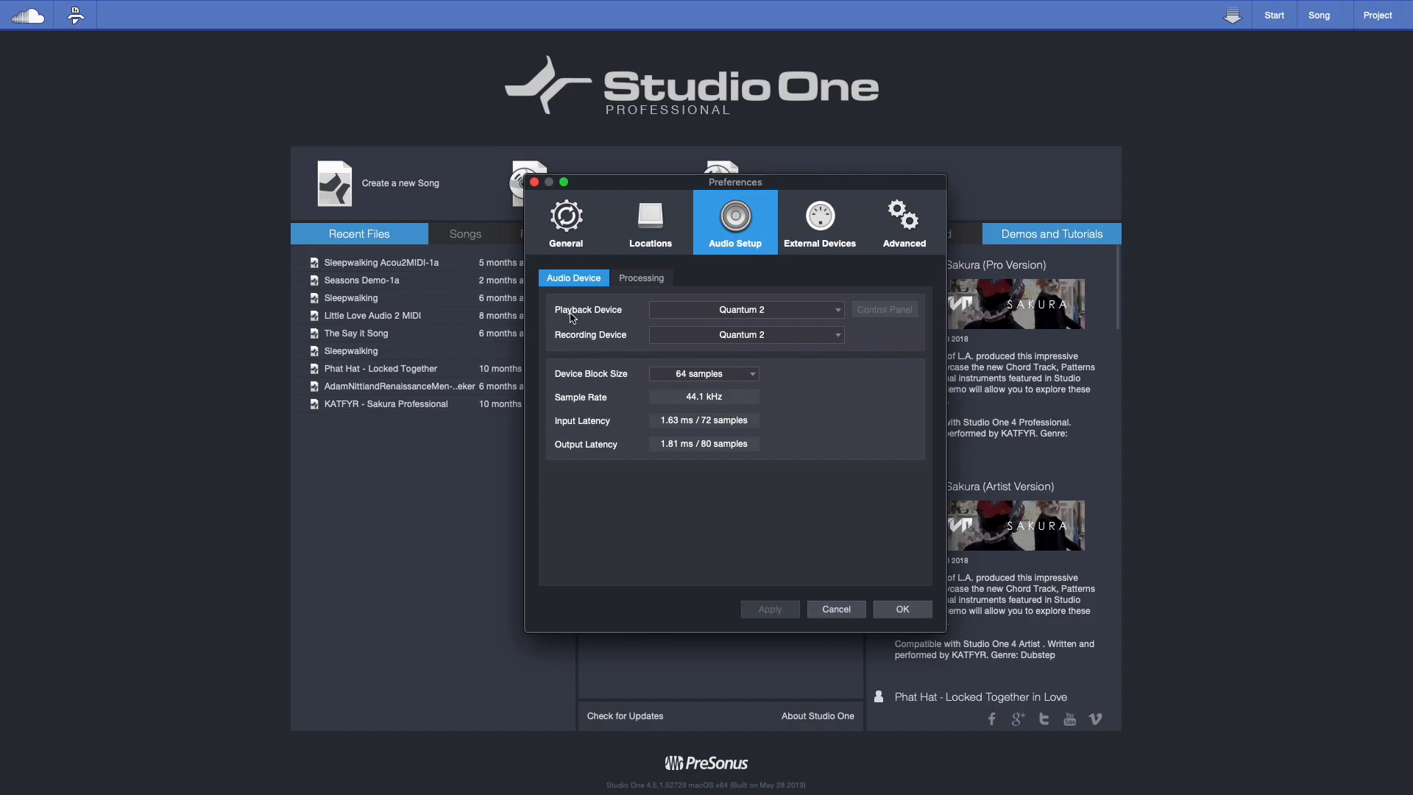
{"action": "mouse_move", "coordinate": [896, 314]}
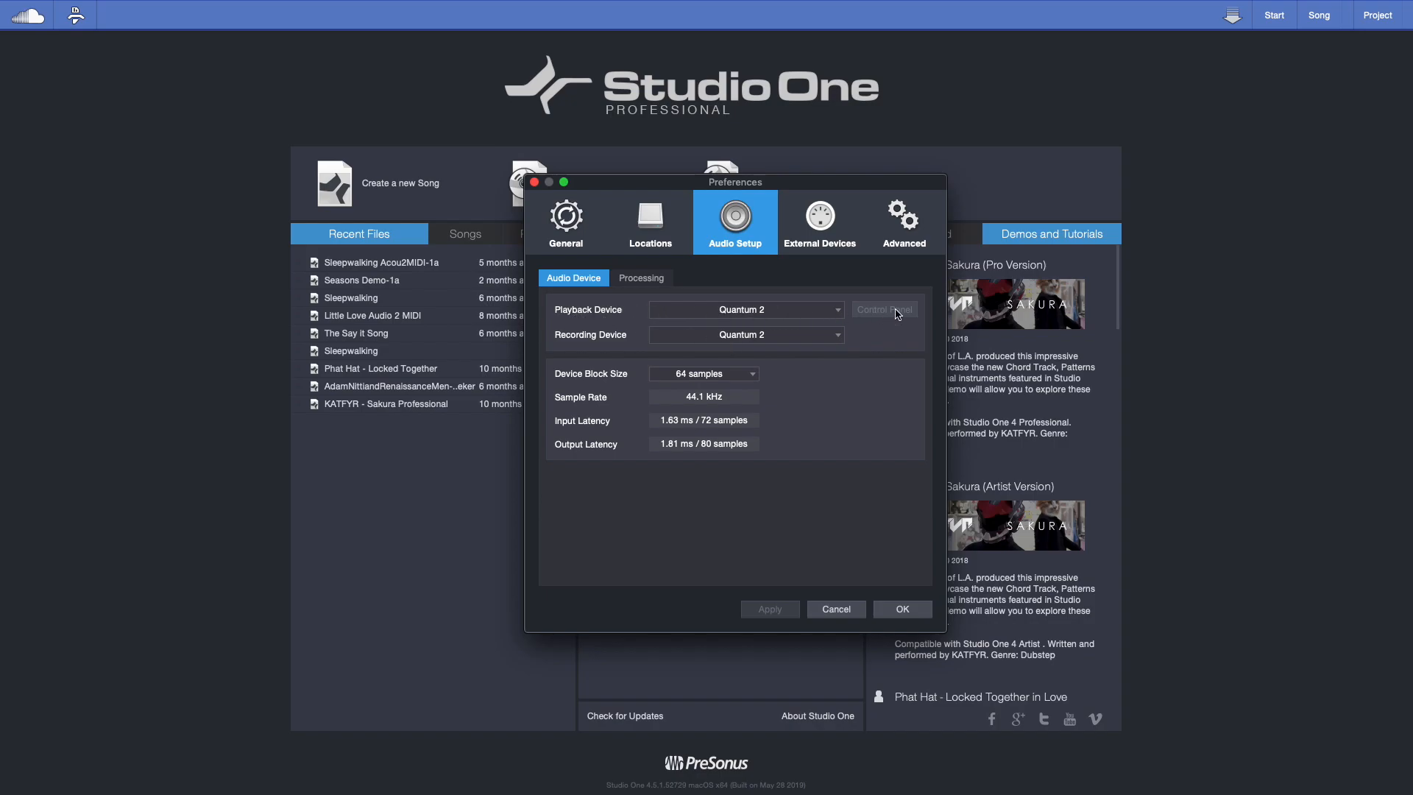
{"action": "mouse_move", "coordinate": [866, 317]}
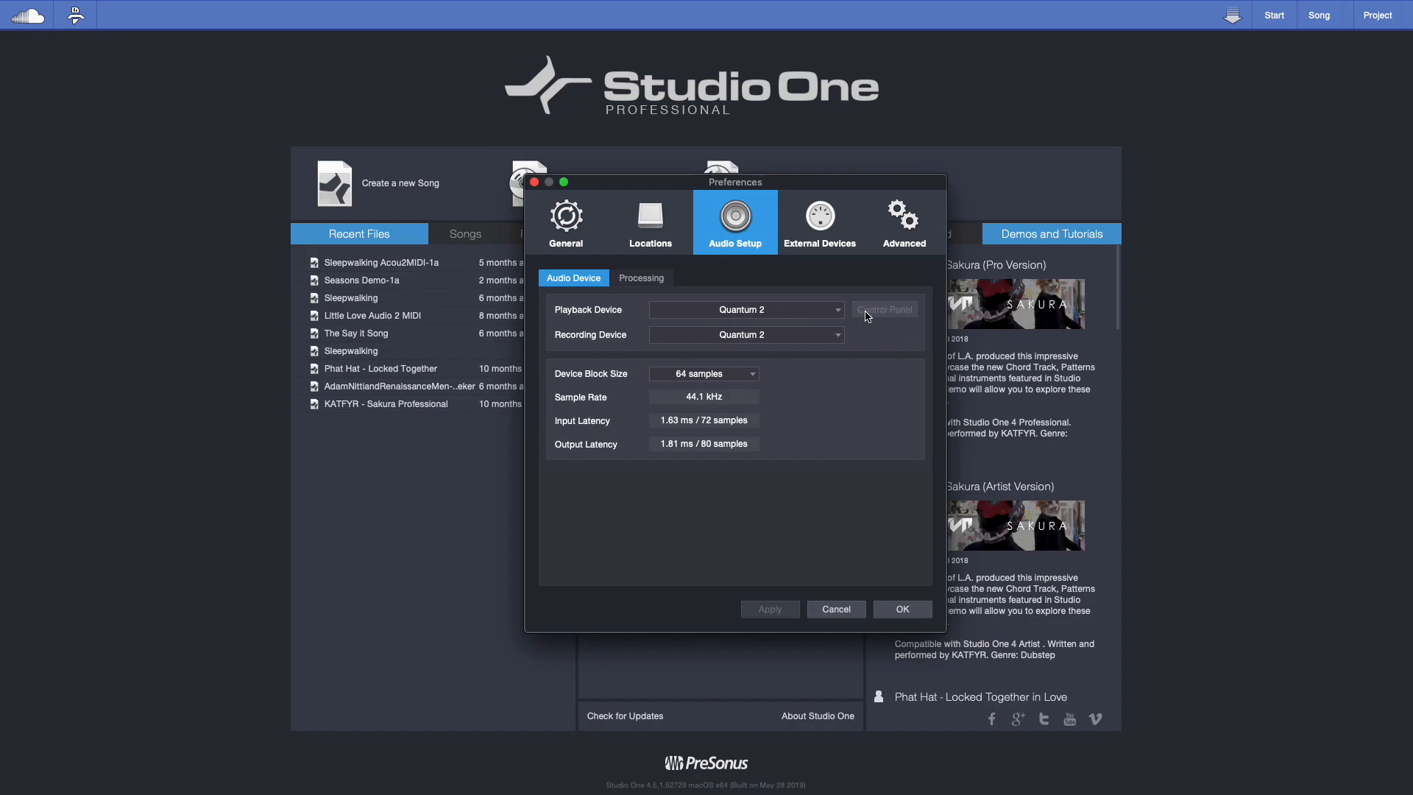
{"action": "mouse_move", "coordinate": [886, 315]}
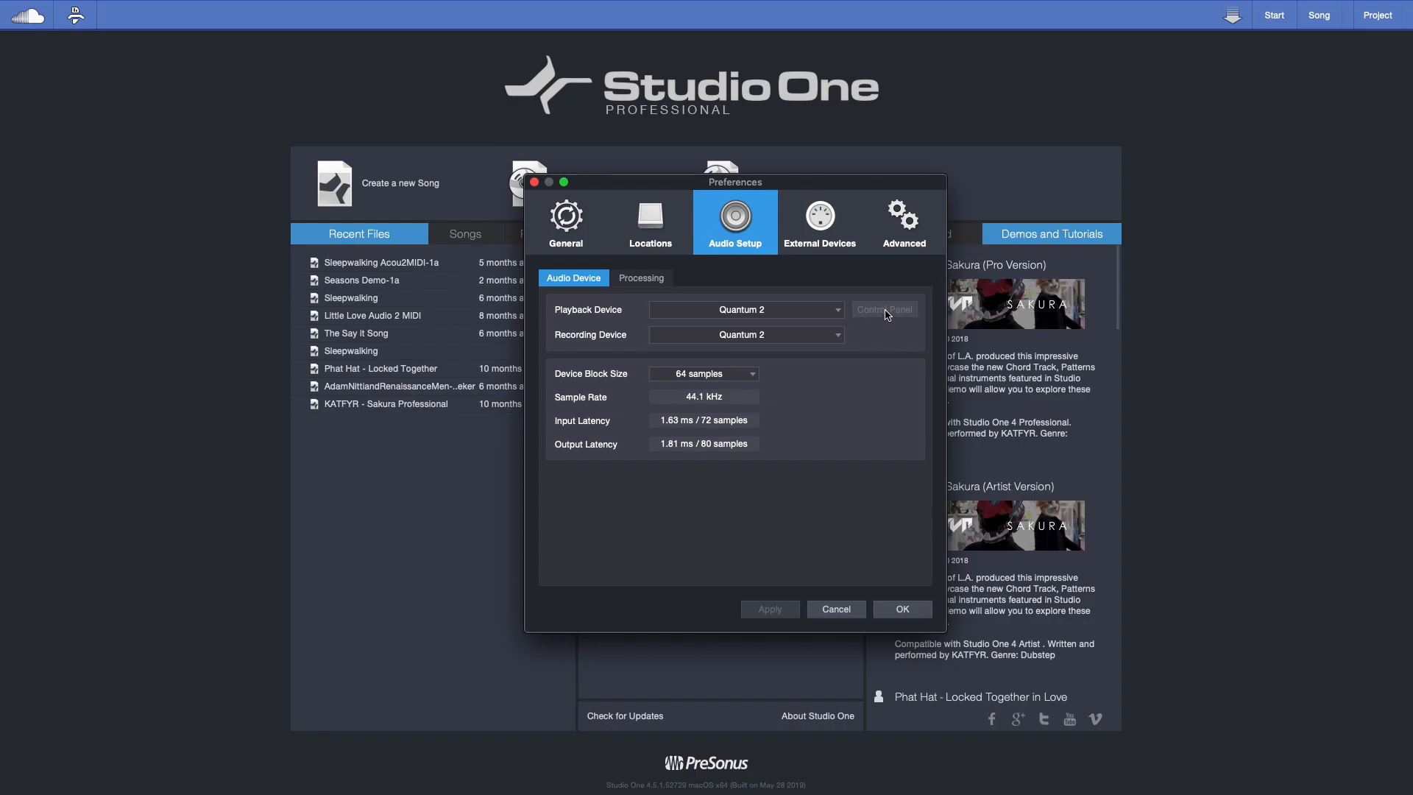
{"action": "mouse_move", "coordinate": [885, 331]}
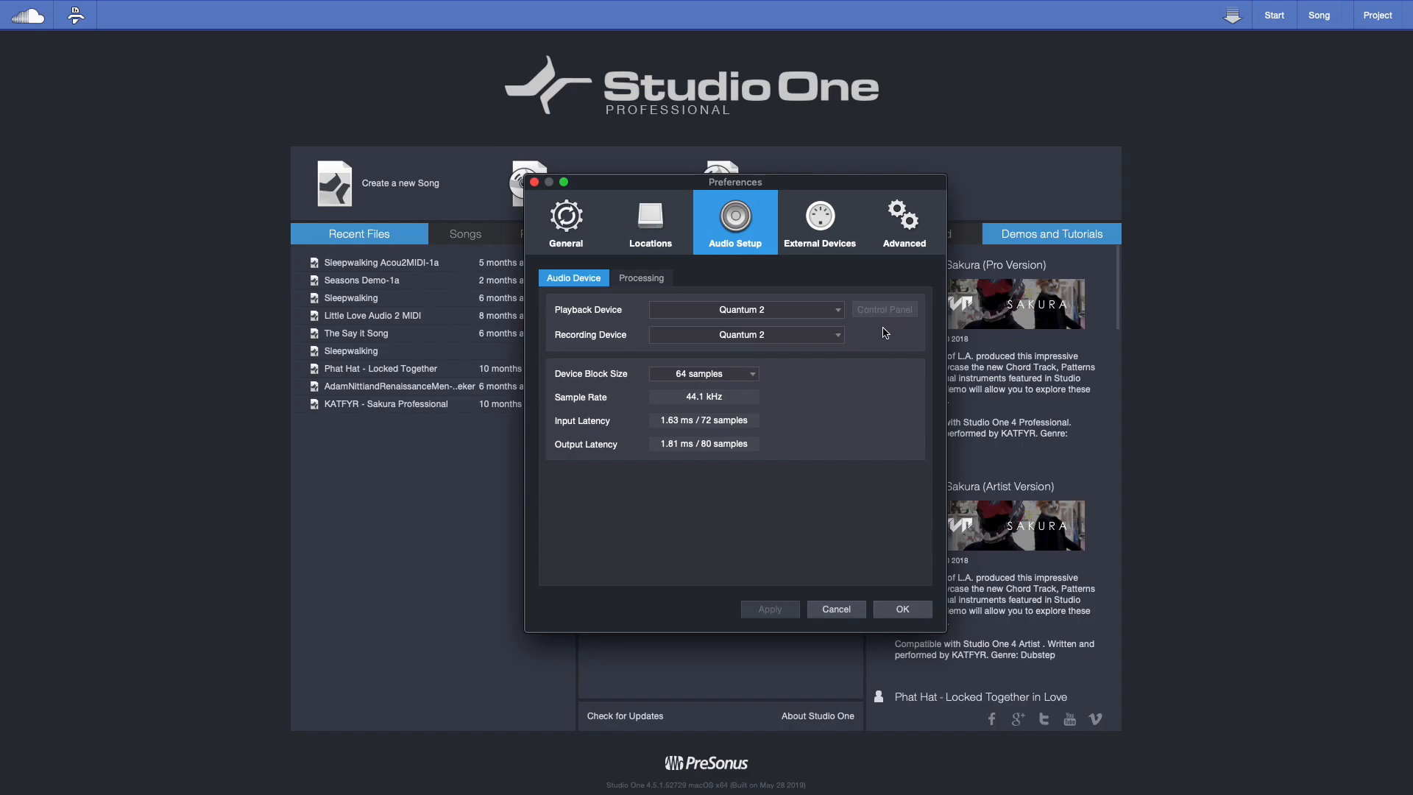
{"action": "mouse_move", "coordinate": [730, 464]}
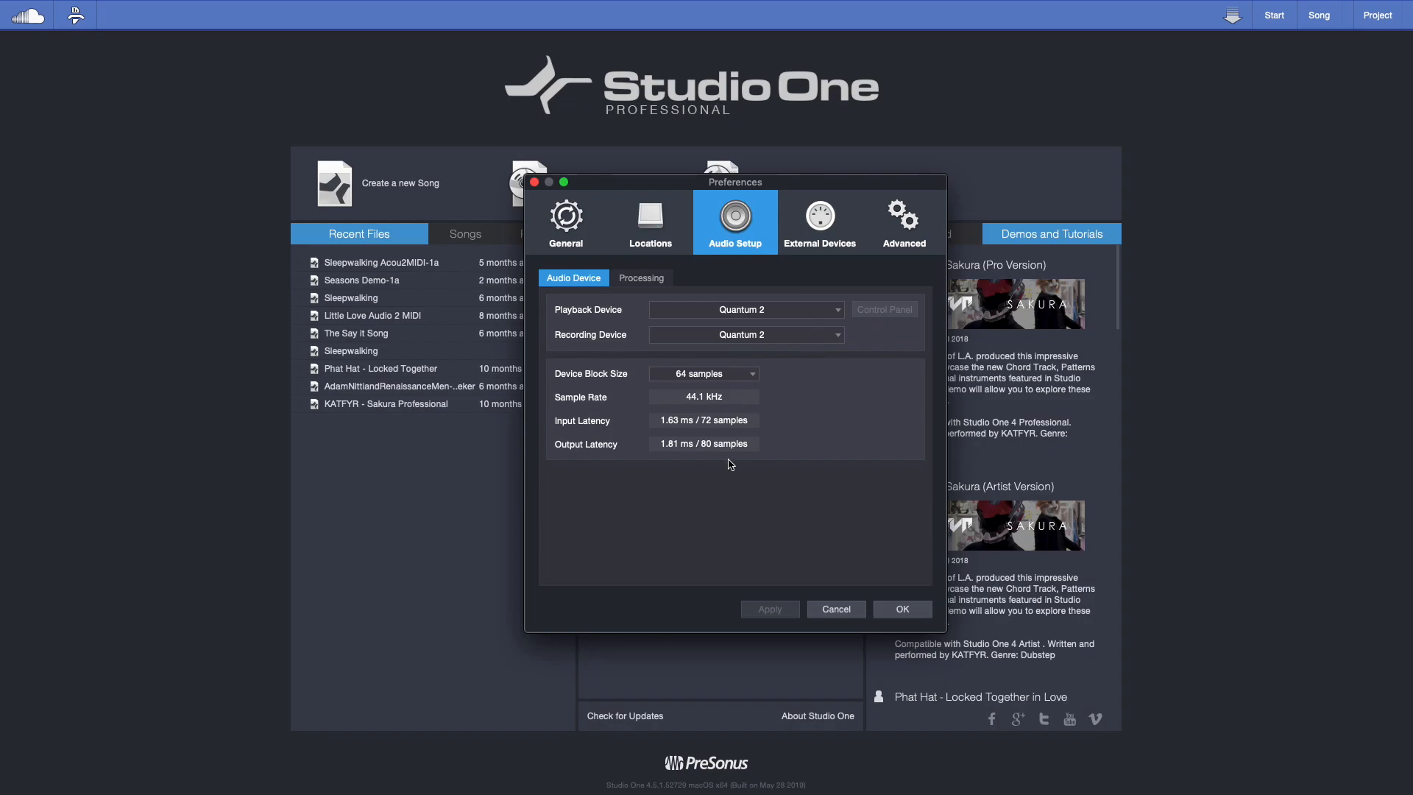
{"action": "left_click", "coordinate": [640, 279]}
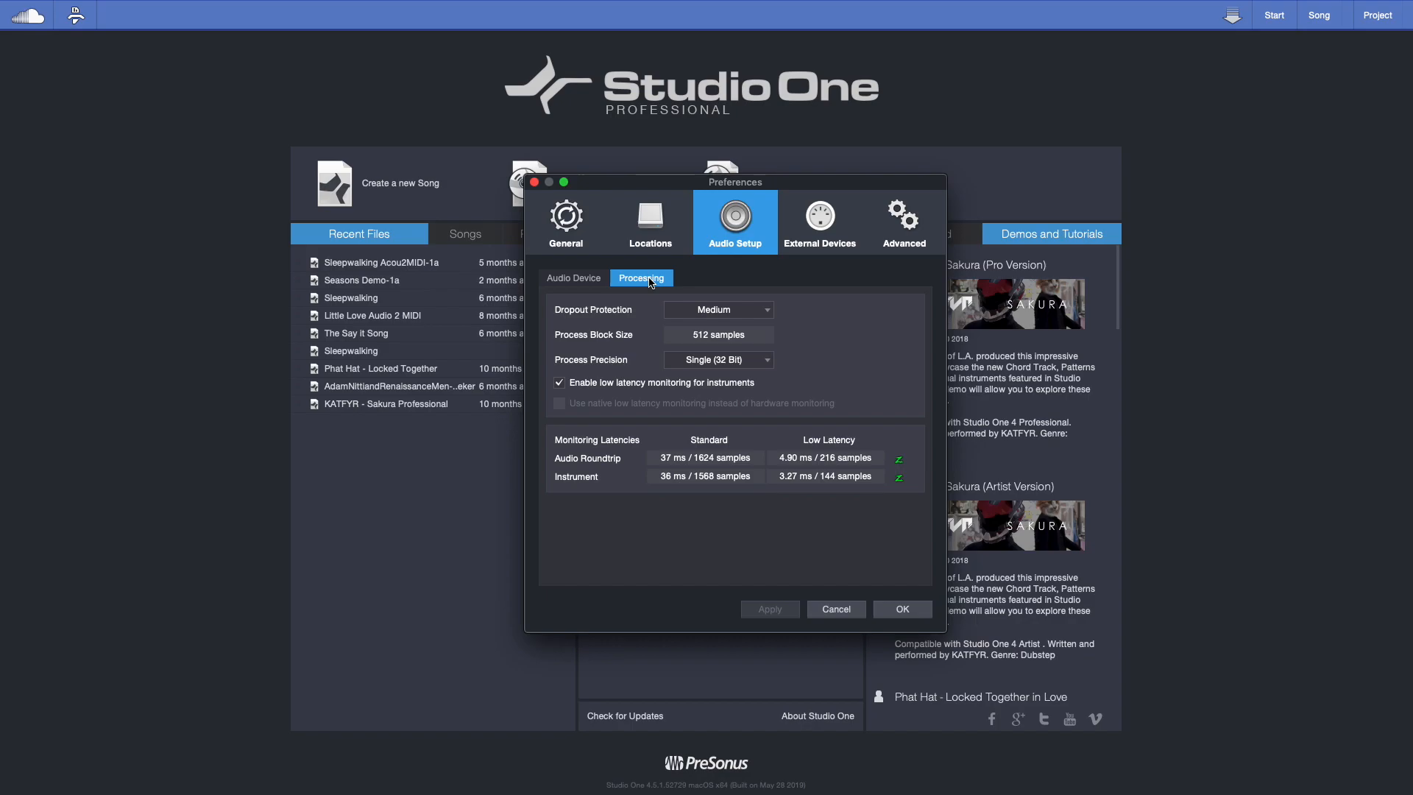
Step: Lower the device block size to 32 samples (0.91 ms input latency)
{"action": "left_click", "coordinate": [572, 279]}
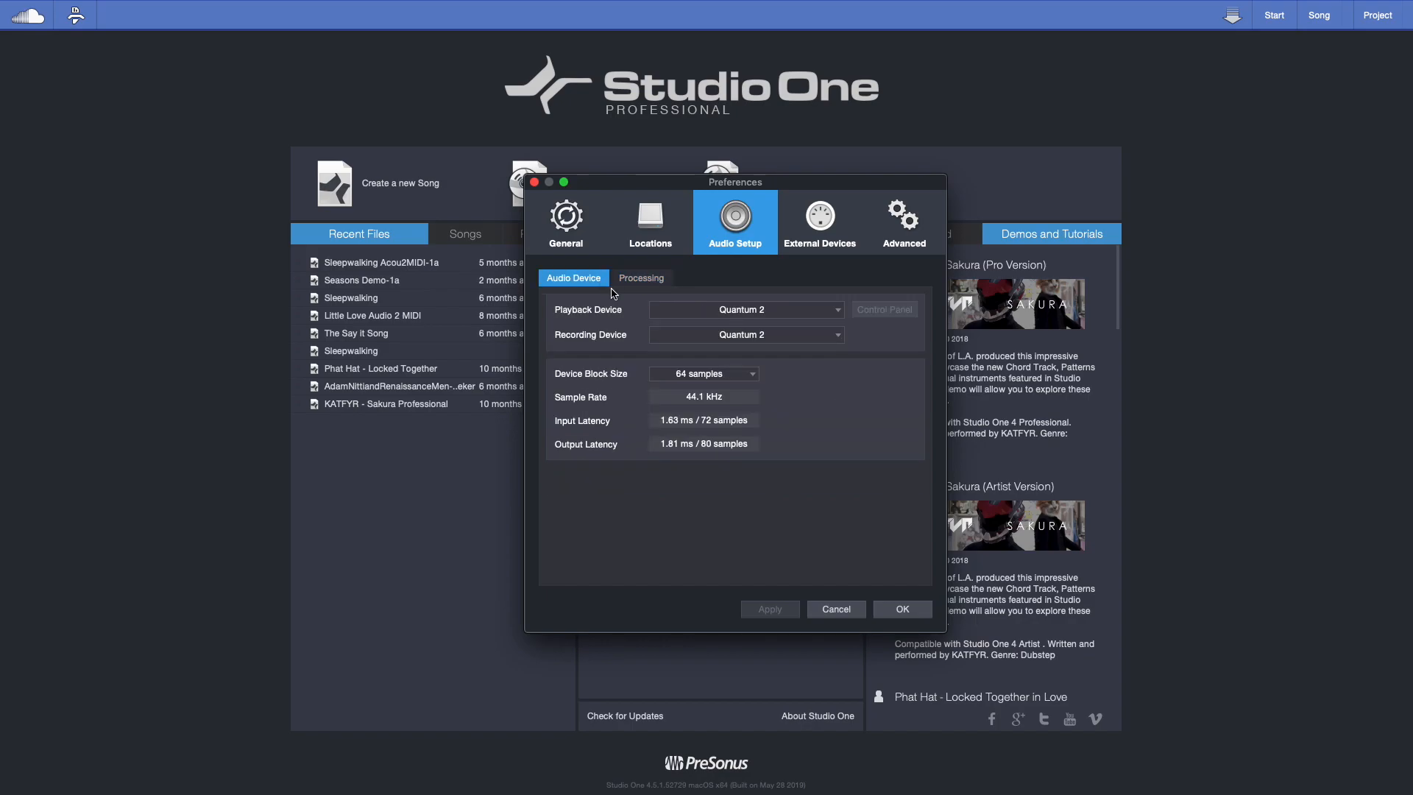
{"action": "left_click", "coordinate": [704, 372]}
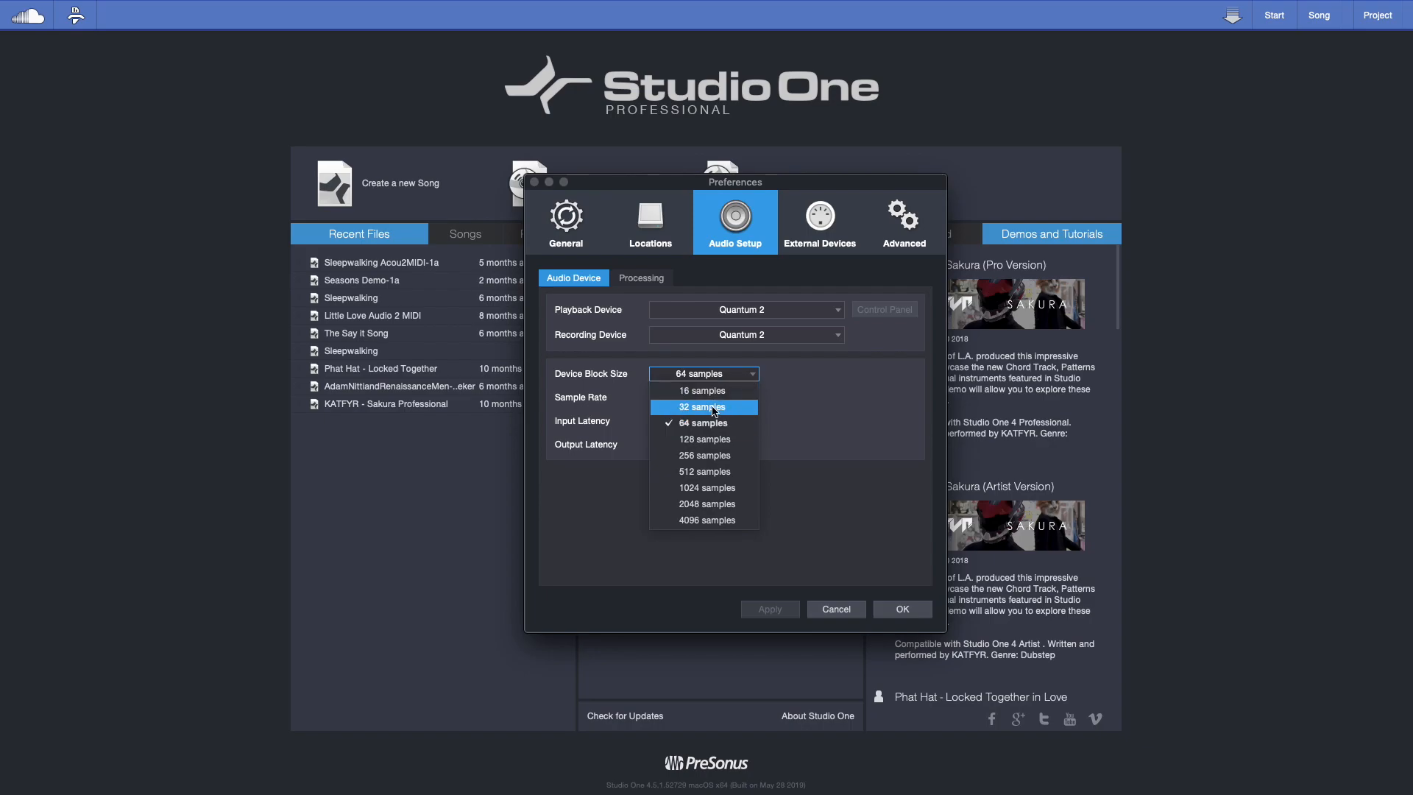
{"action": "left_click", "coordinate": [702, 406]}
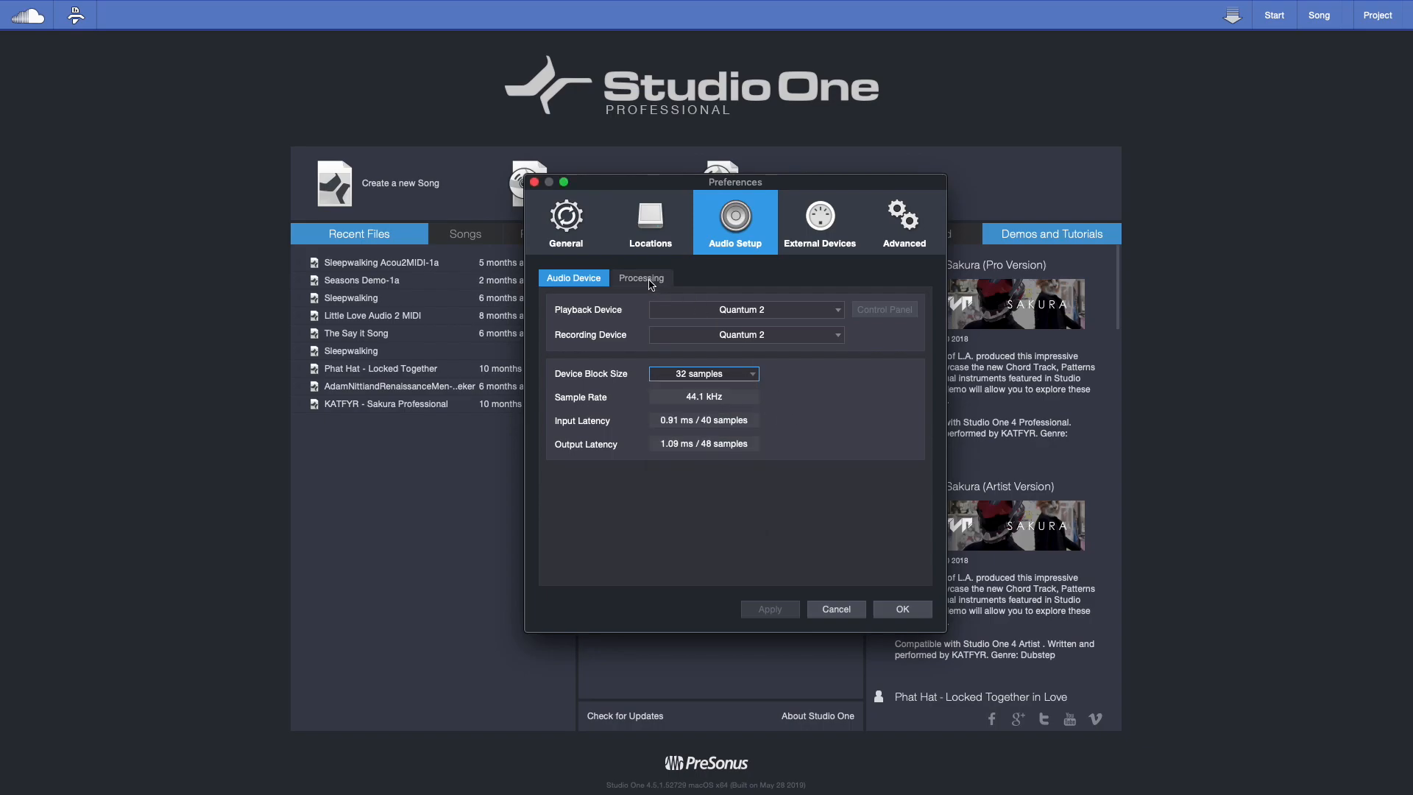
Step: Raise dropout protection to High, giving a 1024-sample process block
{"action": "left_click", "coordinate": [640, 278]}
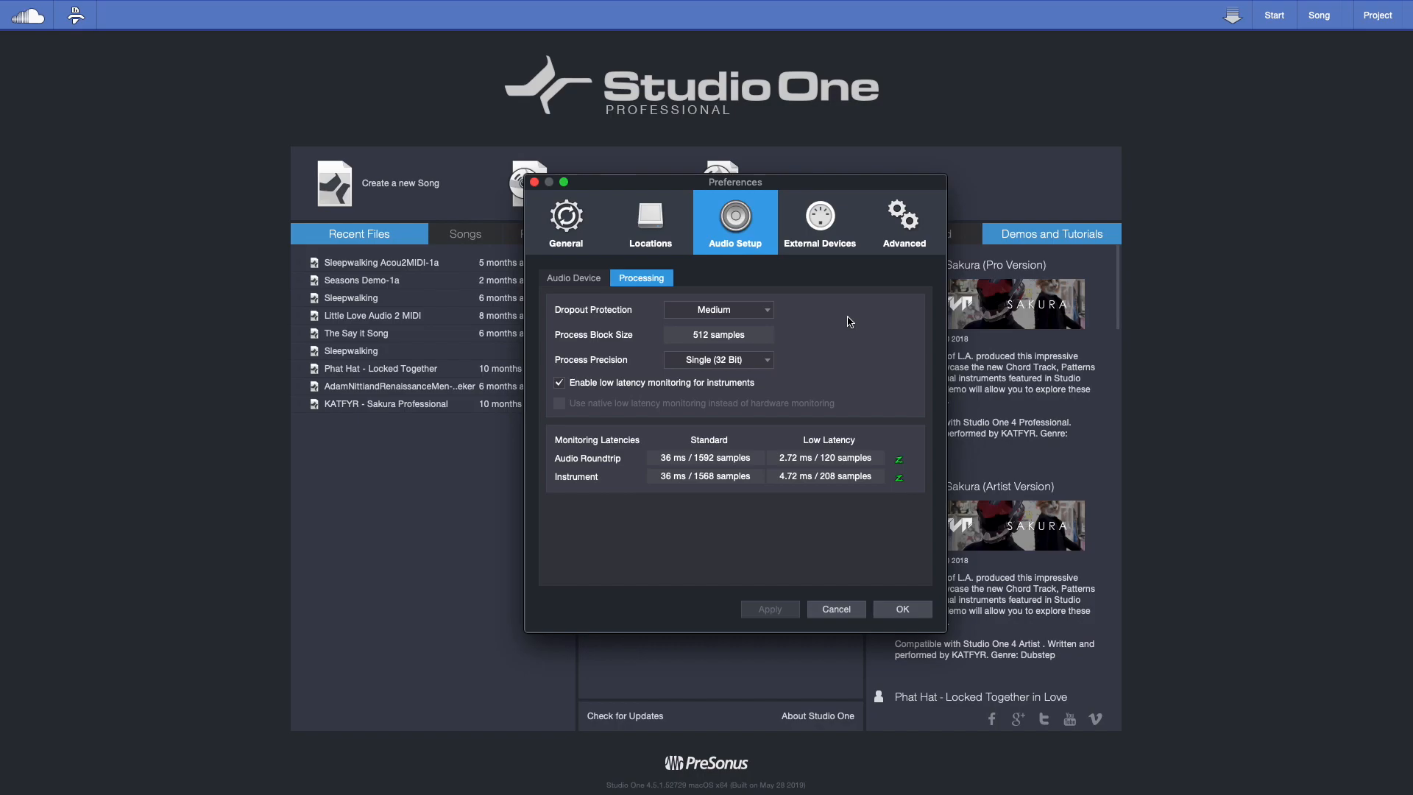
{"action": "left_click", "coordinate": [718, 309]}
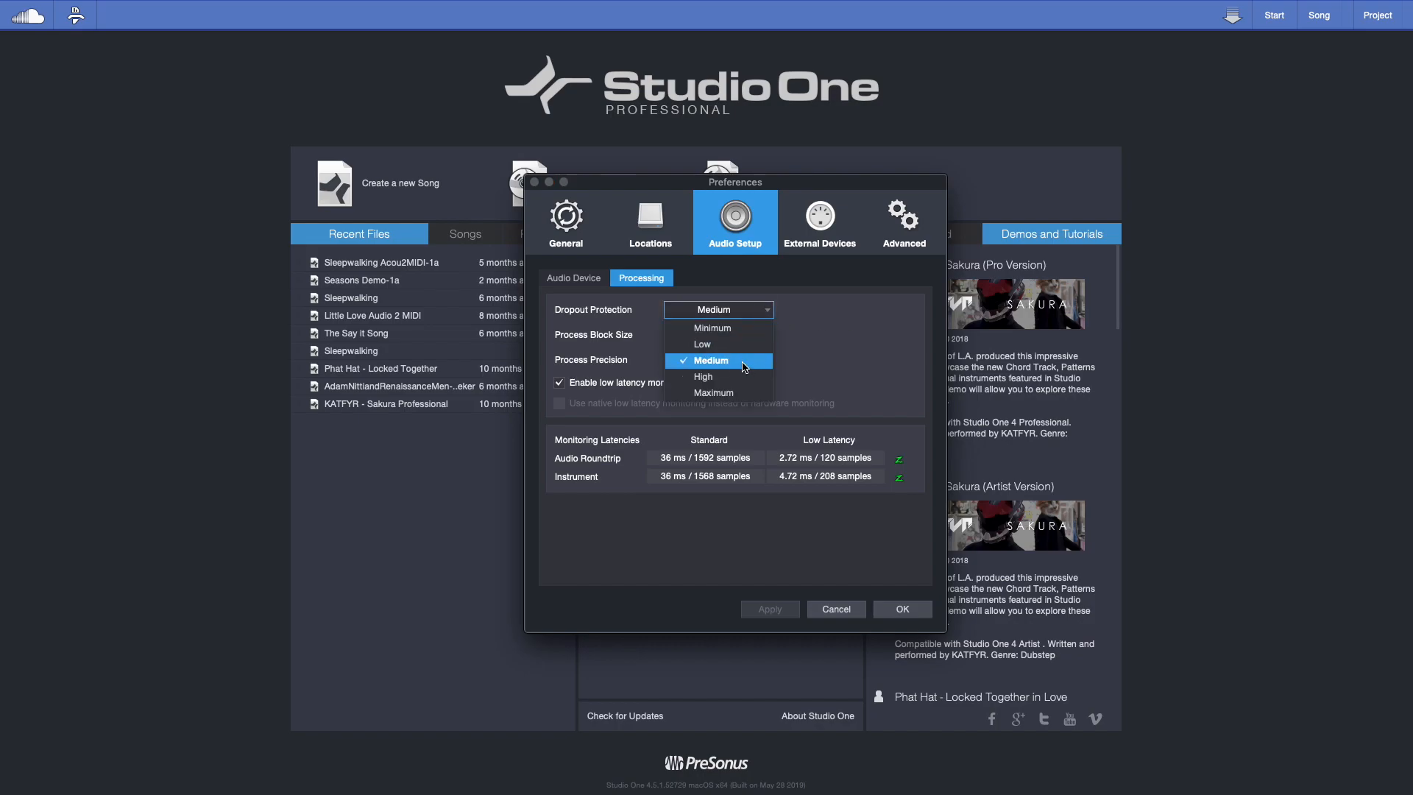
{"action": "left_click", "coordinate": [704, 375]}
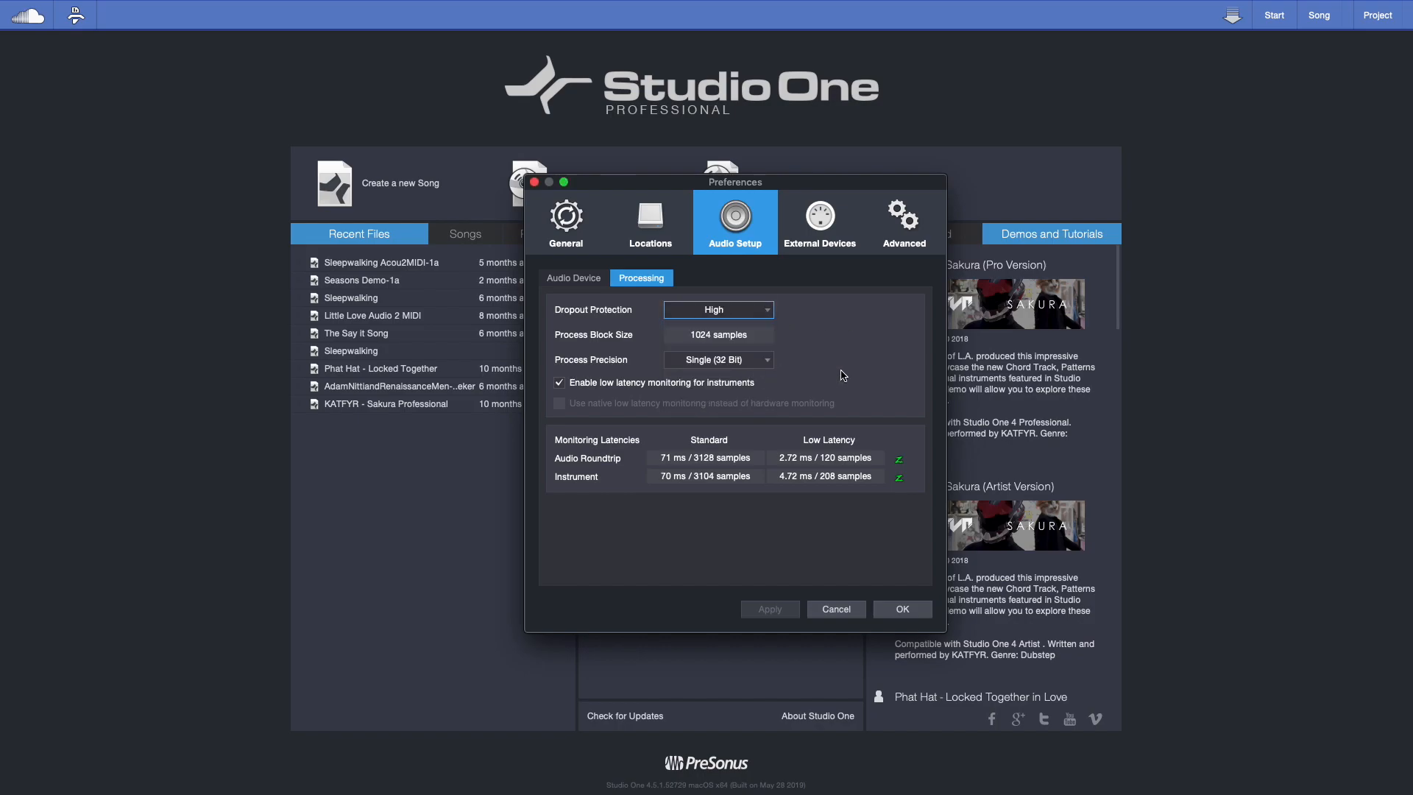